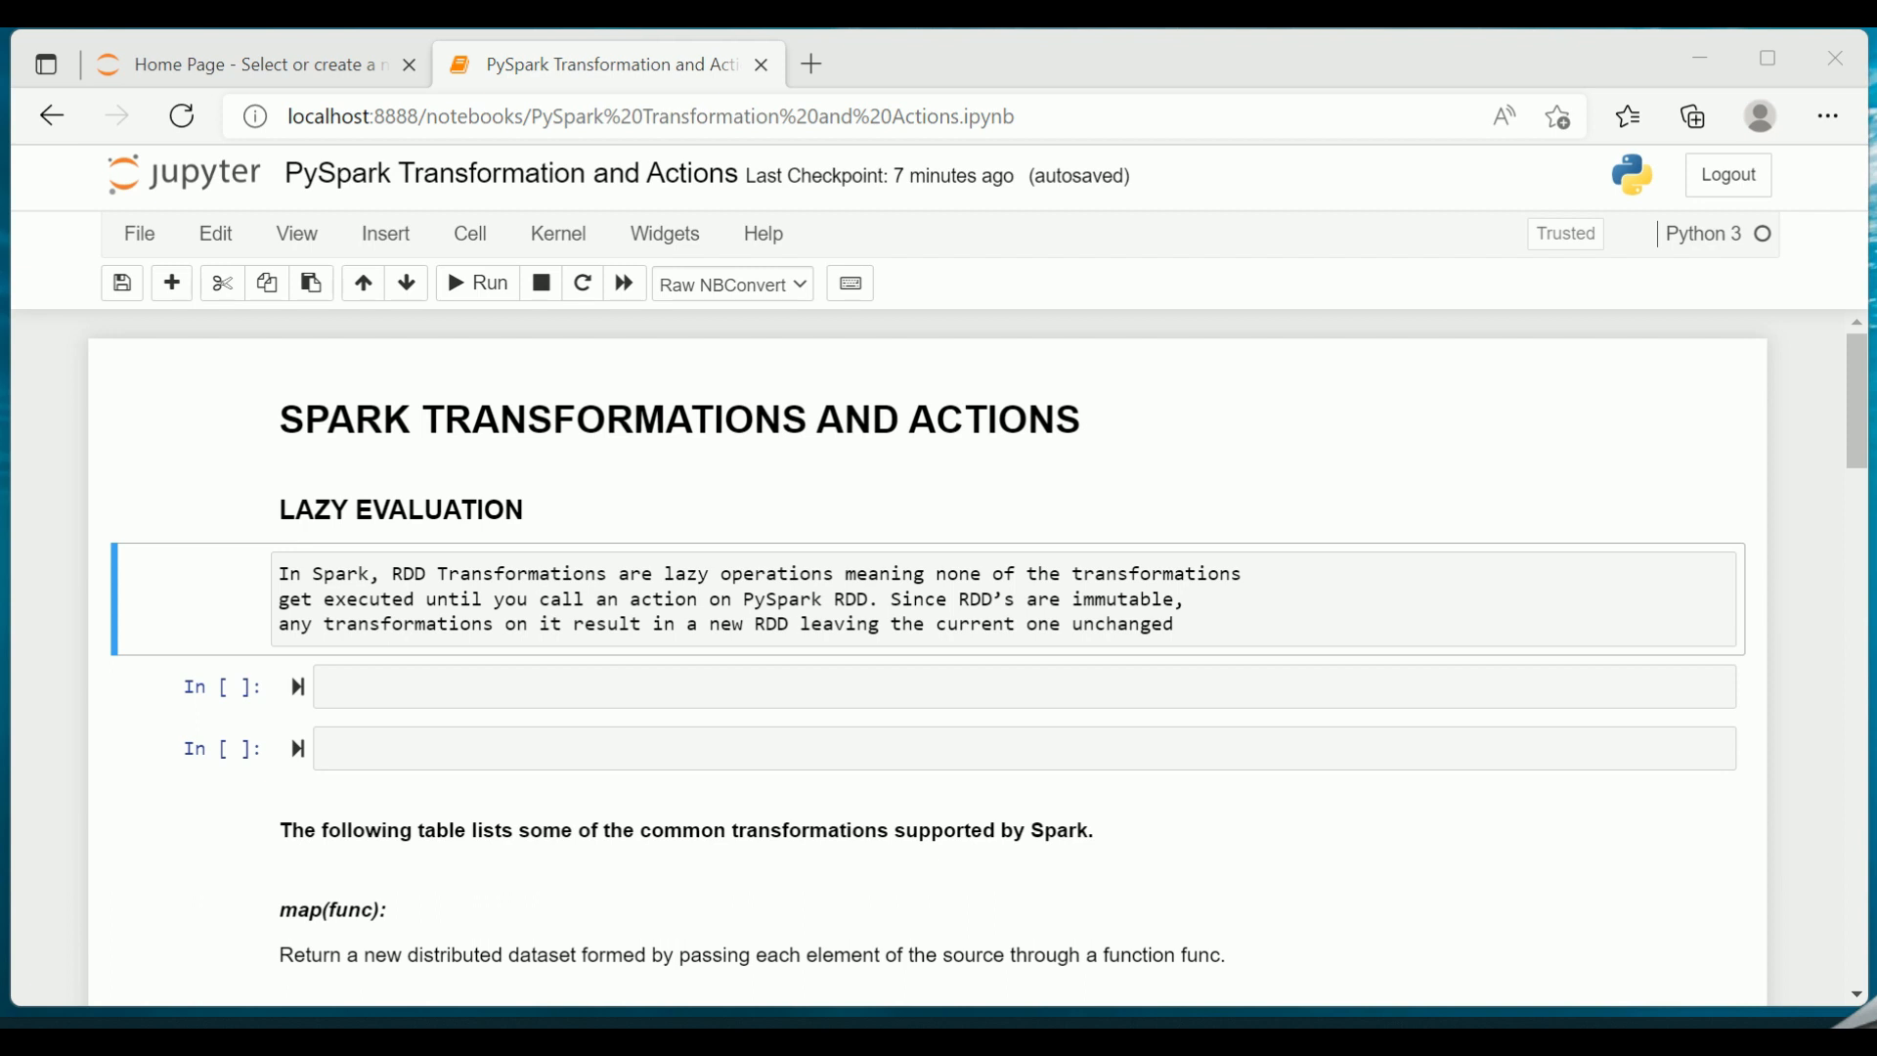
mouse_move(1314, 988)
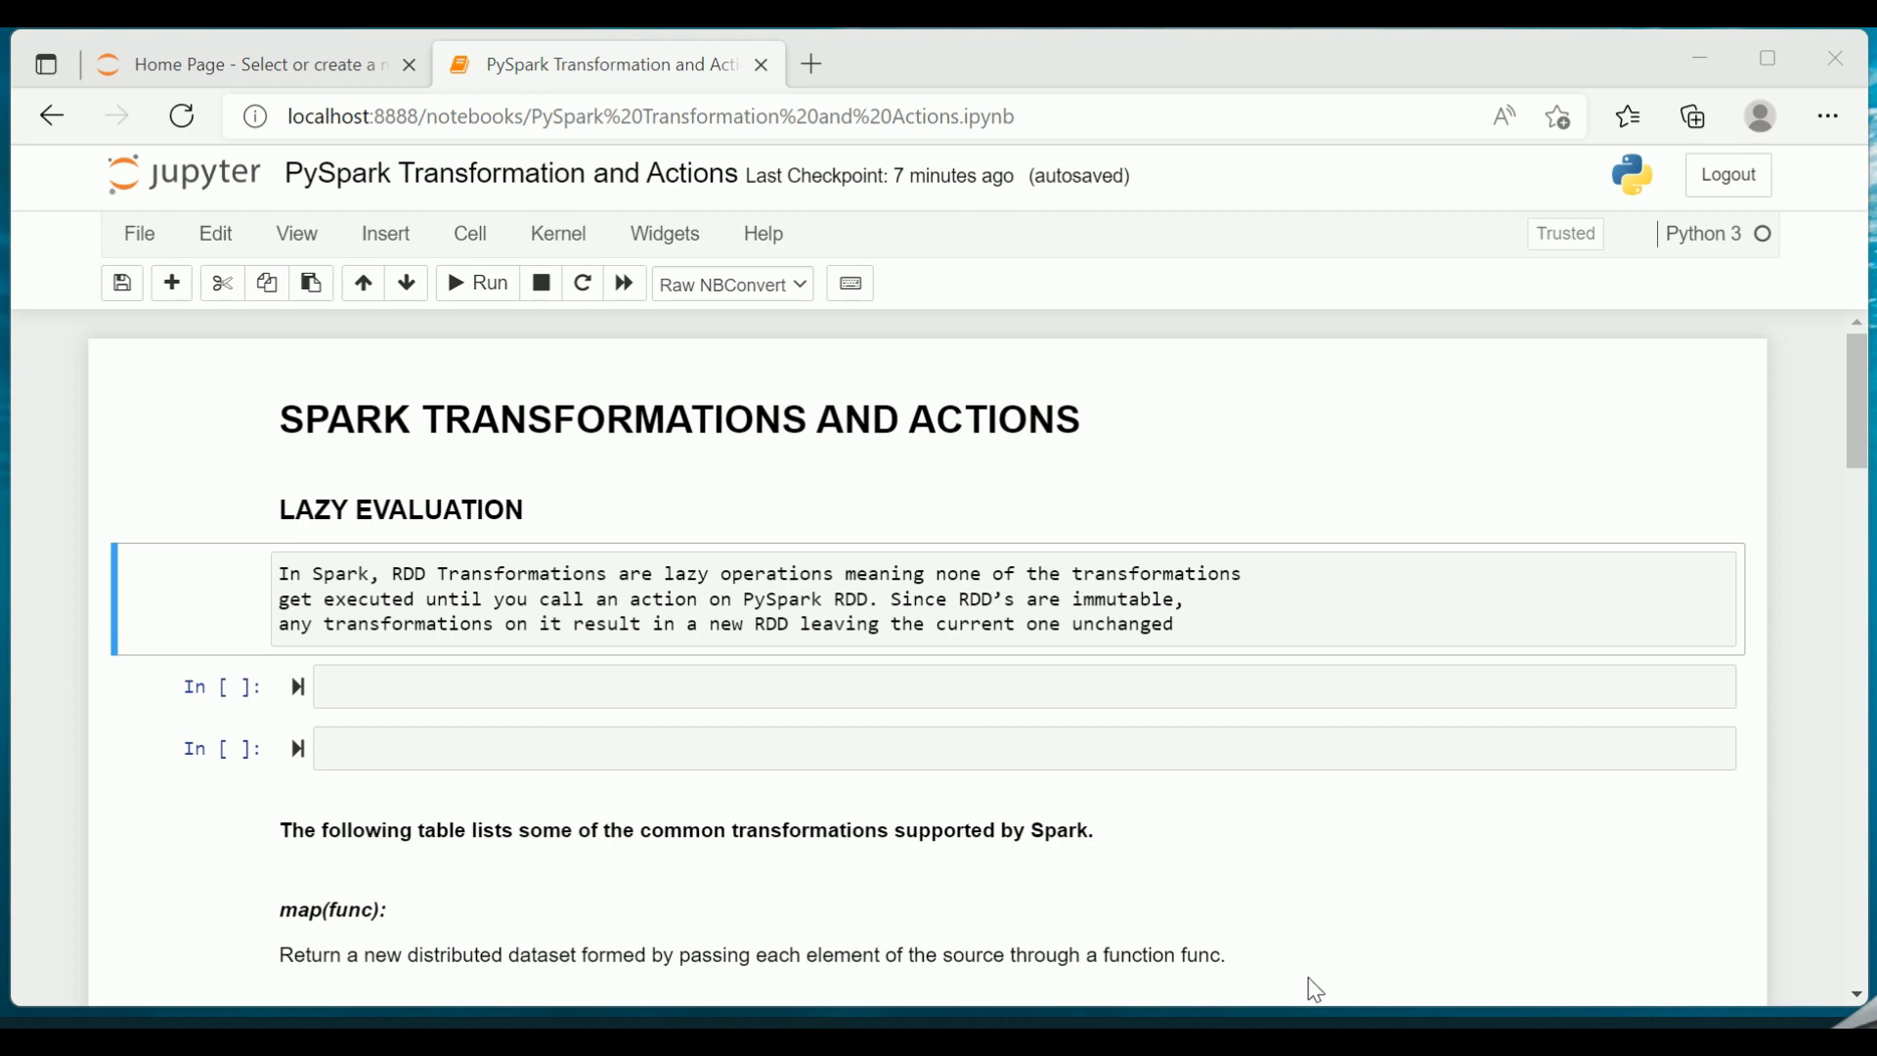
mouse_move(944, 463)
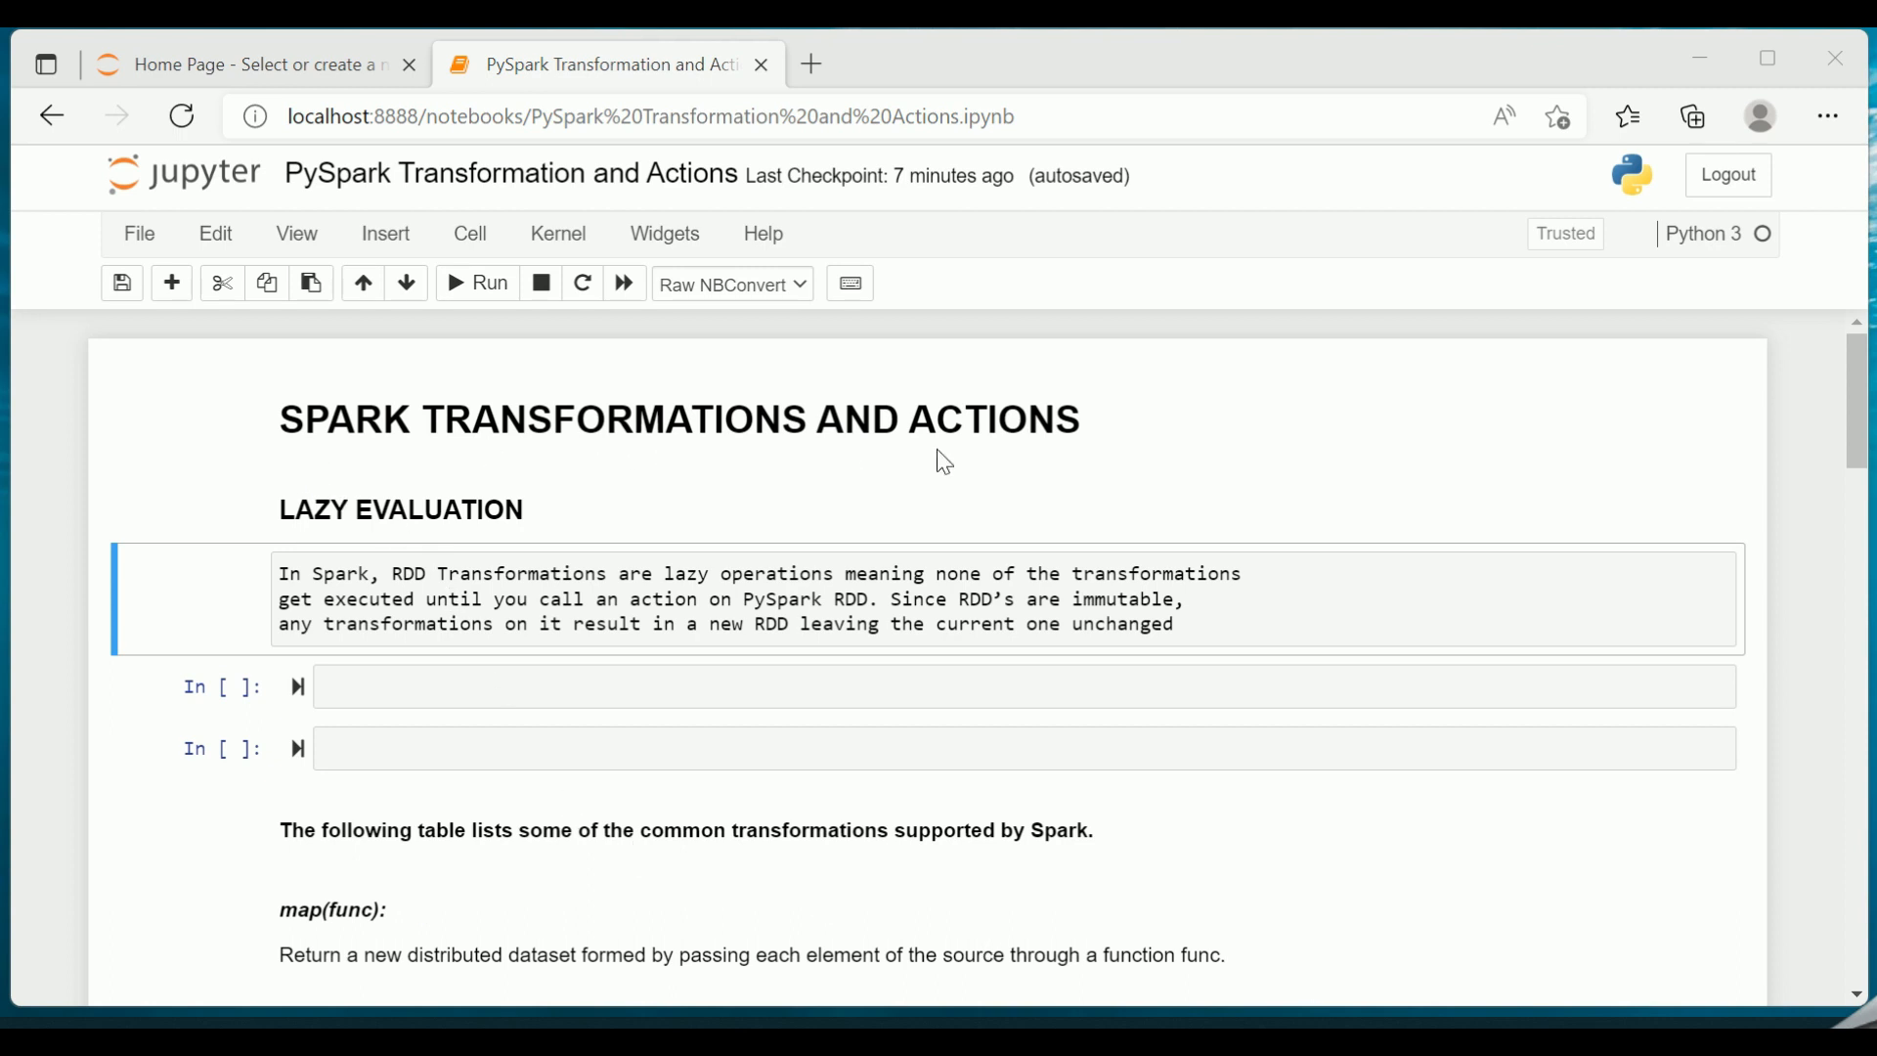
mouse_move(1062, 453)
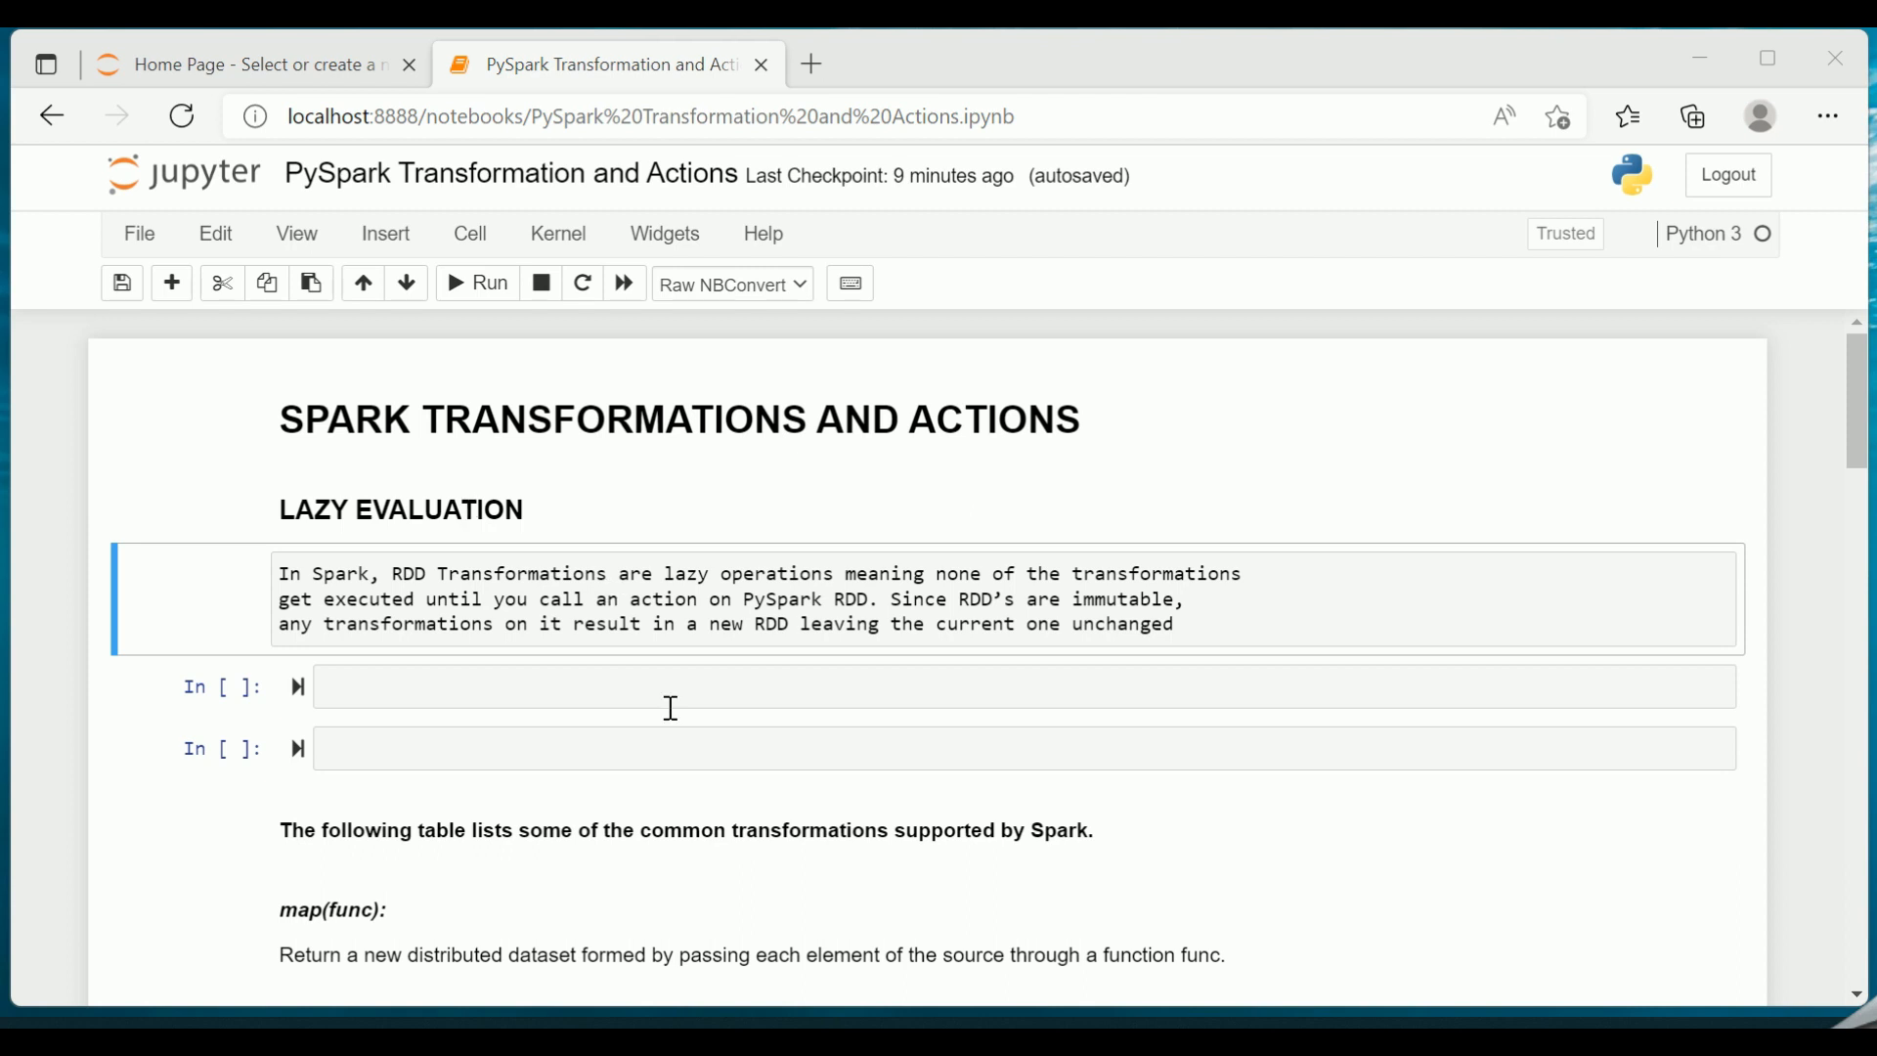
mouse_move(672, 748)
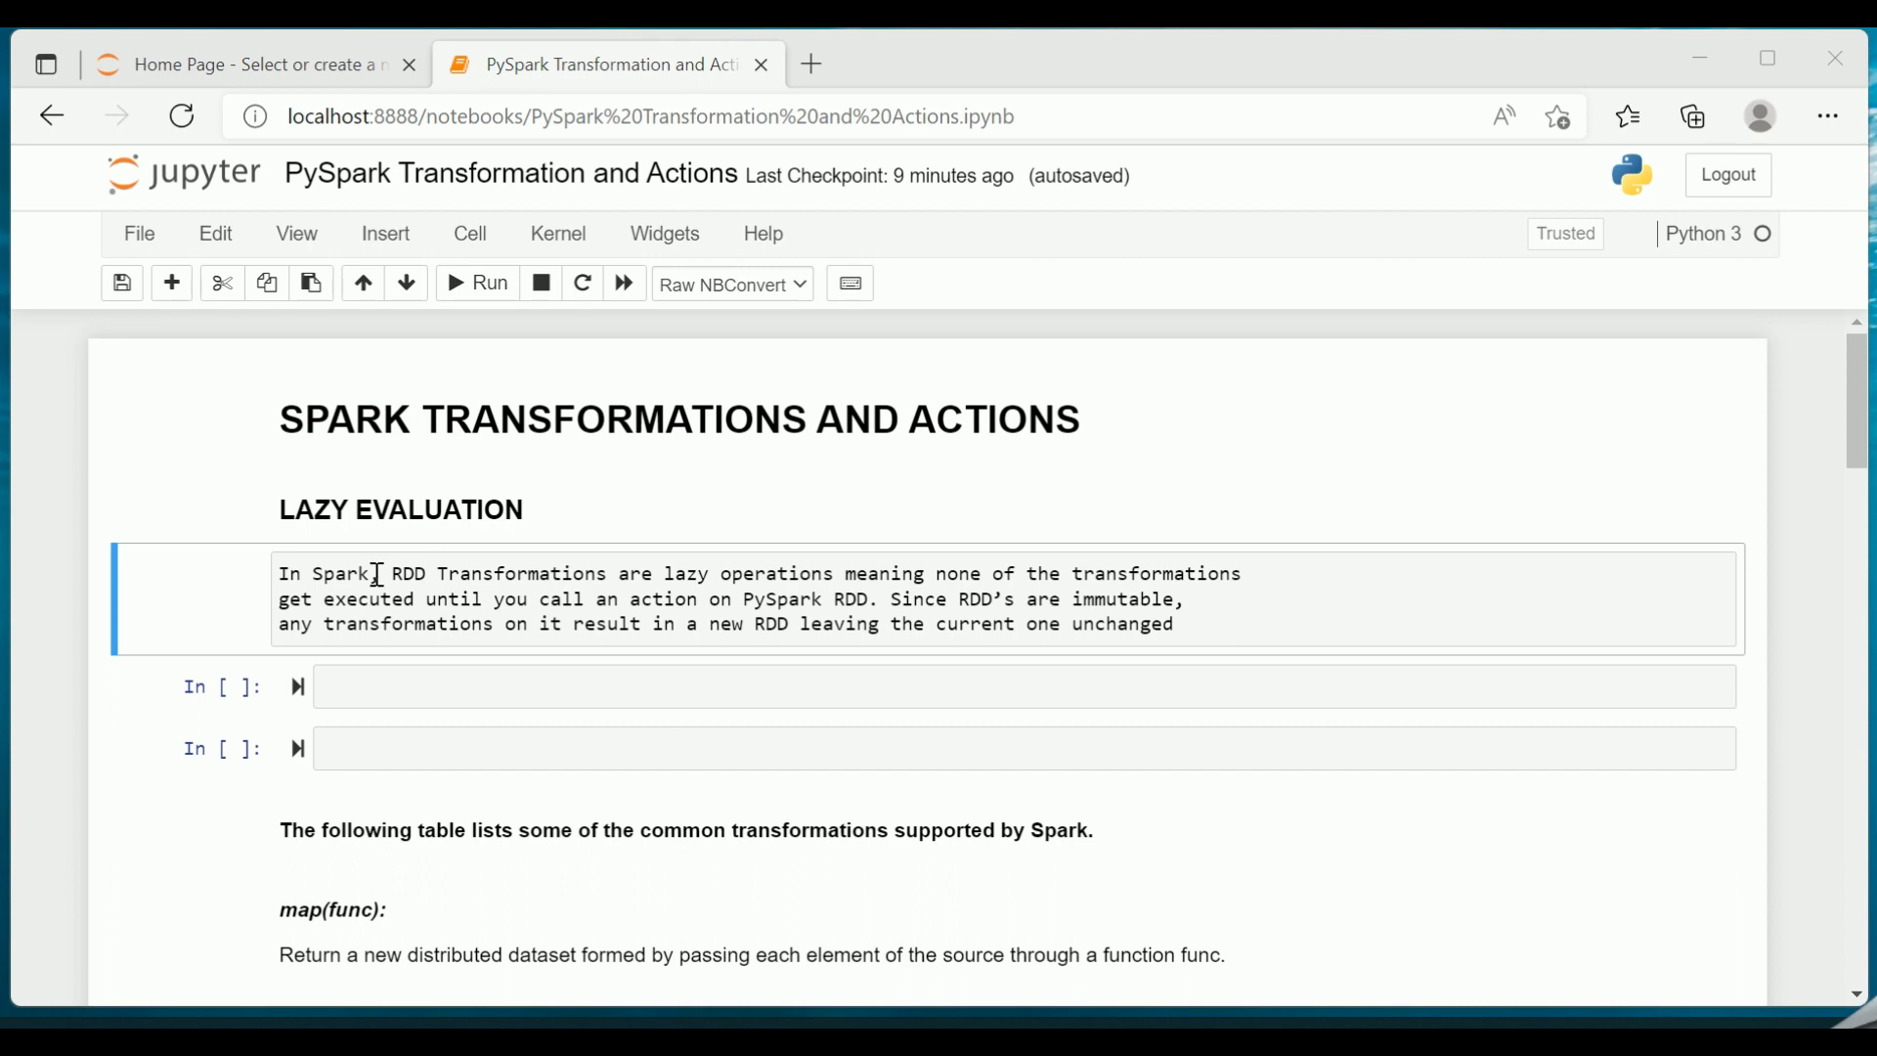
- Clear the marked intro sentence and head the first cell 'Scenario 1: When Spark is not Lazy'
drag(389, 574, 830, 573)
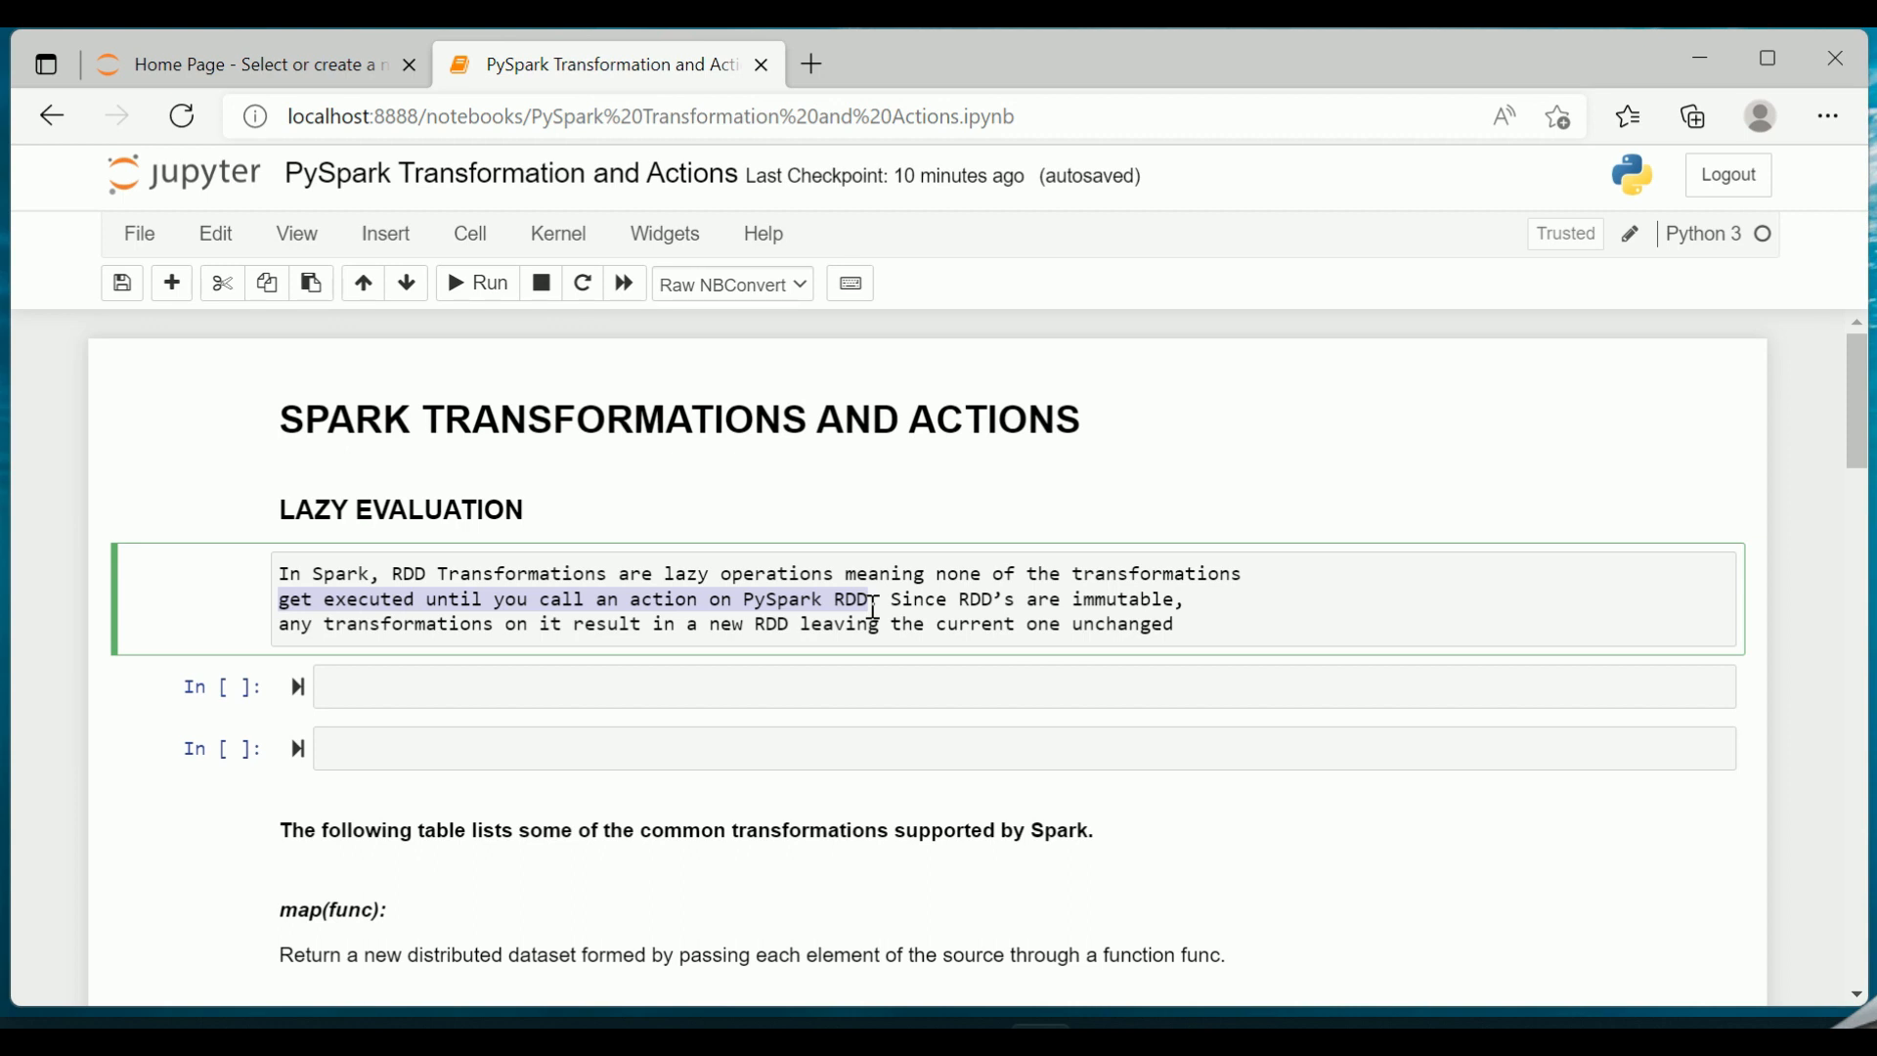
click(940, 598)
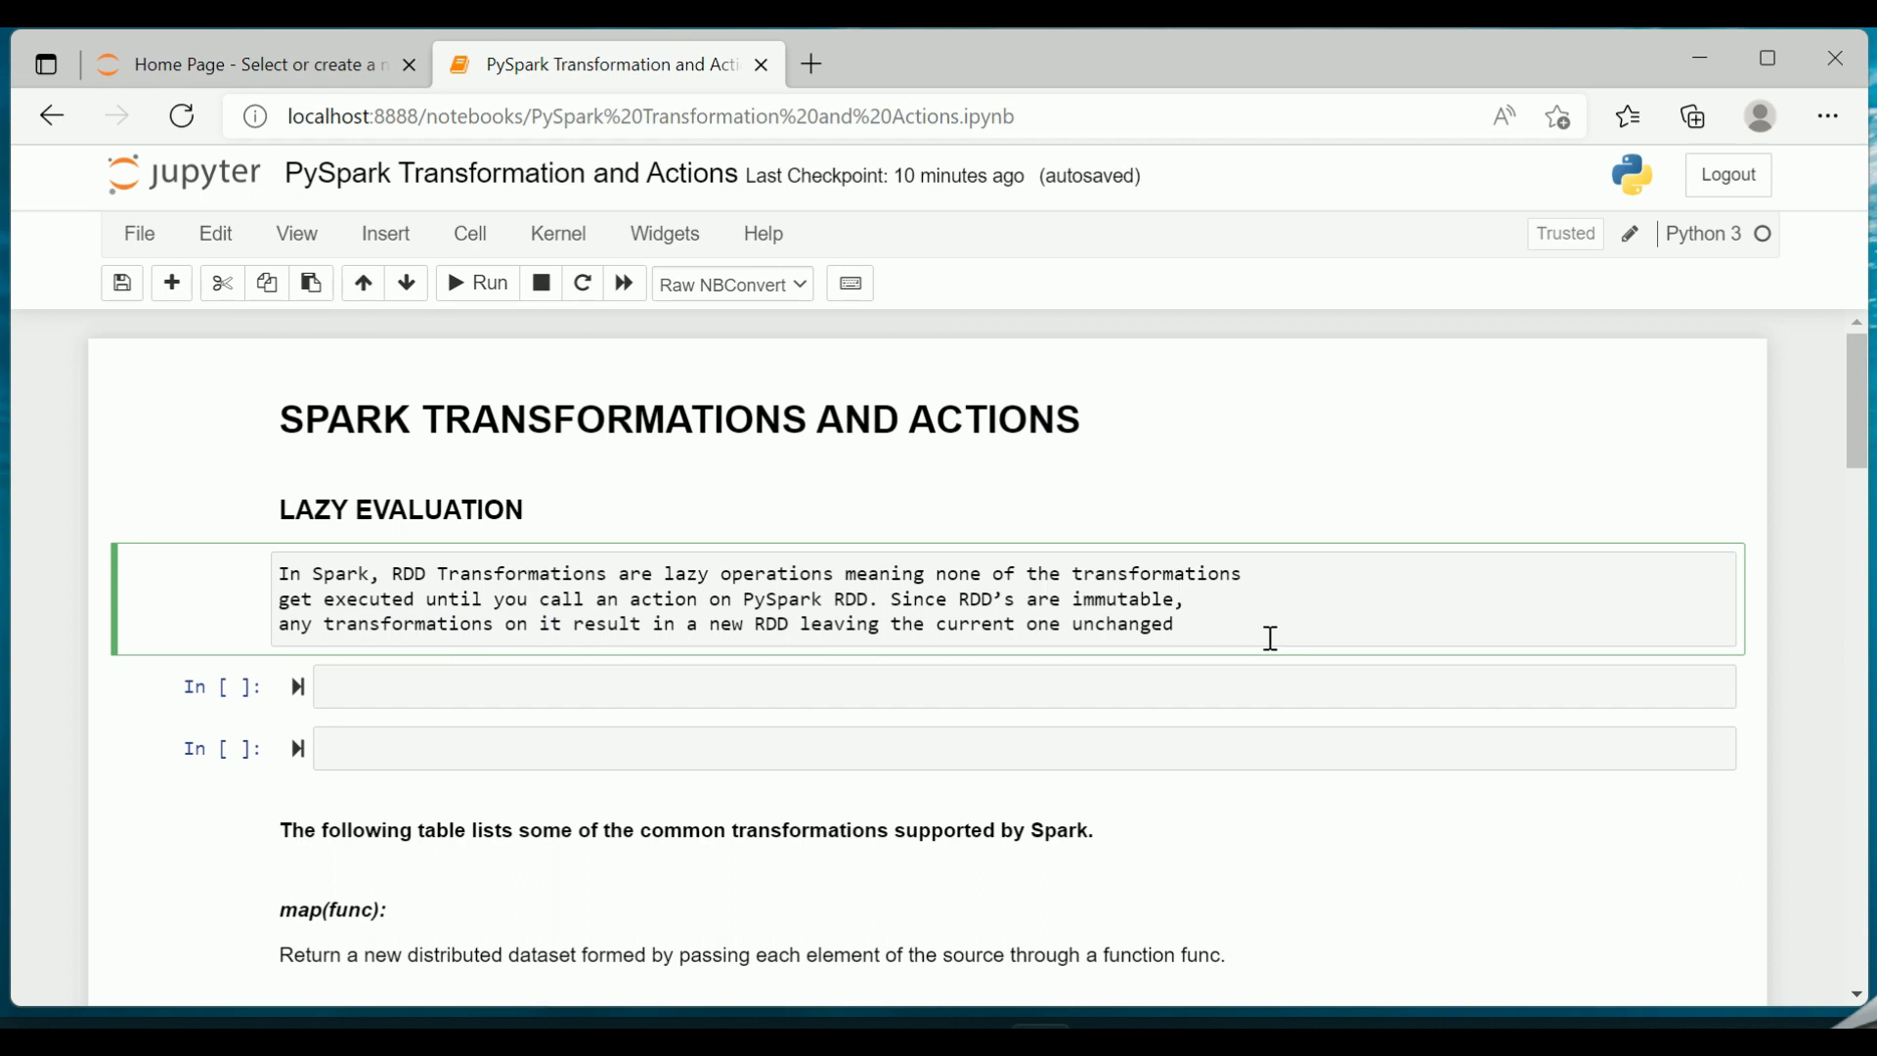
text(Scenario 1:)
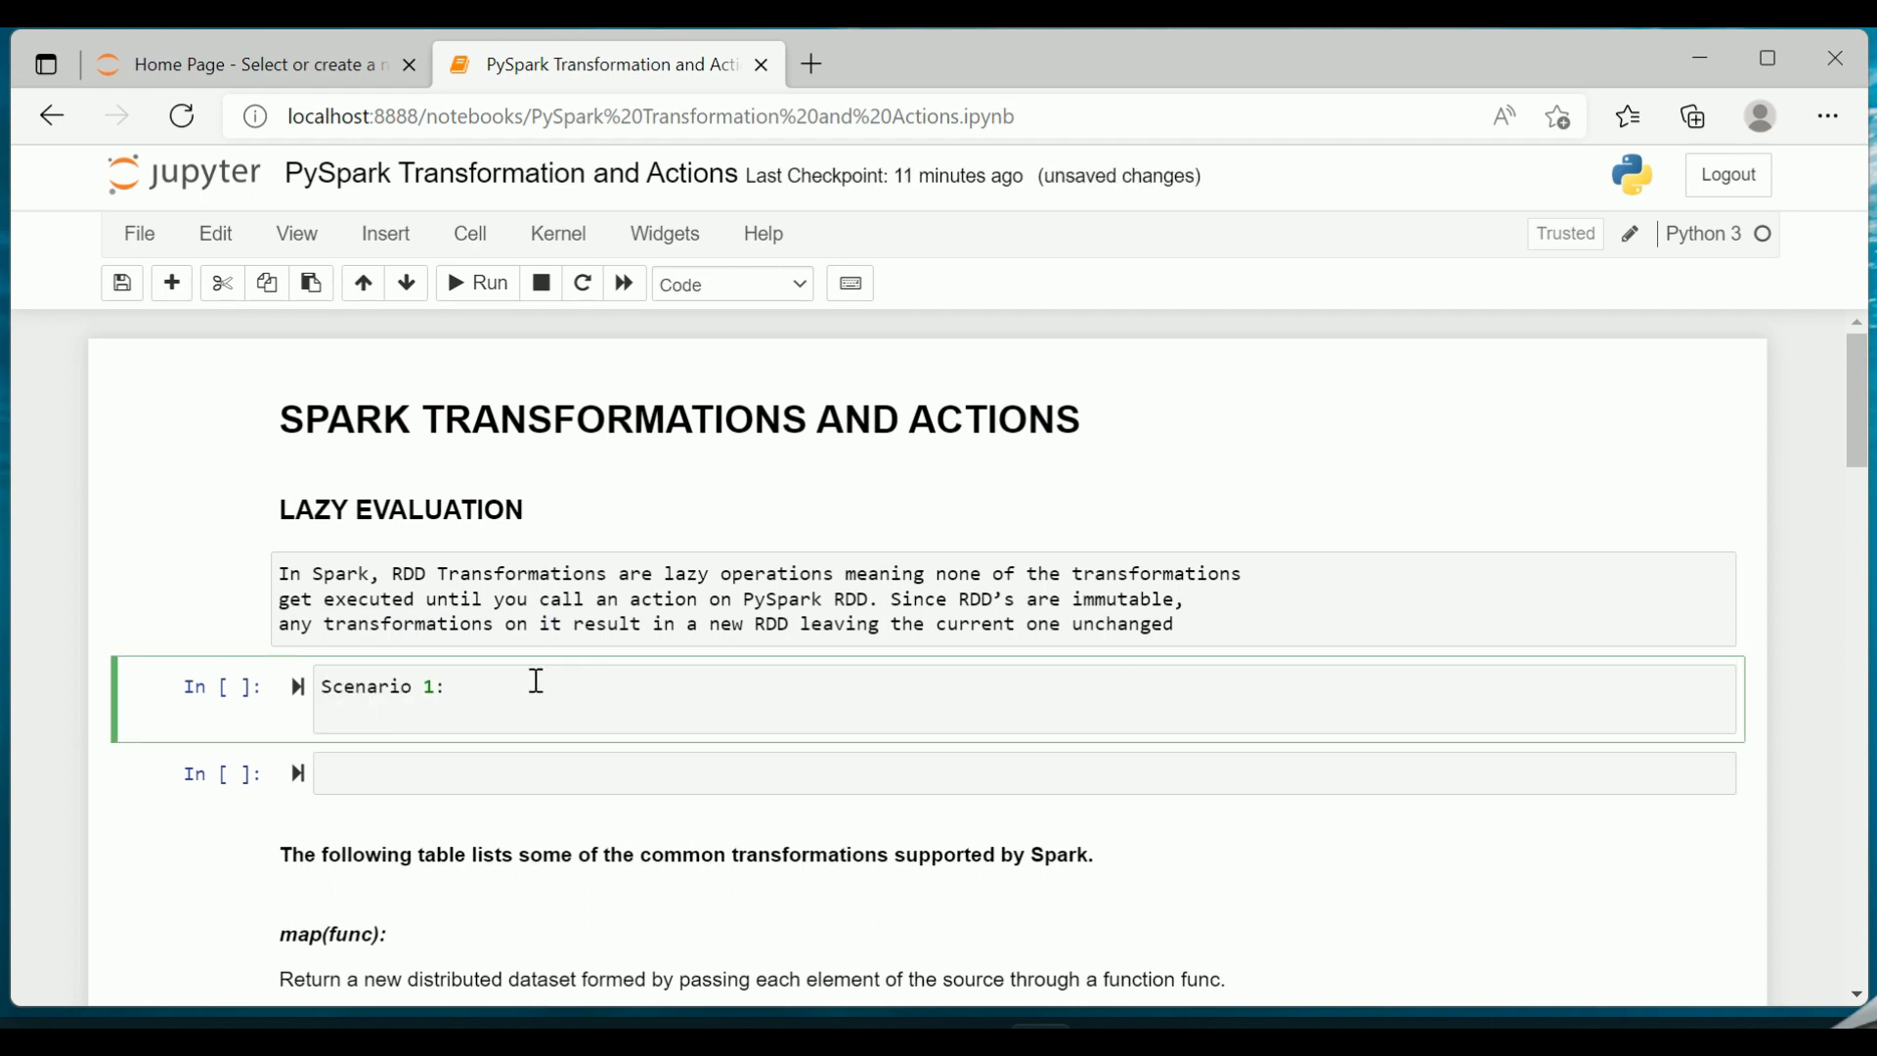
key(enter)
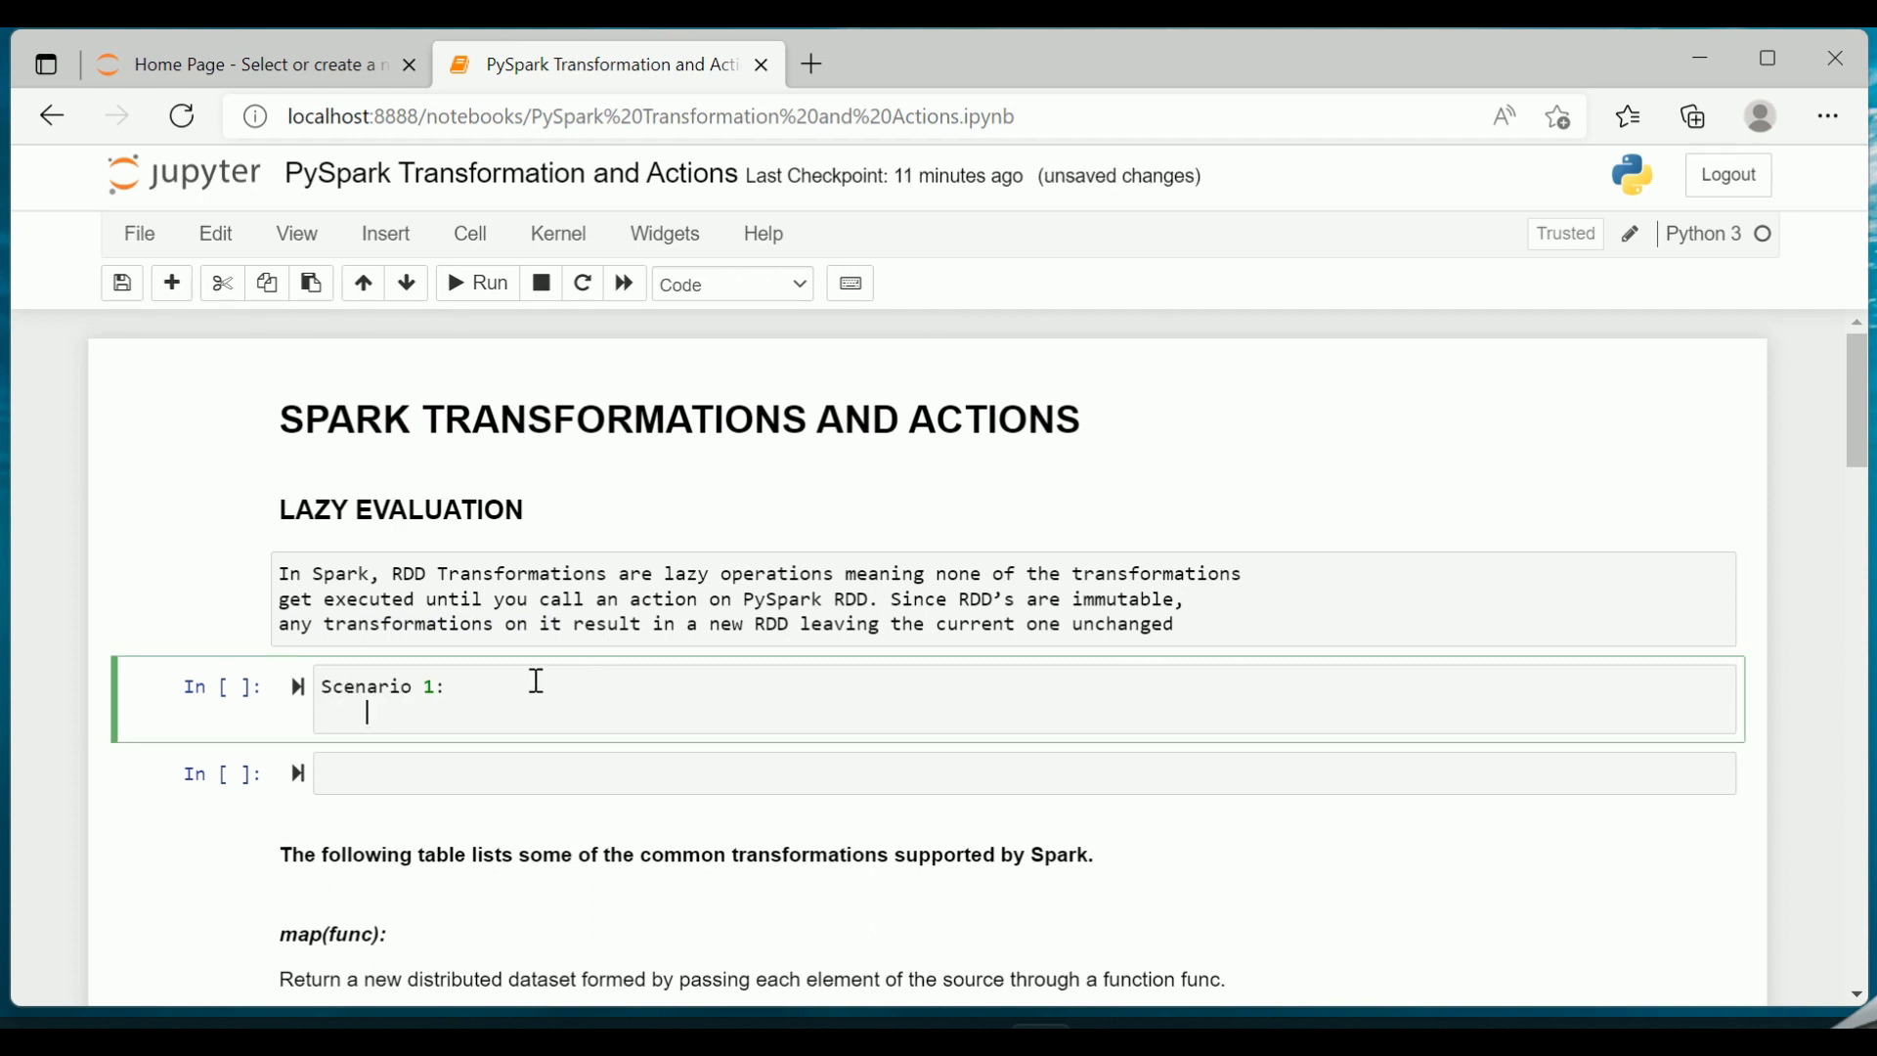
key(Backspace)
text( When Spark is not L)
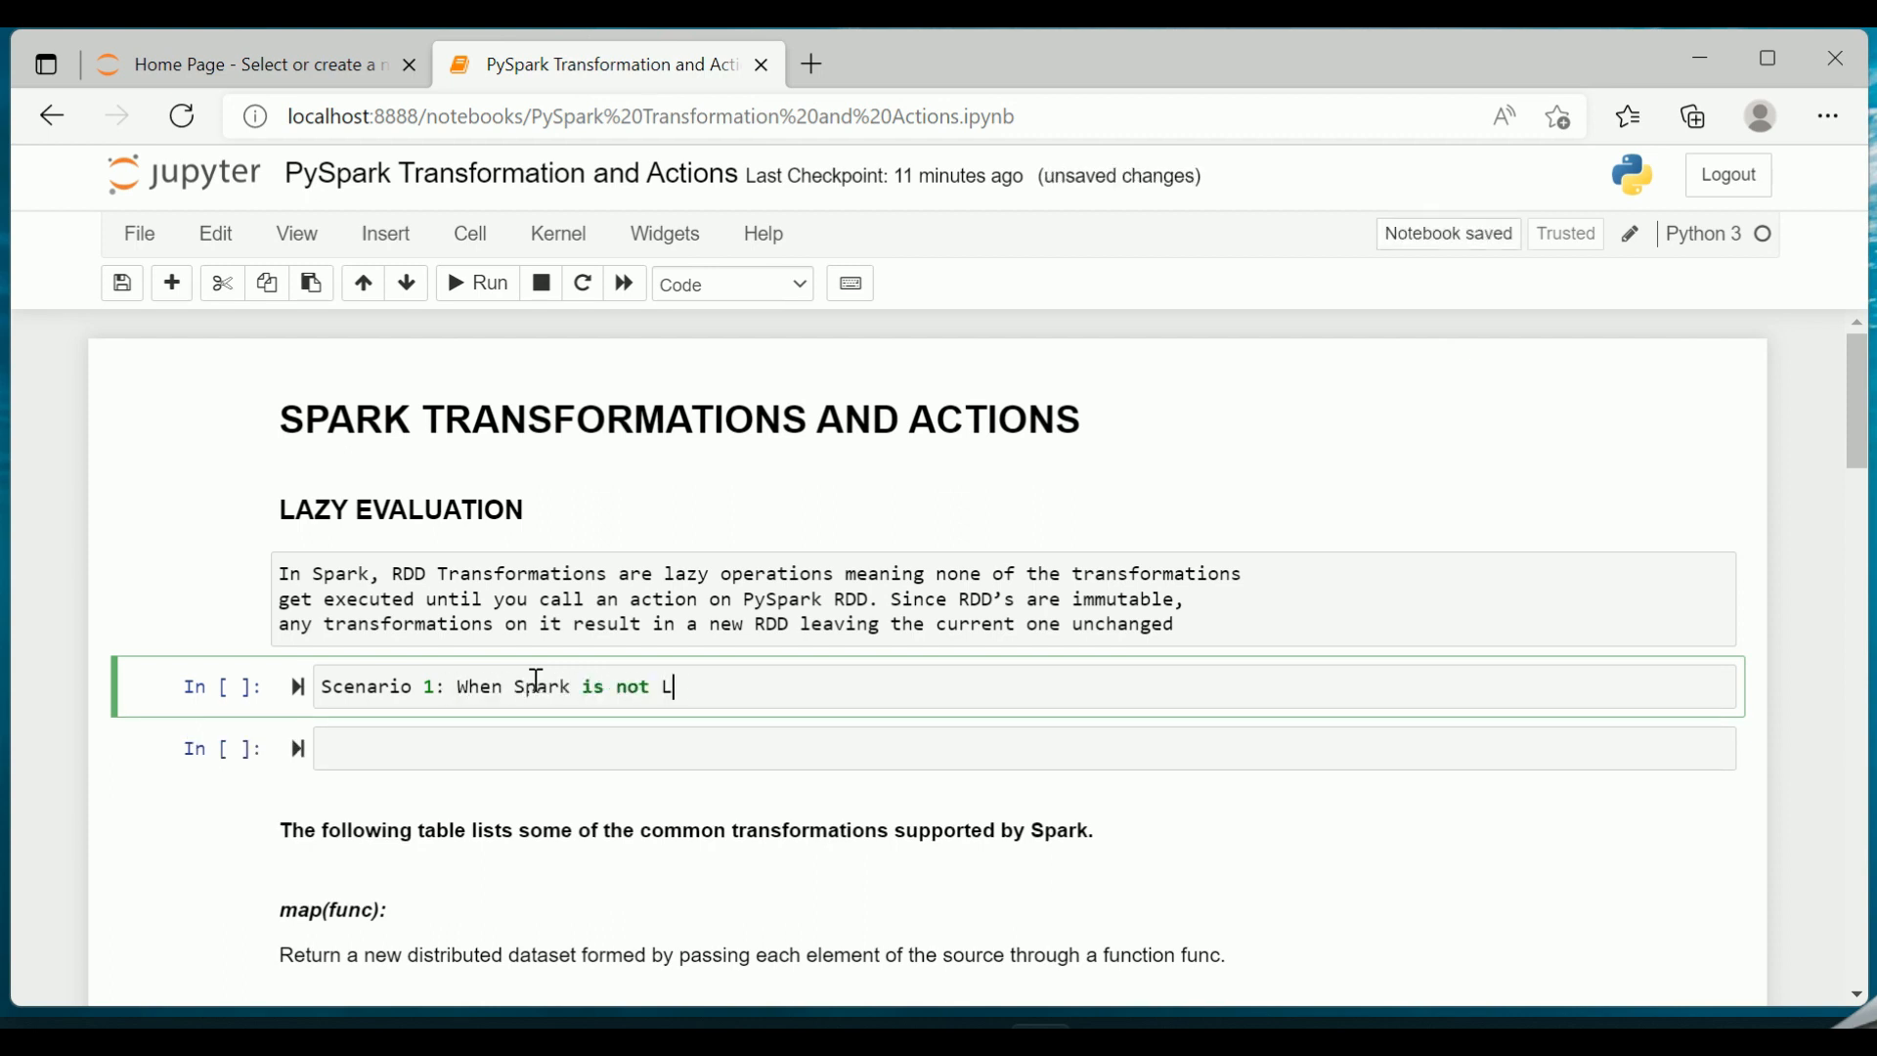
text(azy)
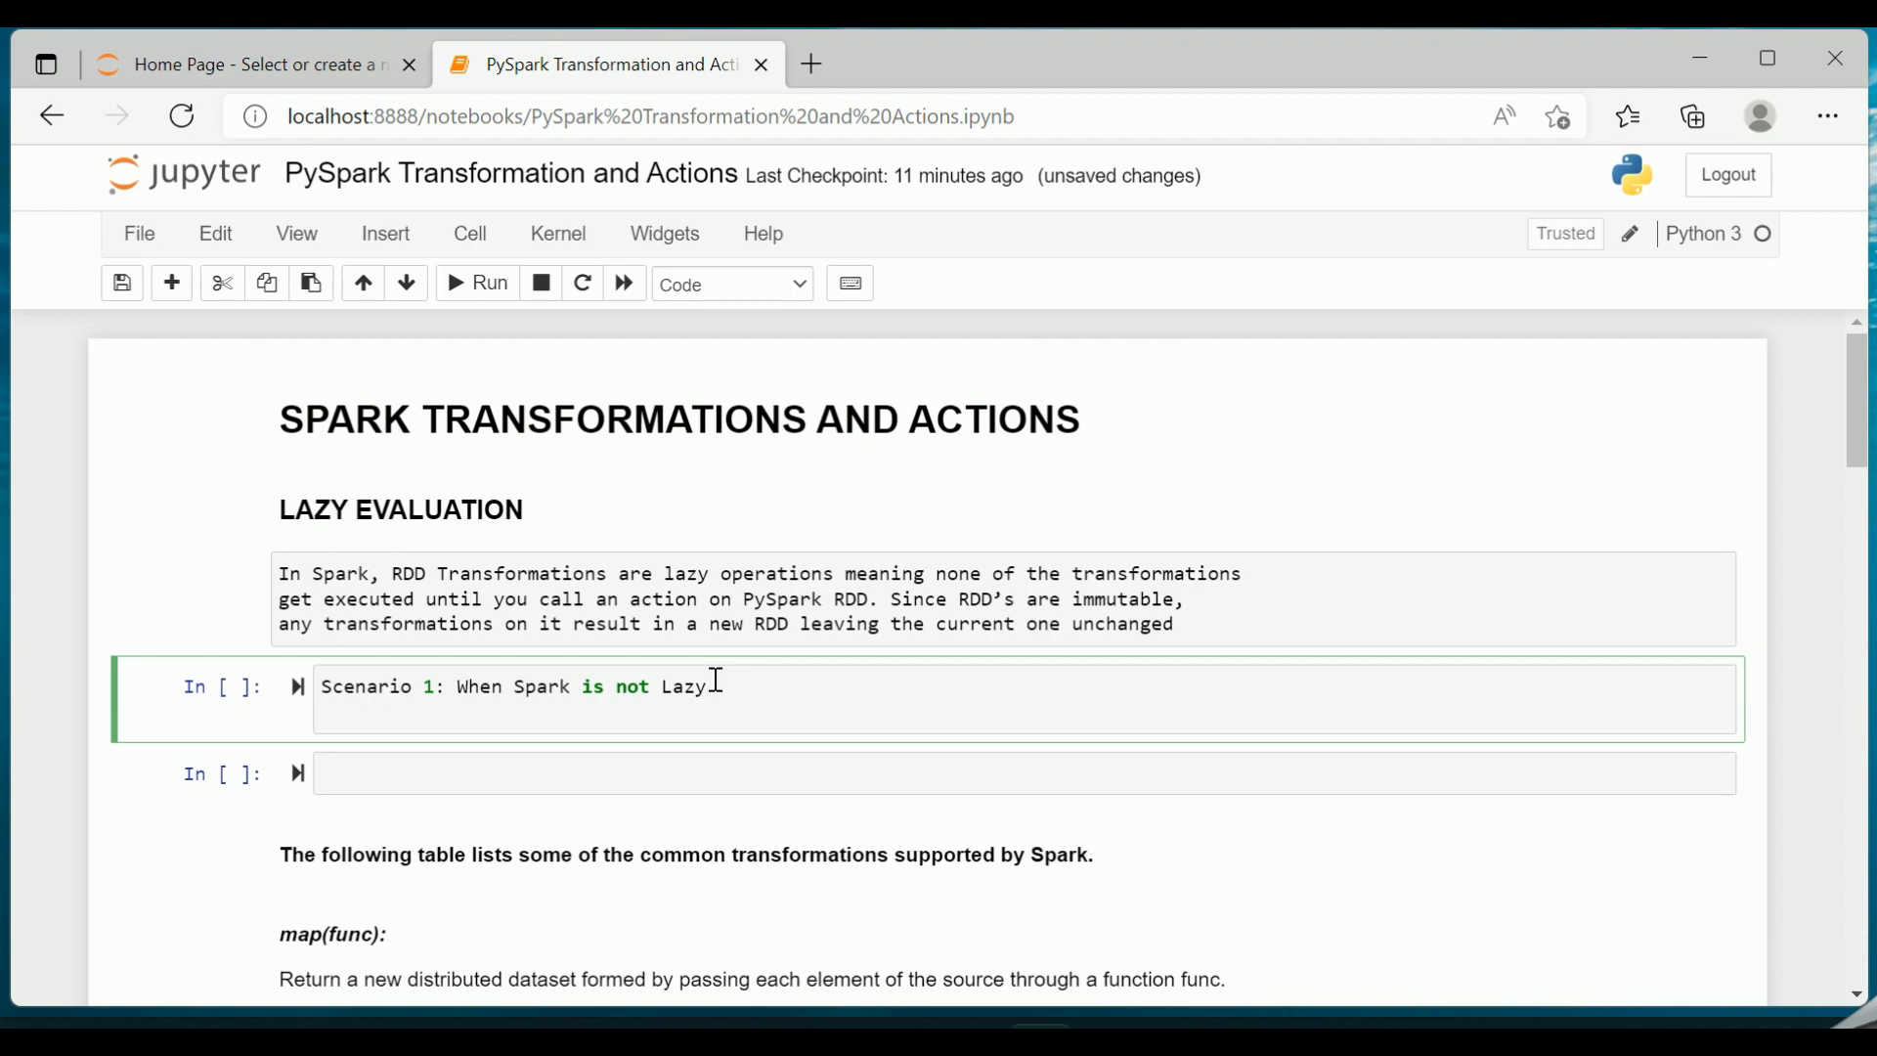
- Type the lines 'rdd1 = load data from cluster - HDFS' and 'rdd1.print(line1)' under the heading
text(rdd1 =)
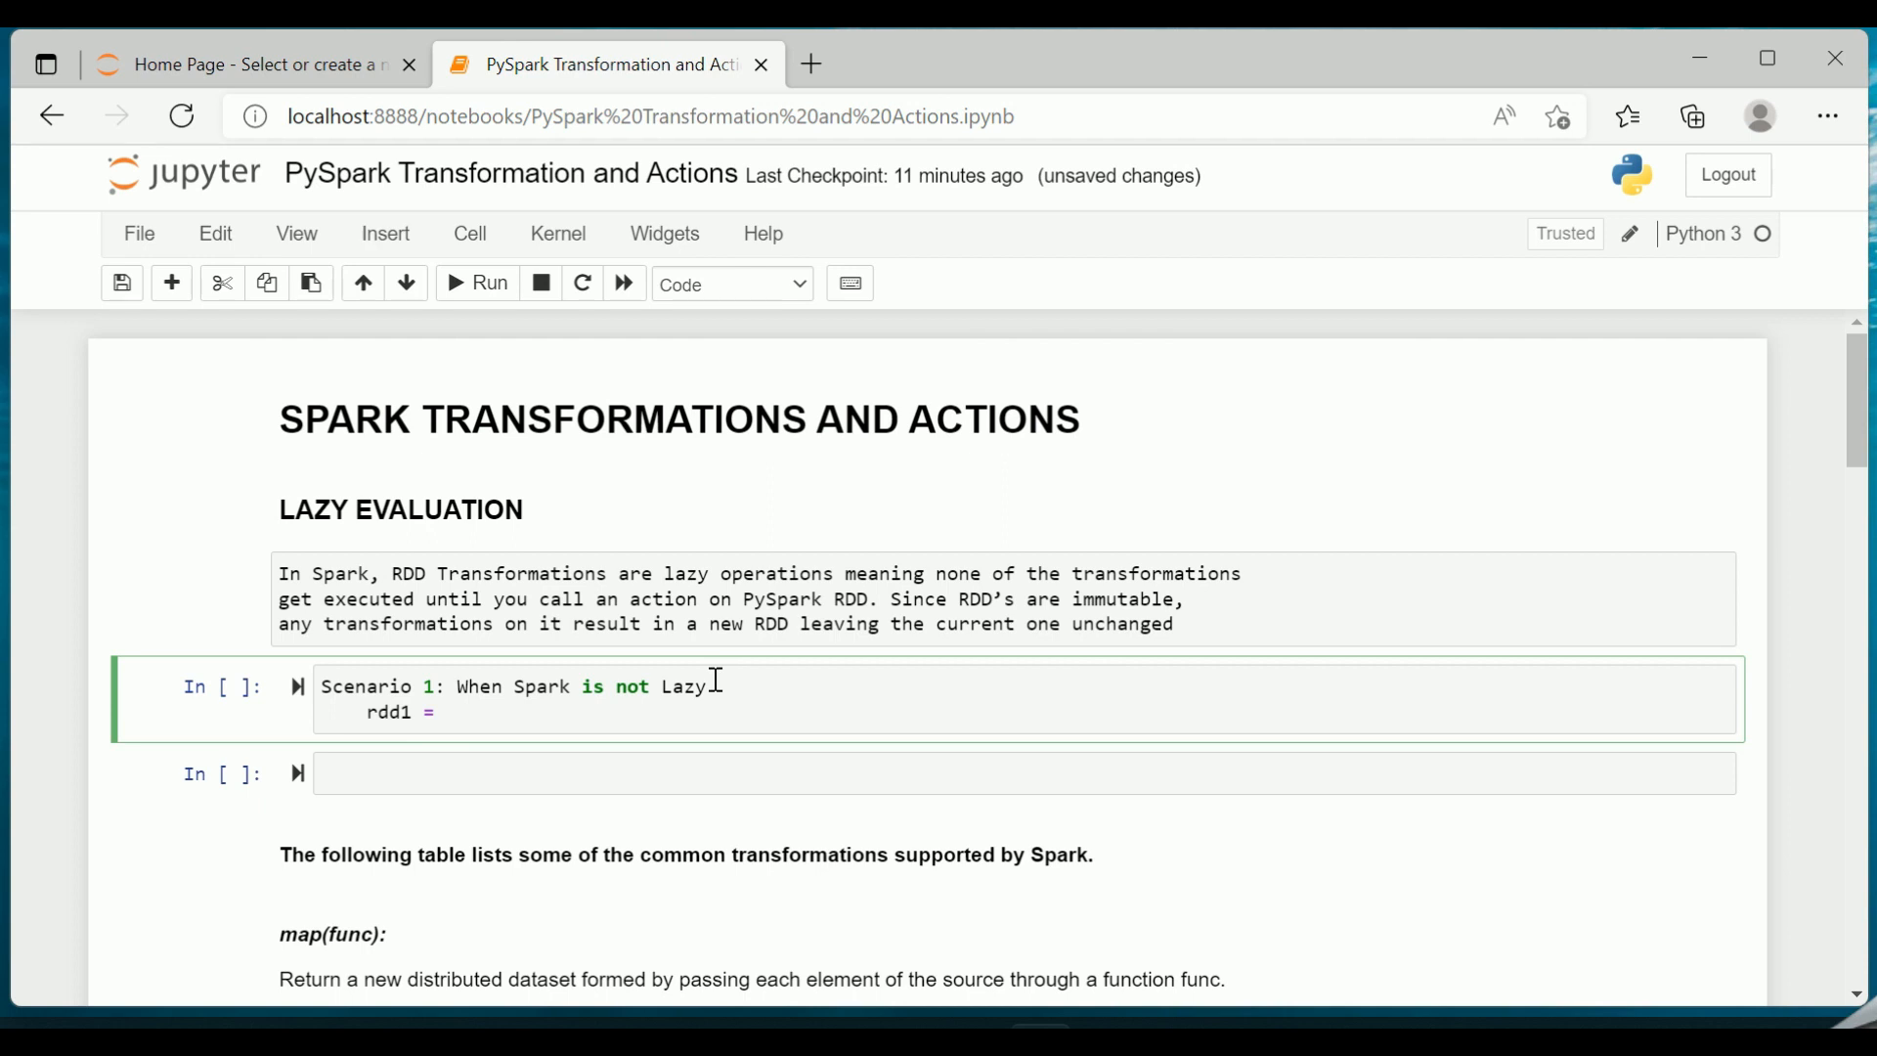
text(load data)
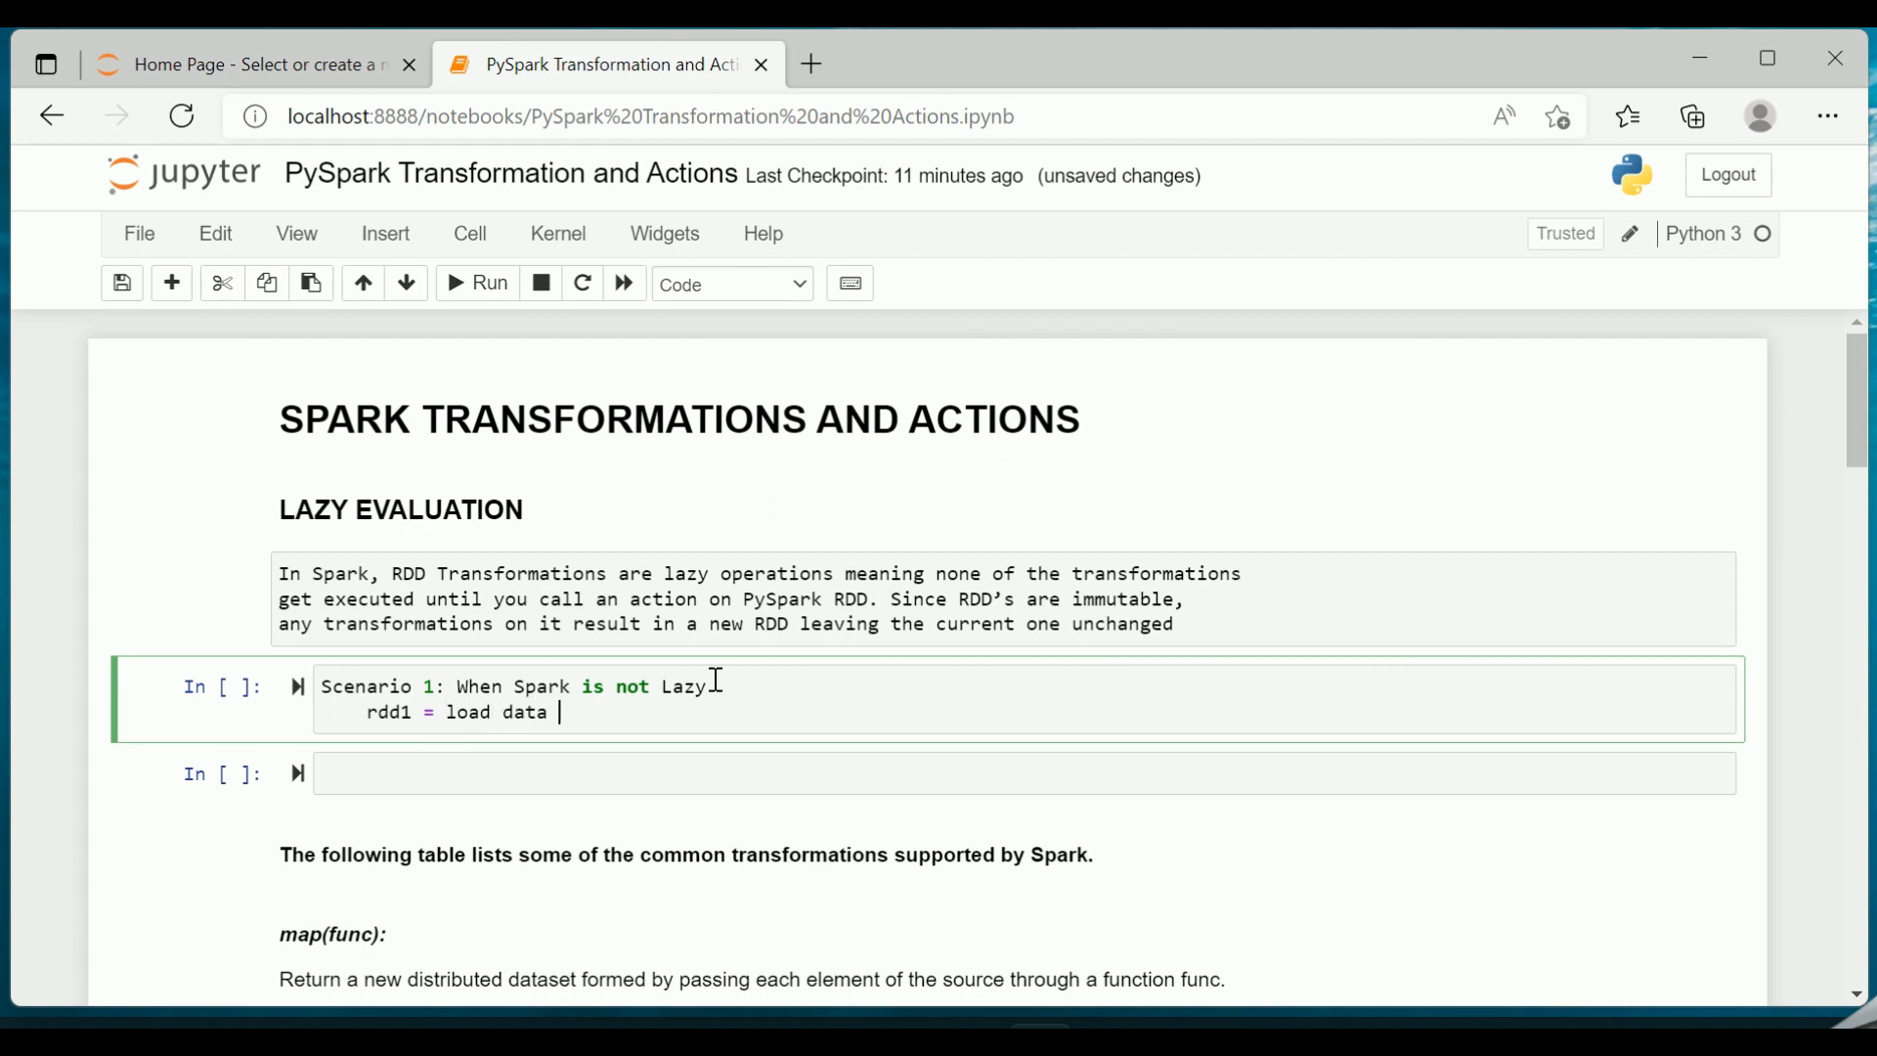
text(from cluster)
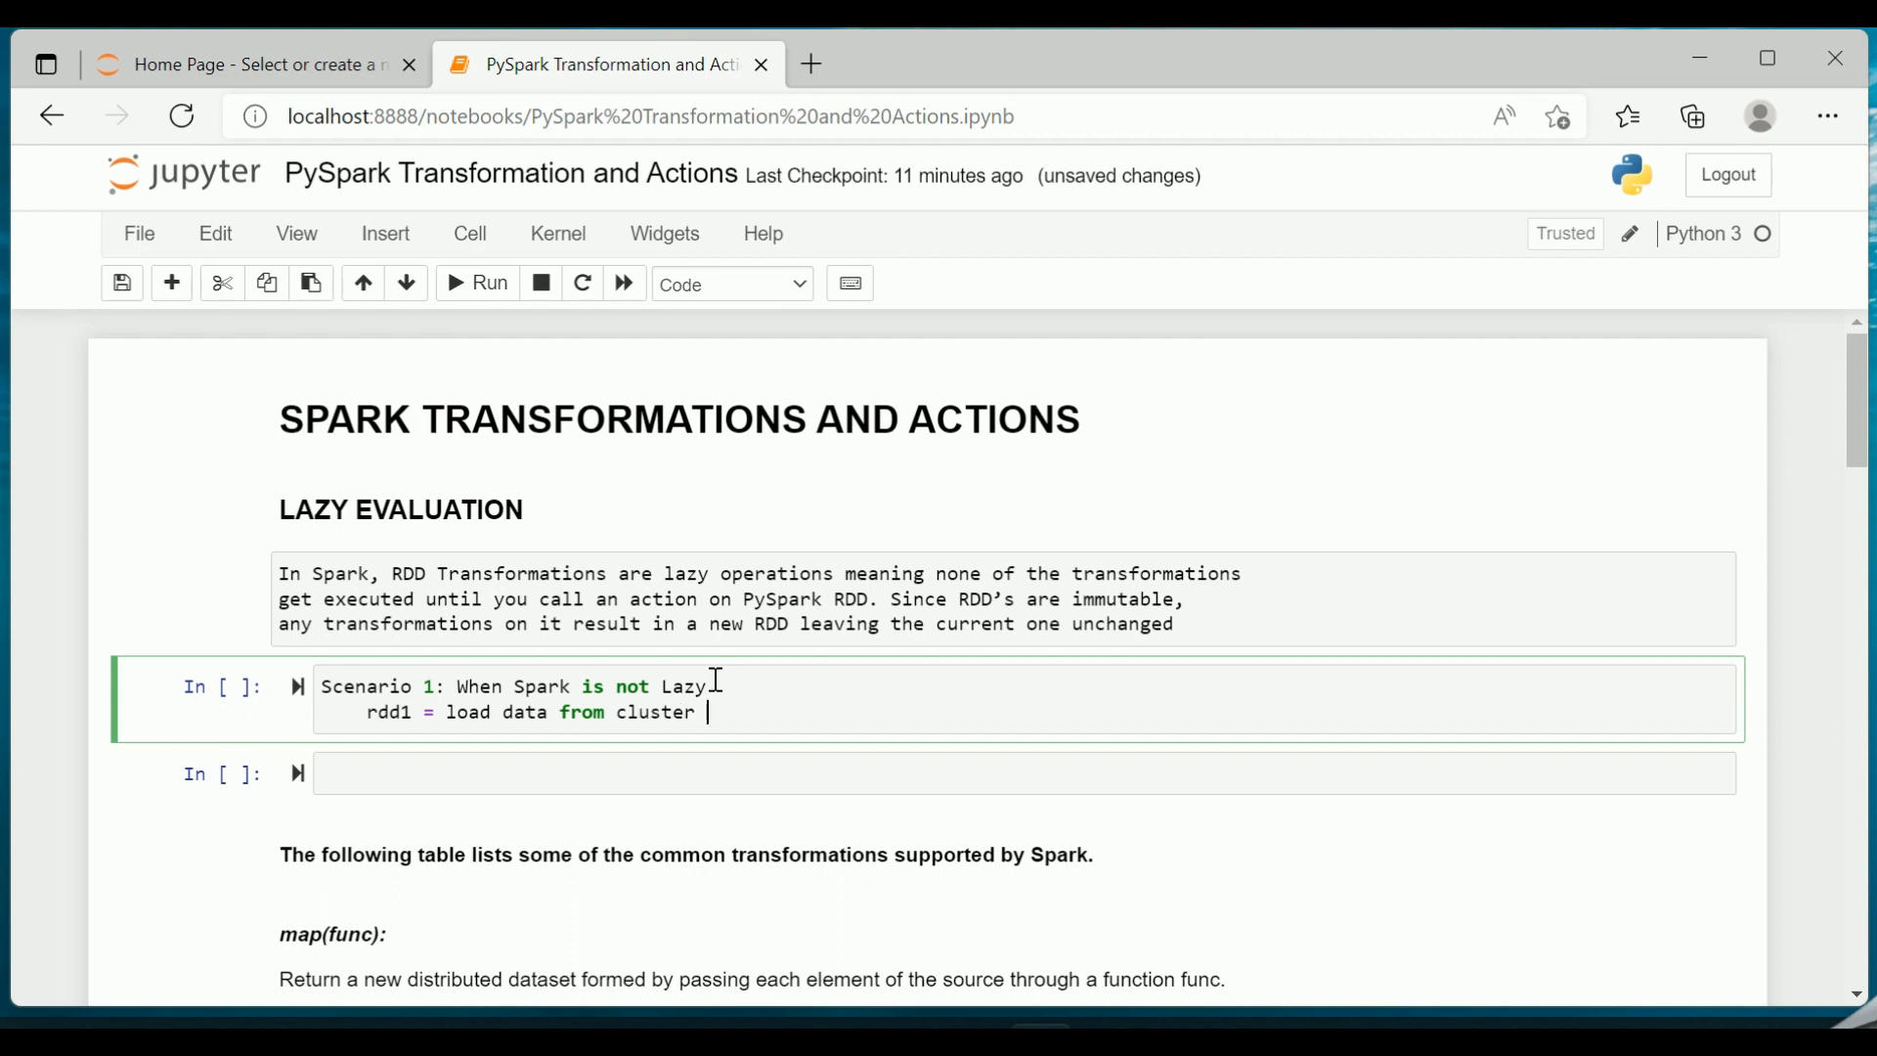
text(- HDFS)
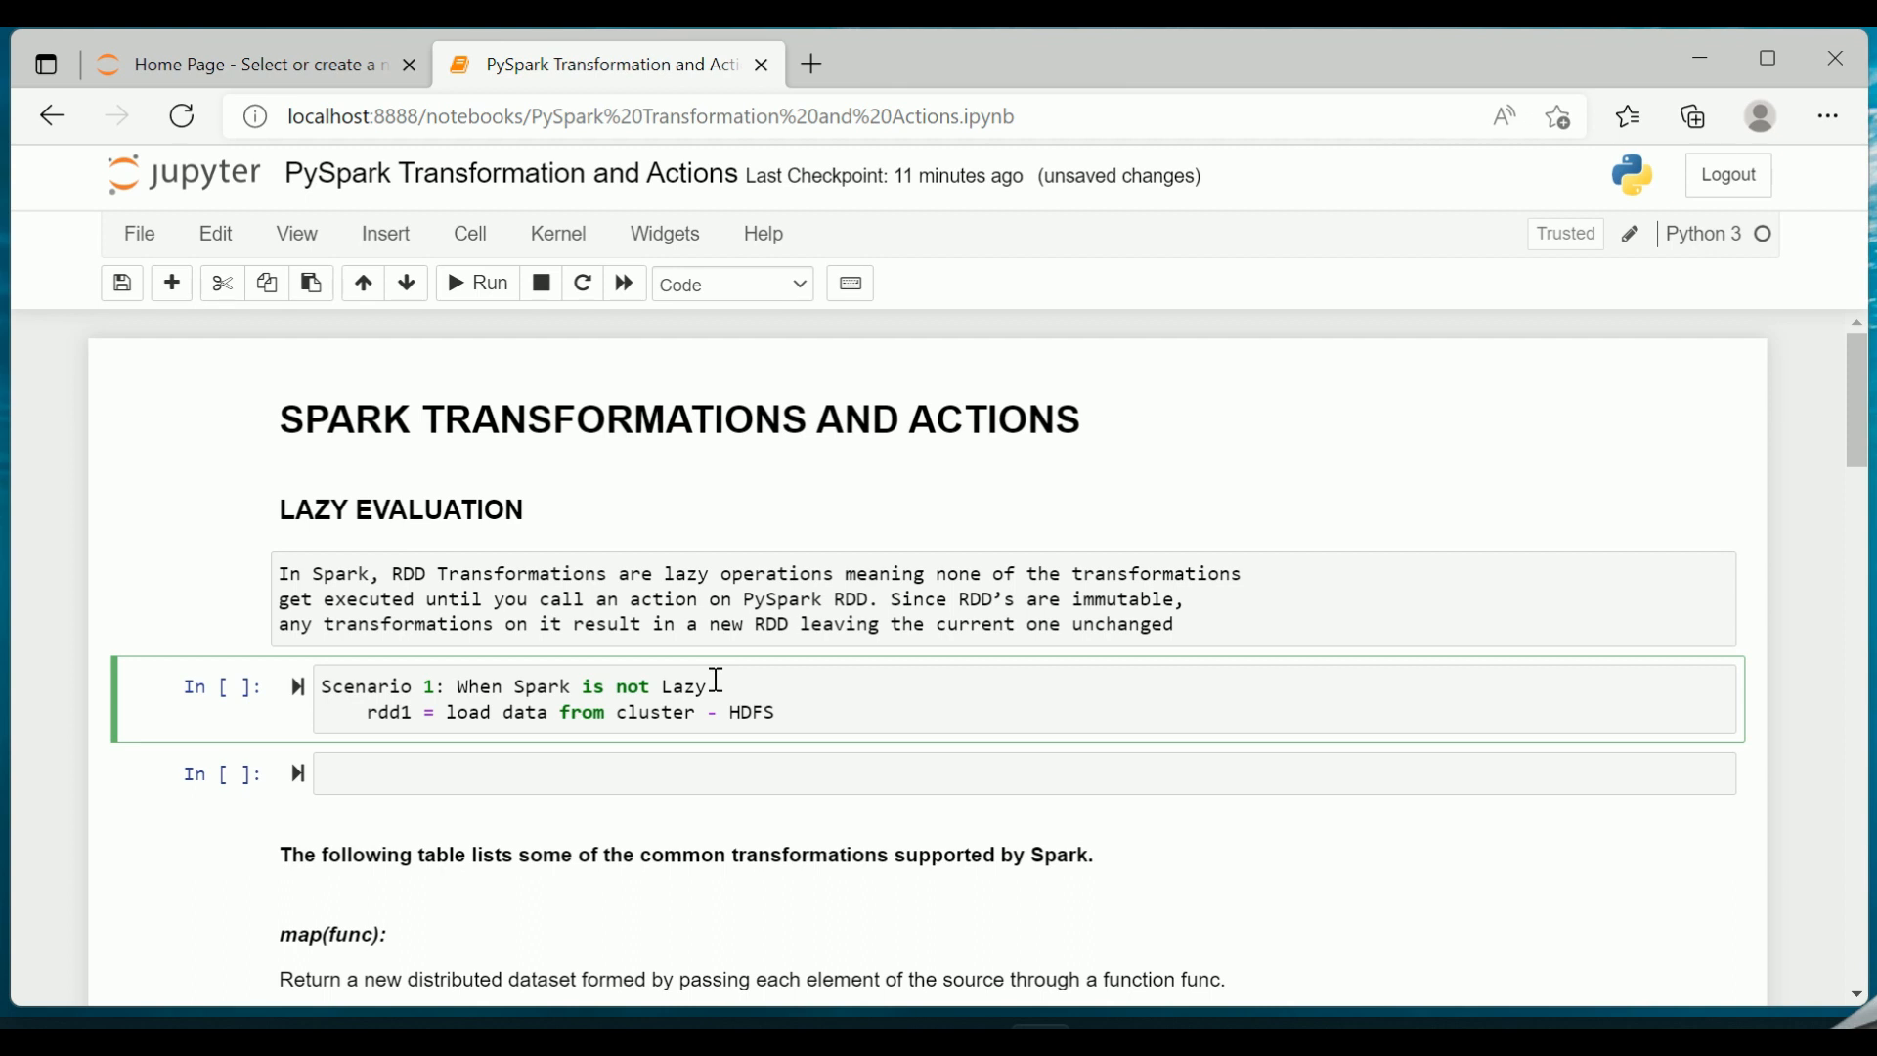
key(Enter)
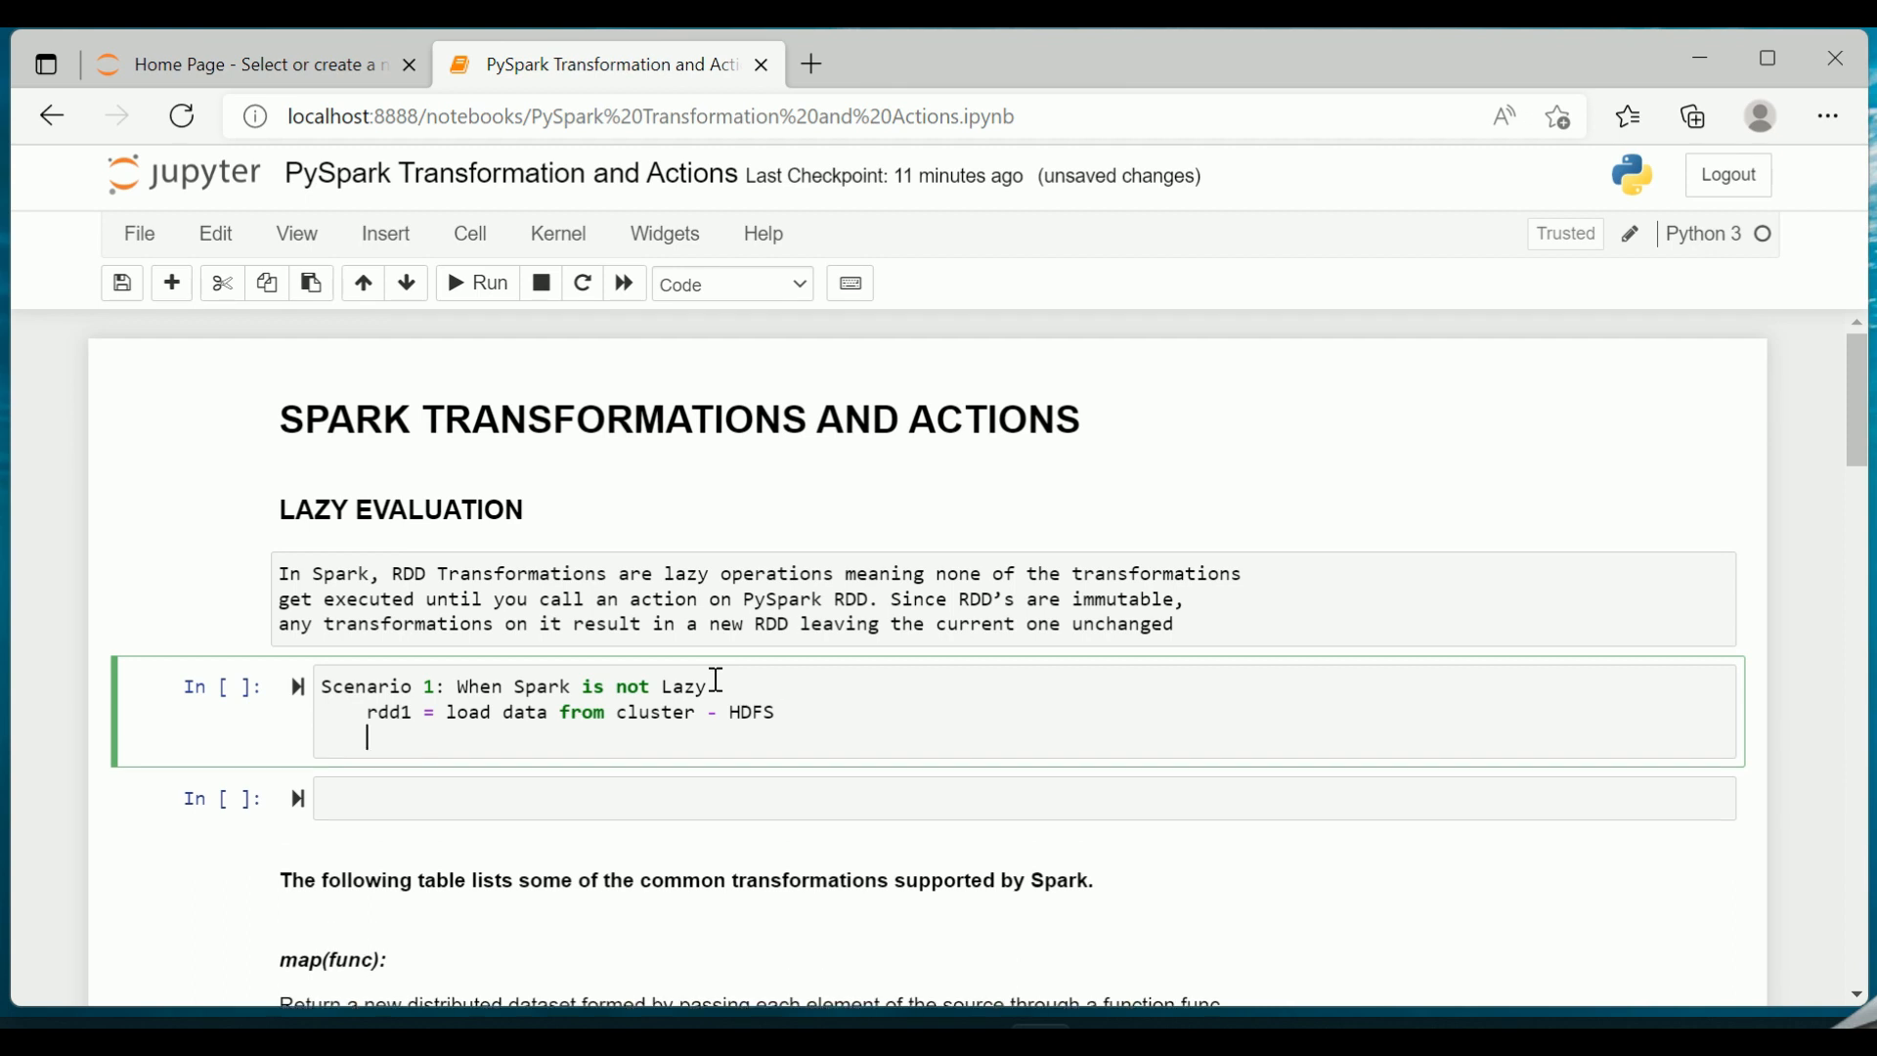
text(R)
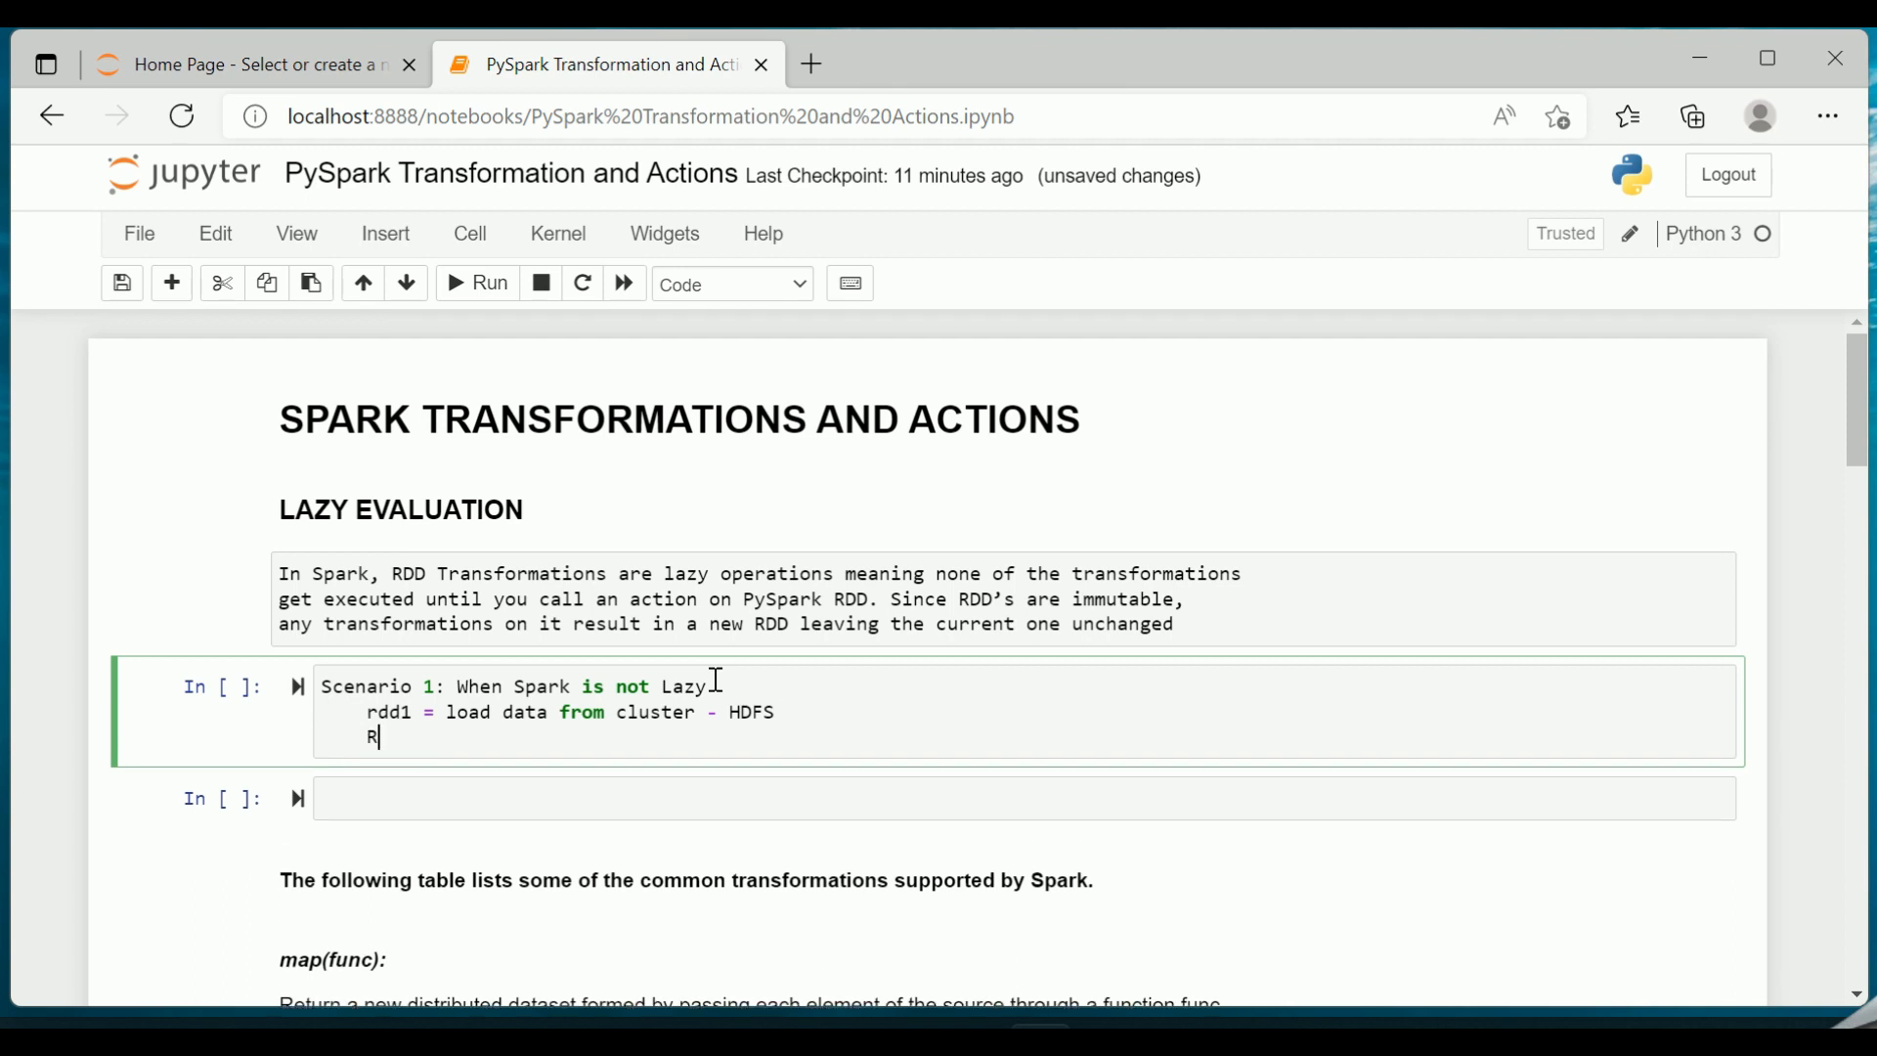
text(dd1)
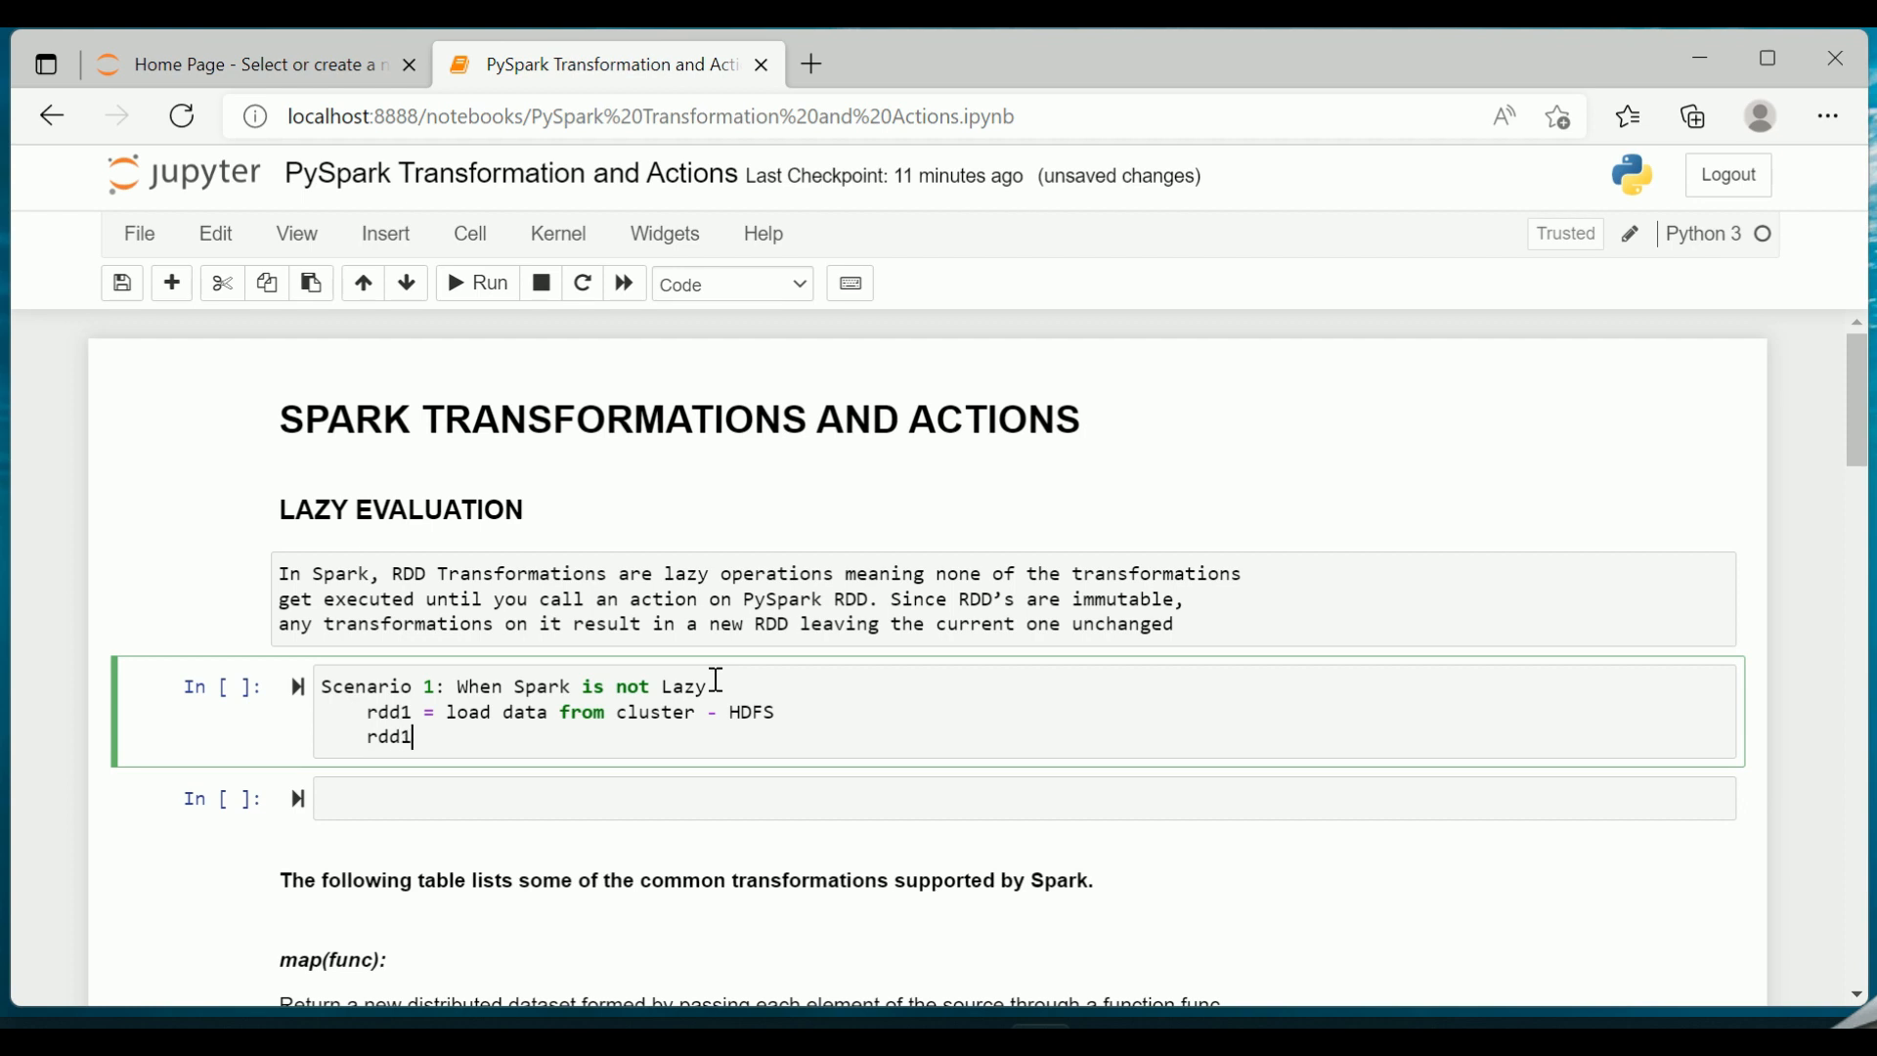
text(.print())
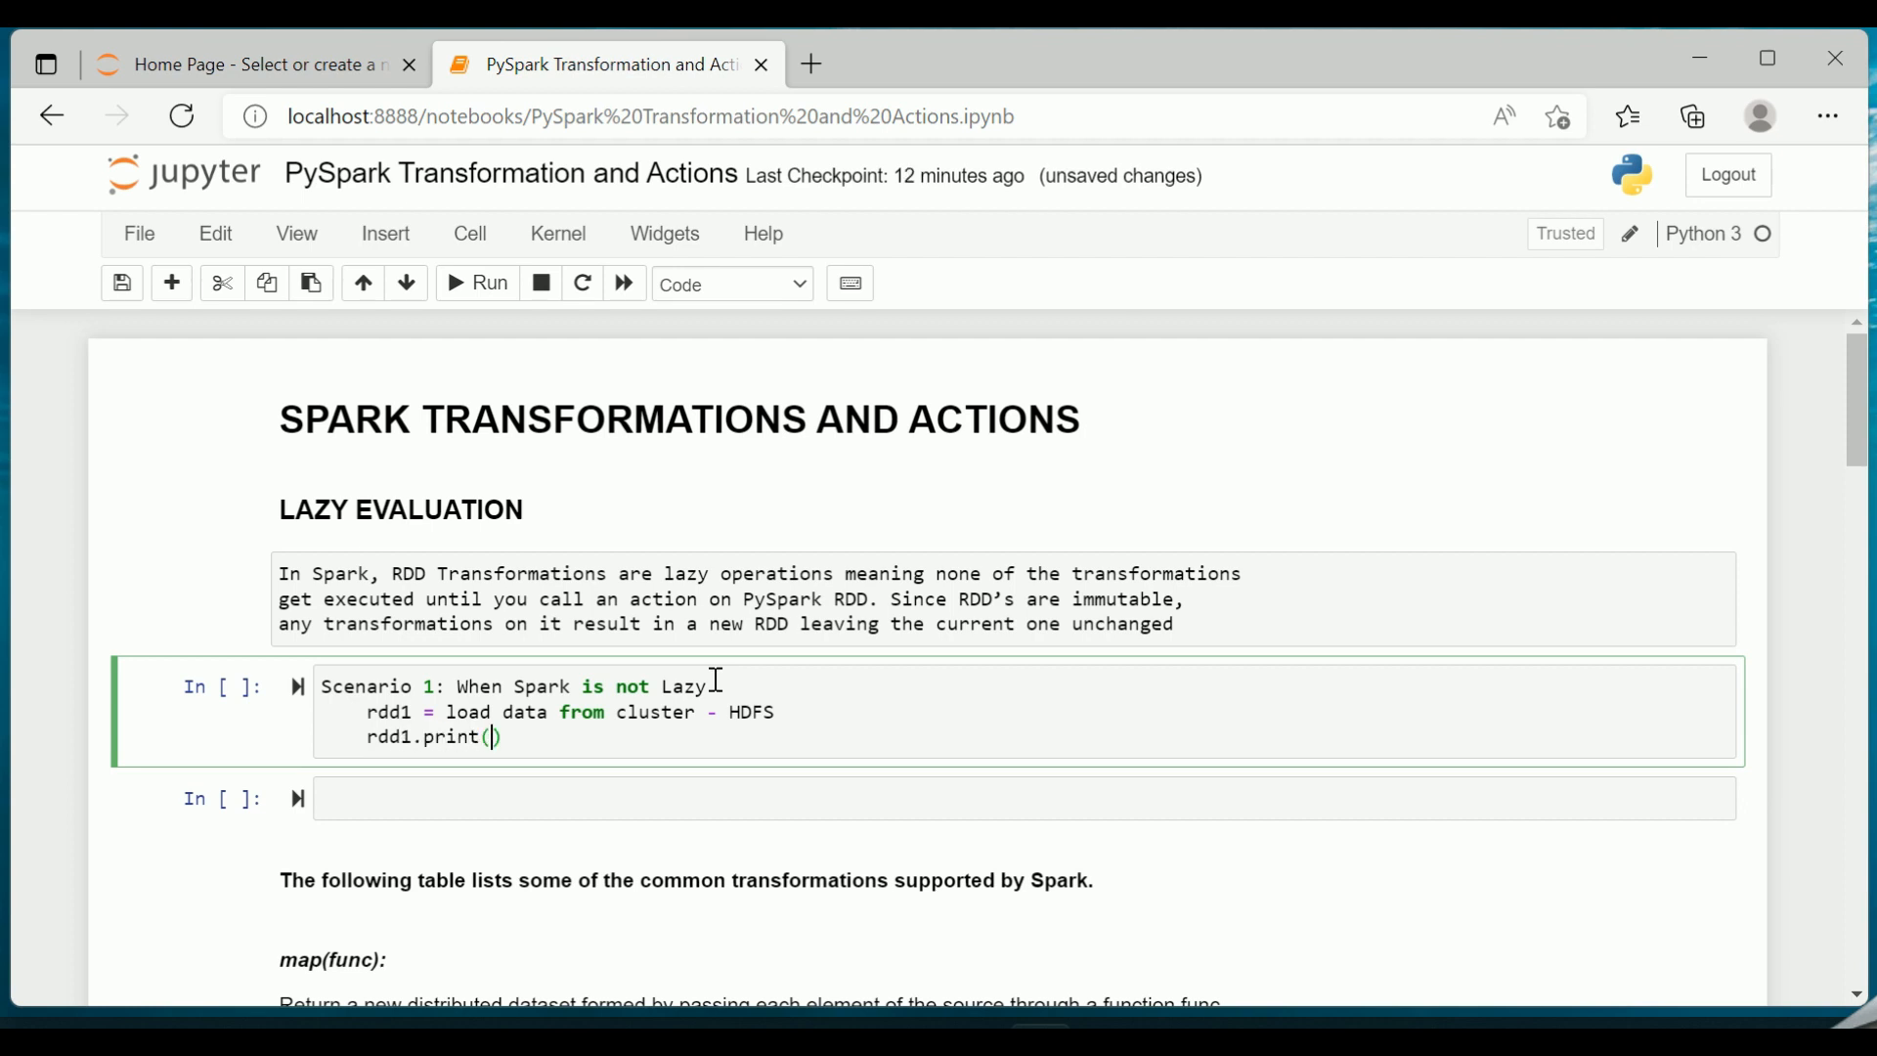
text(line1)
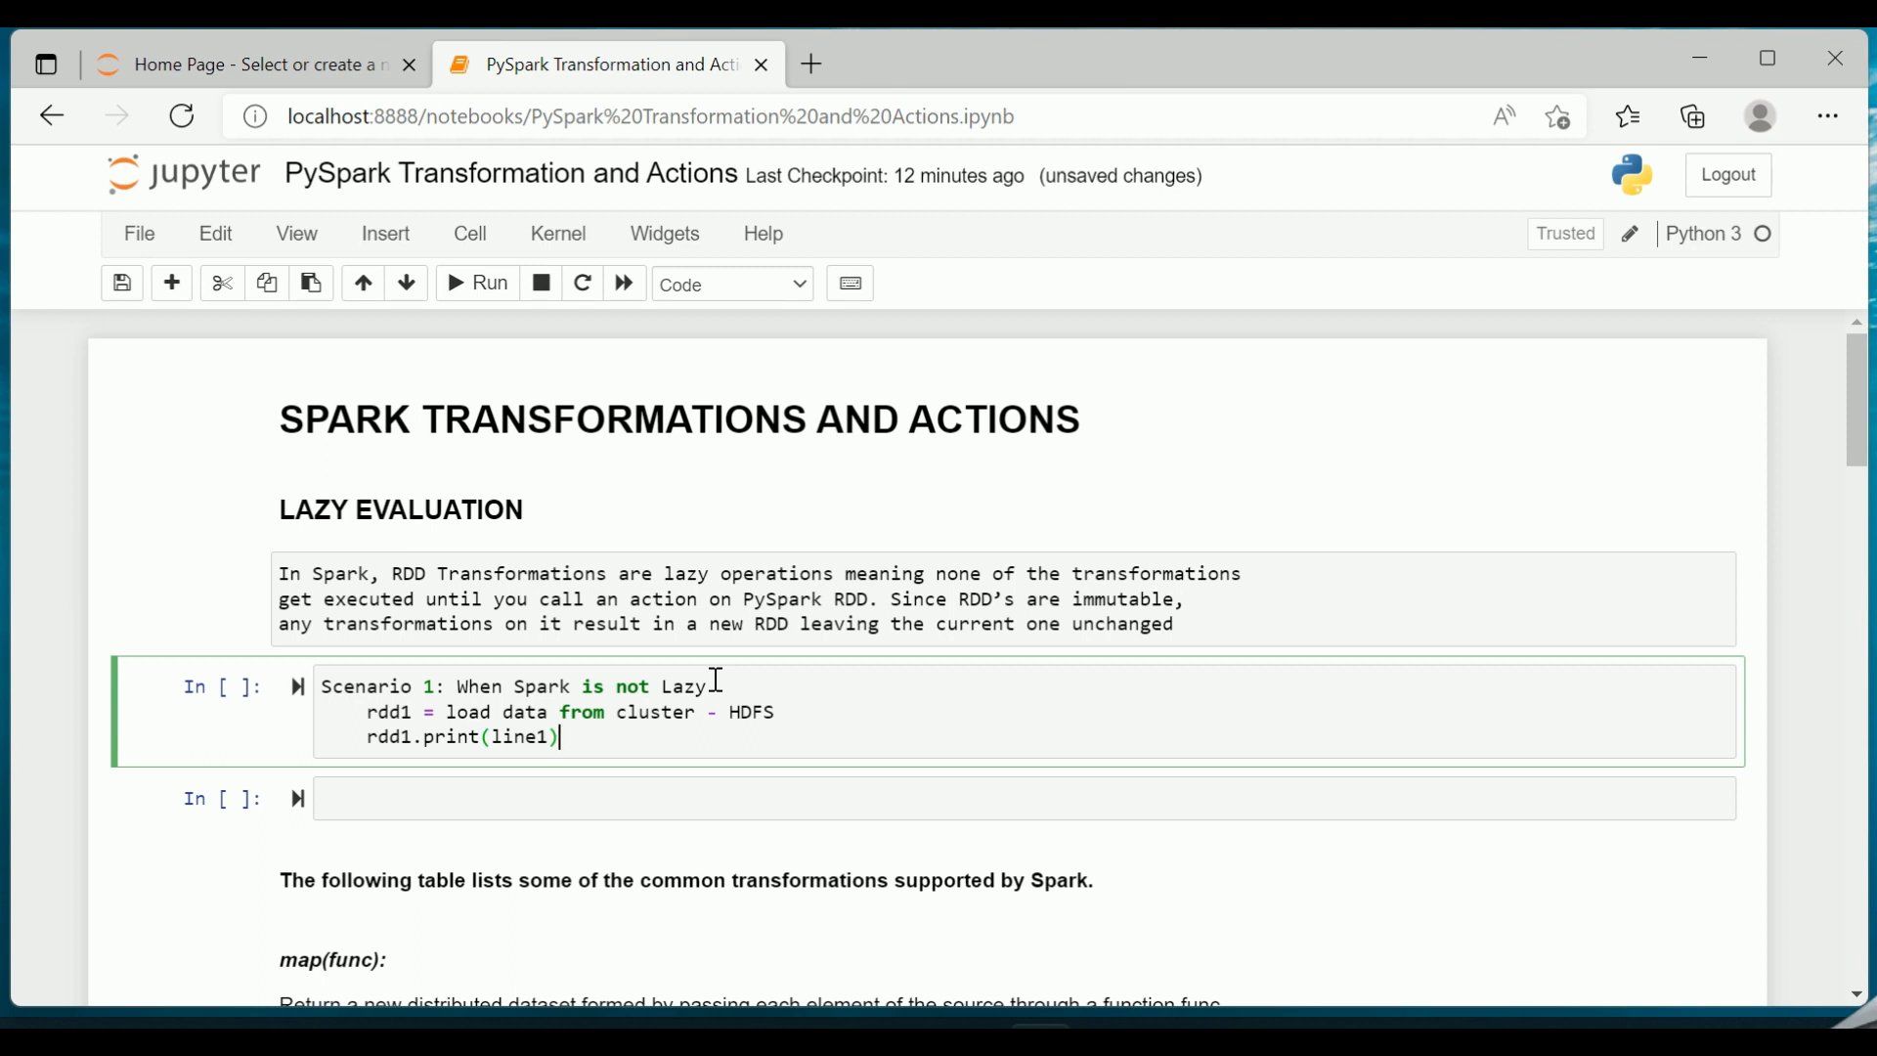
mouse_move(554, 703)
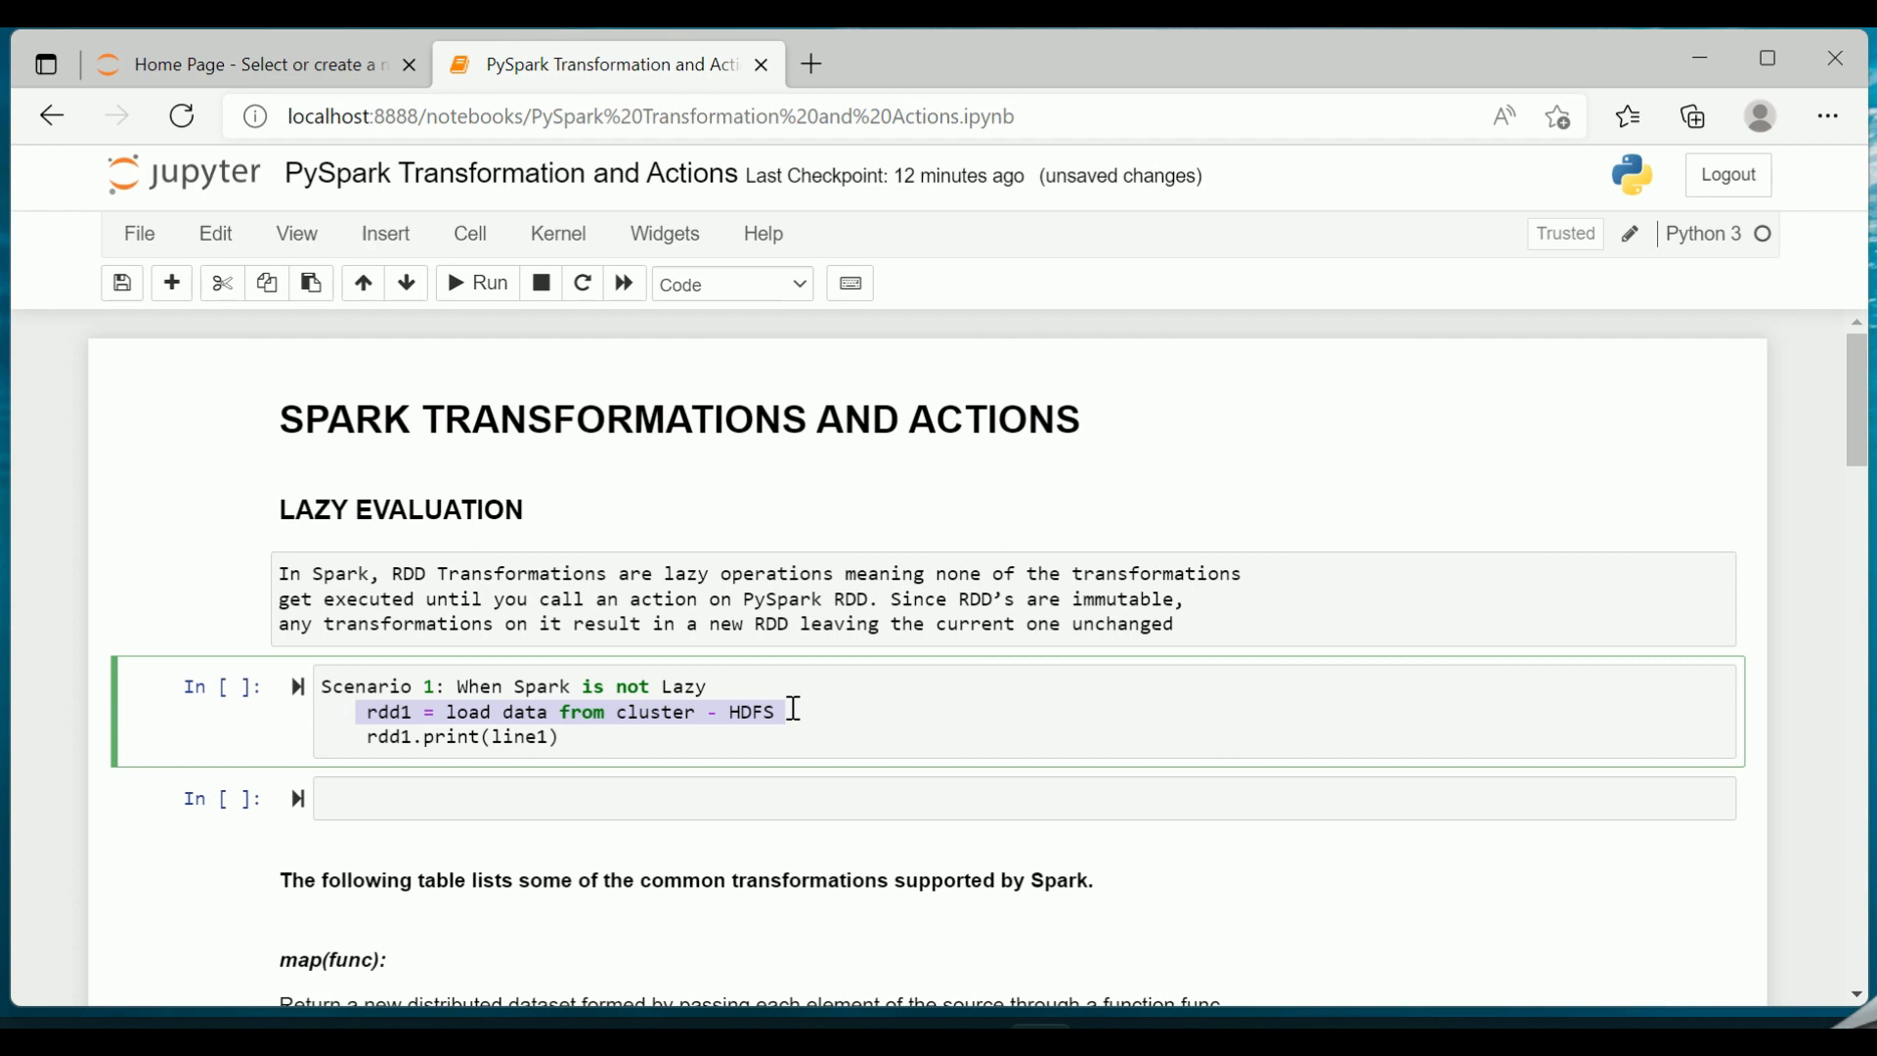
mouse_move(372, 713)
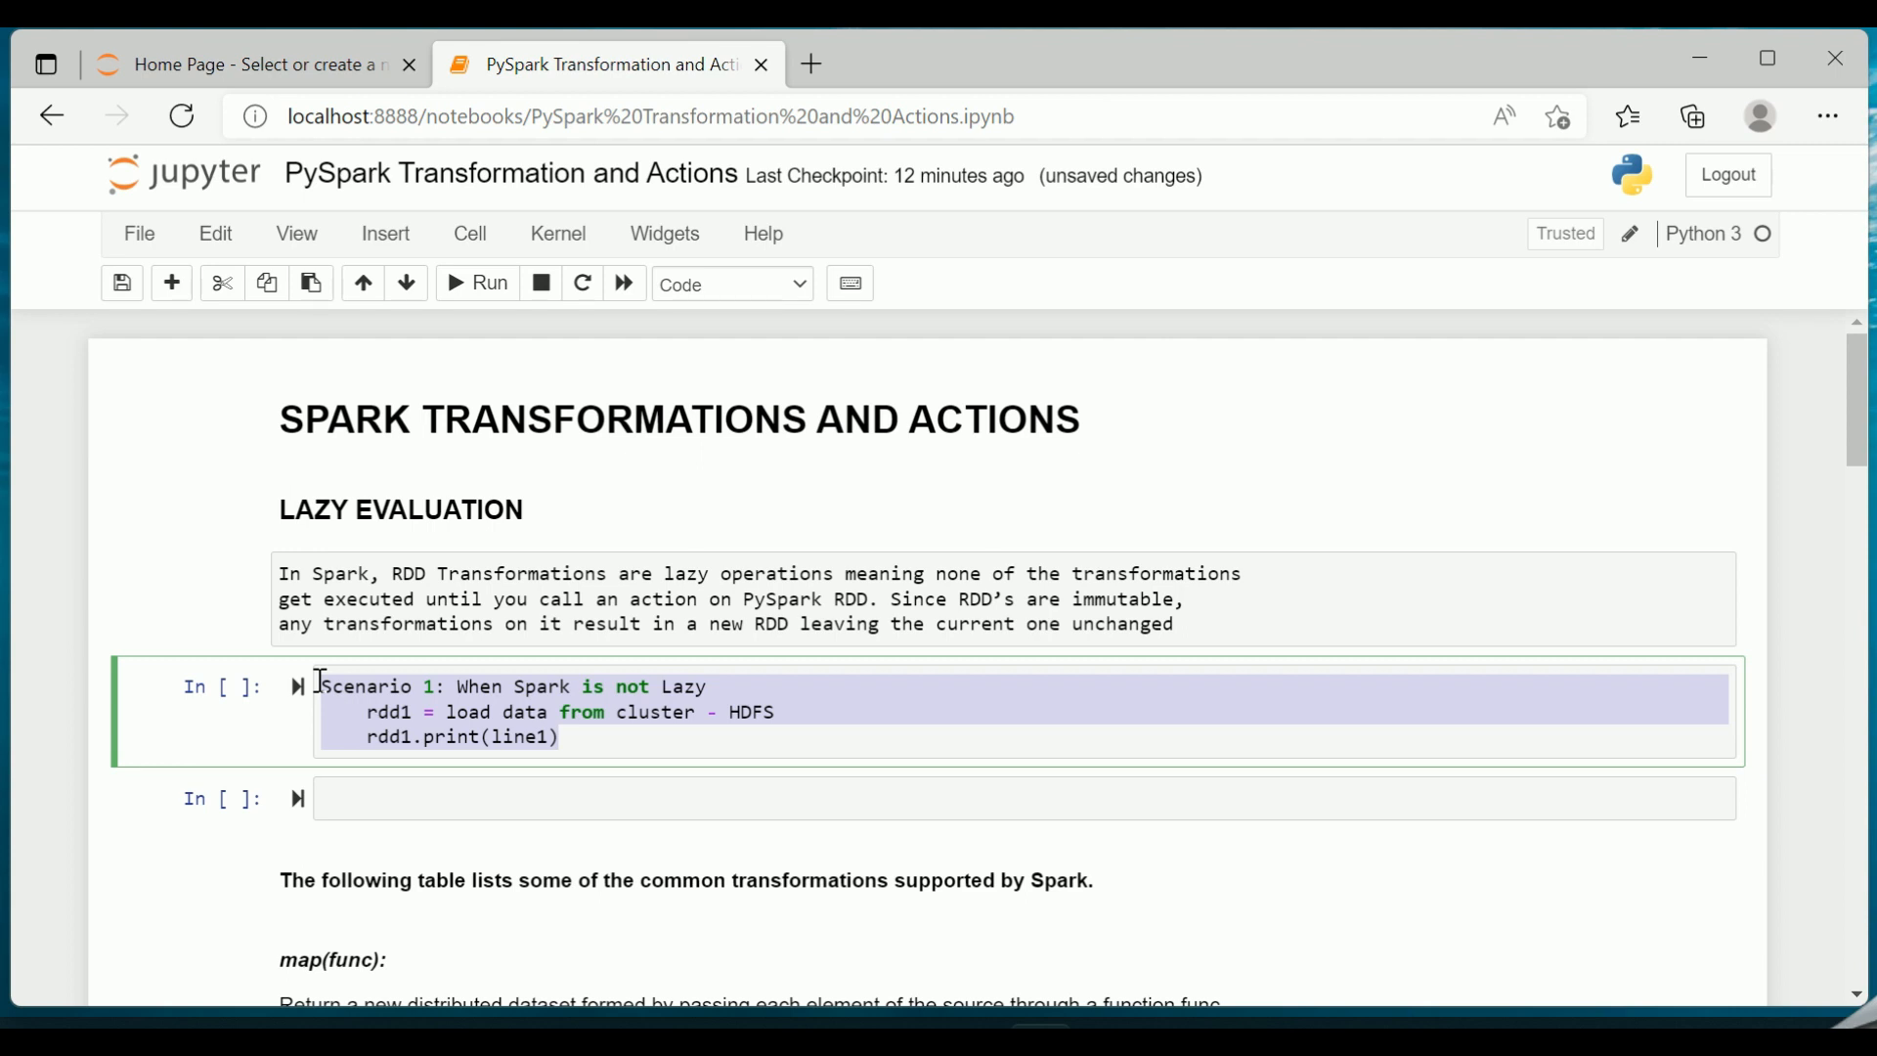
- Title the empty second cell 'Scenario 2: When Spark is not Lazy'
text(Sce)
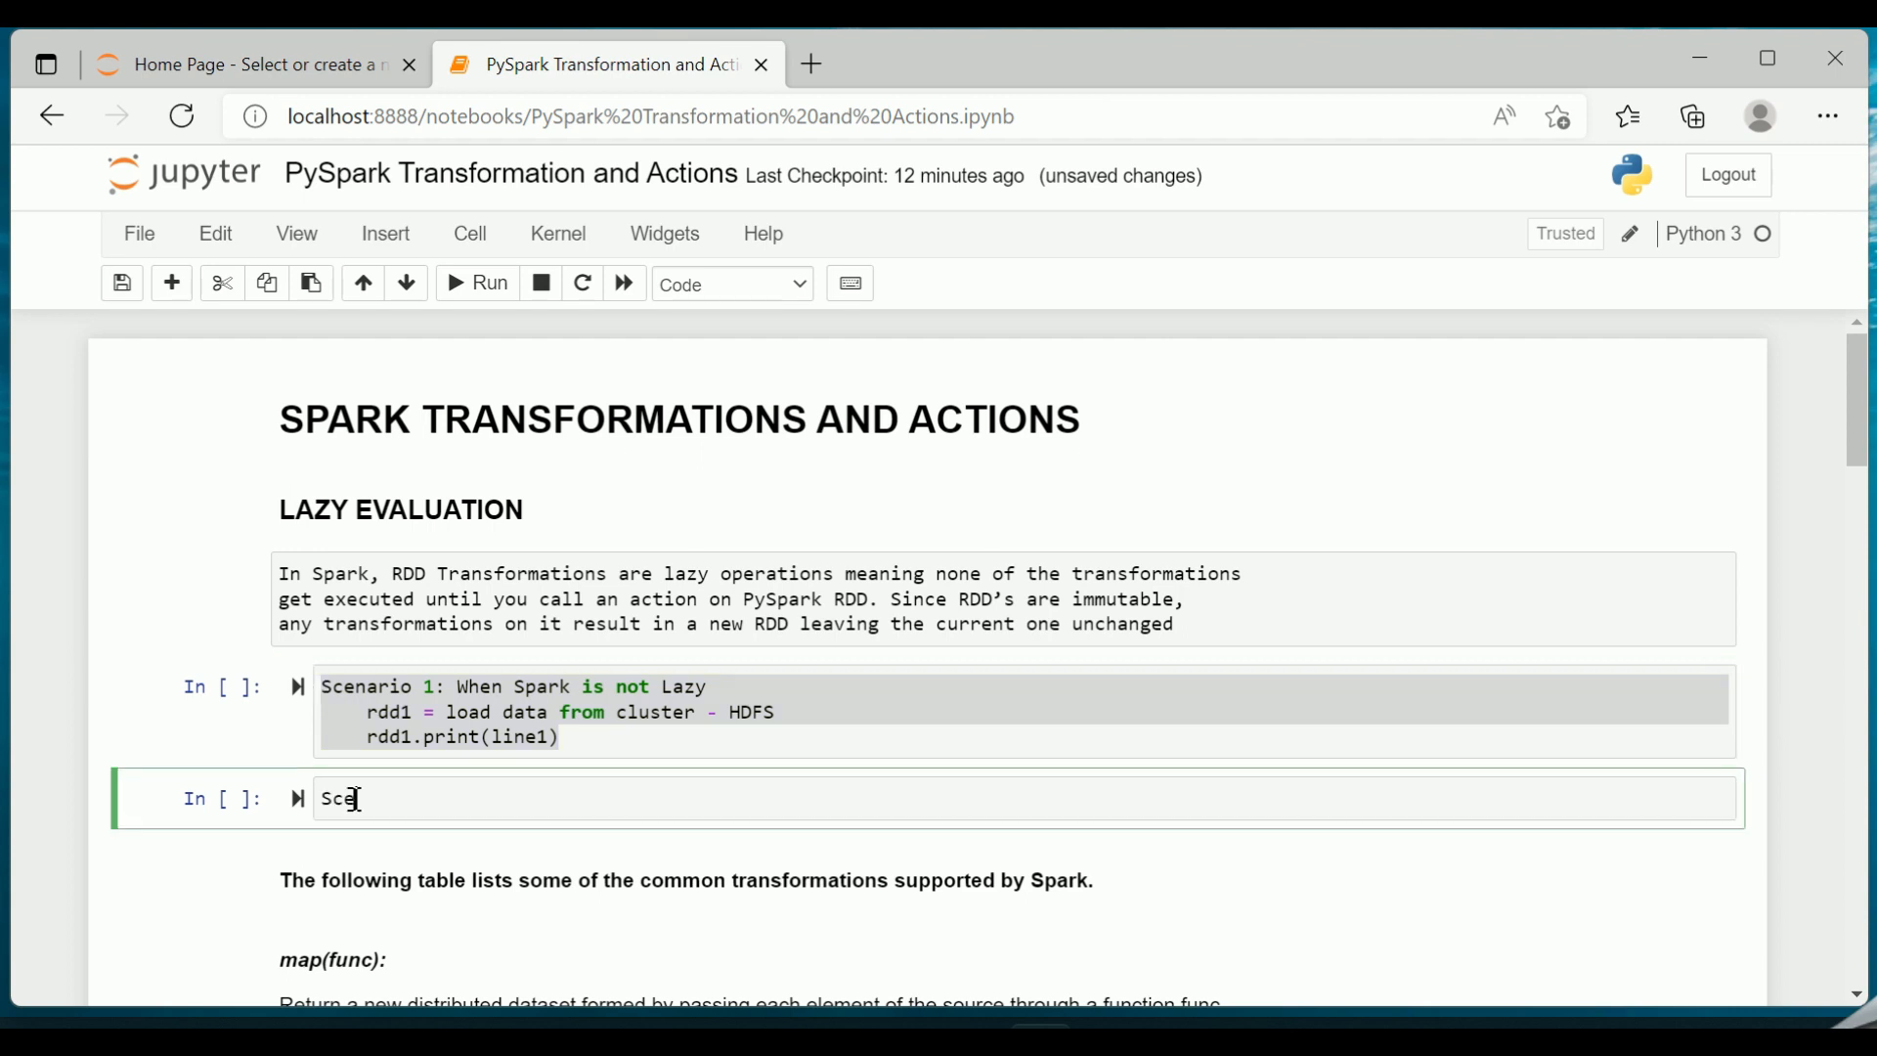
text(nario 2)
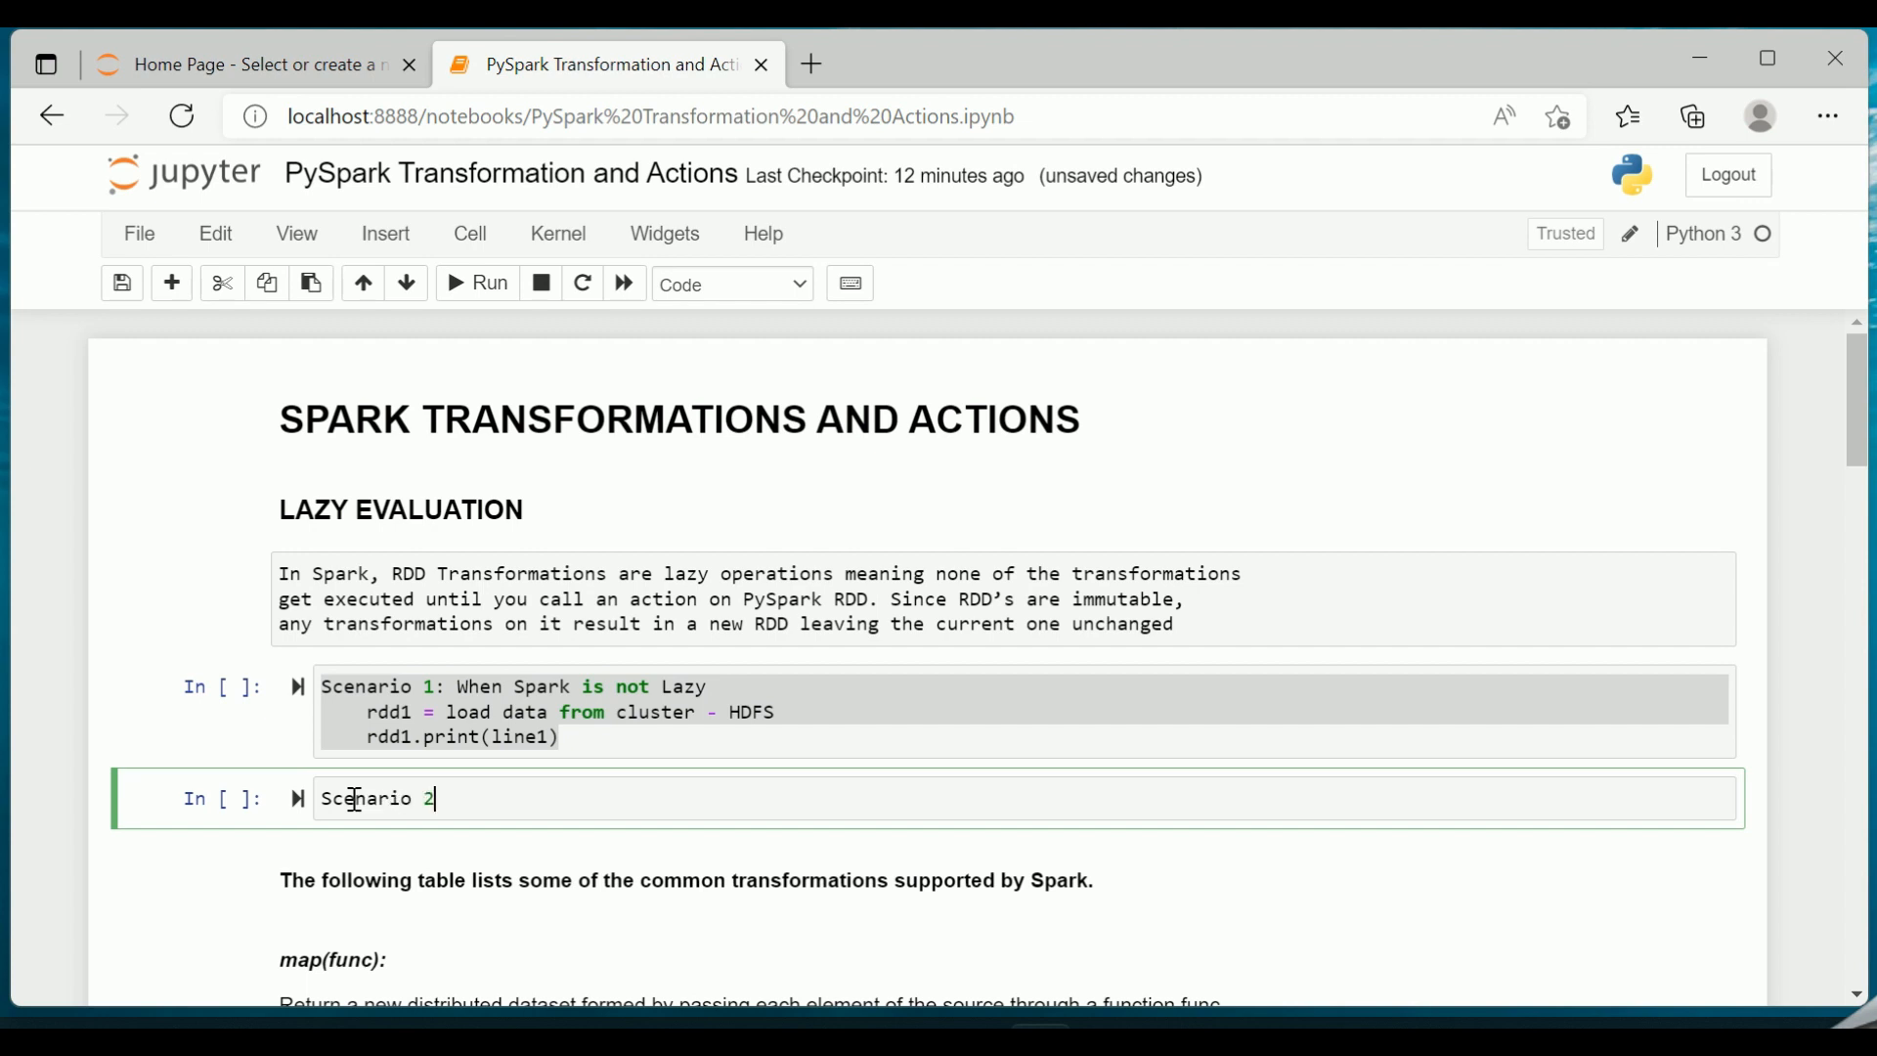
text(: When Sp)
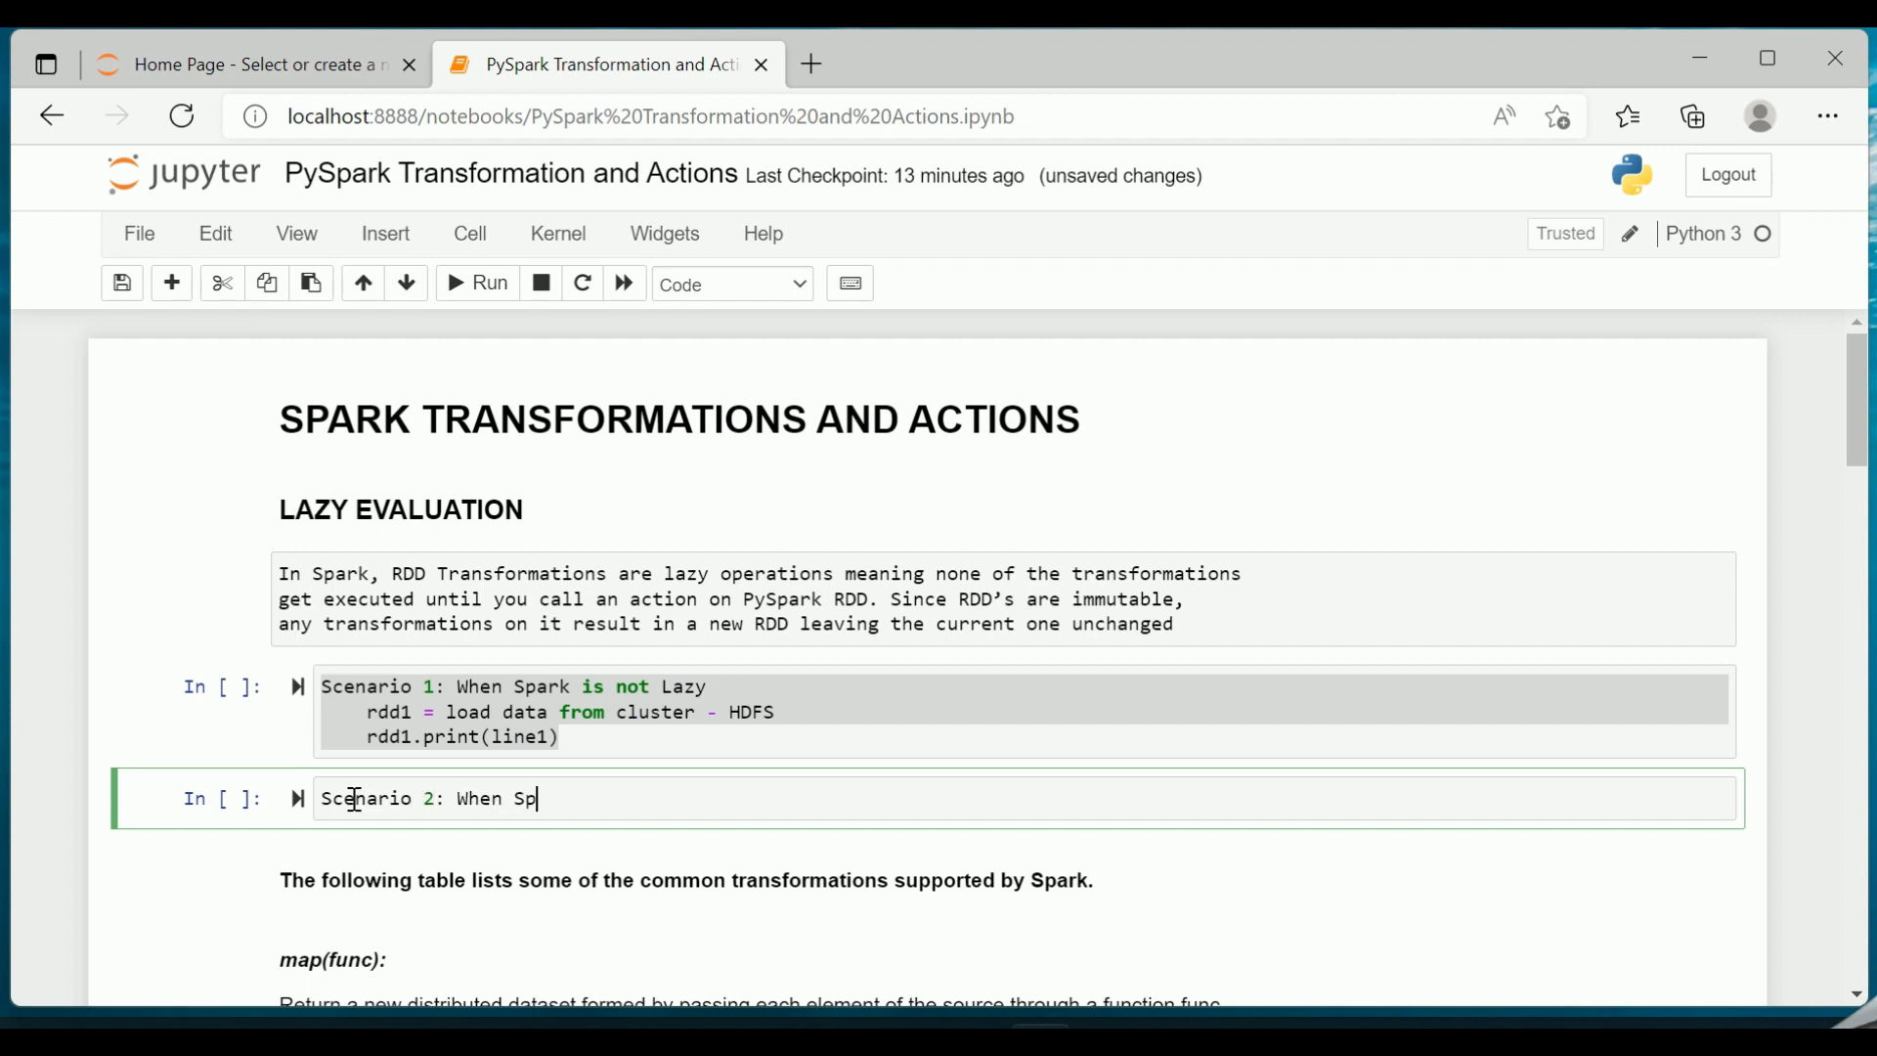
text(ark is not)
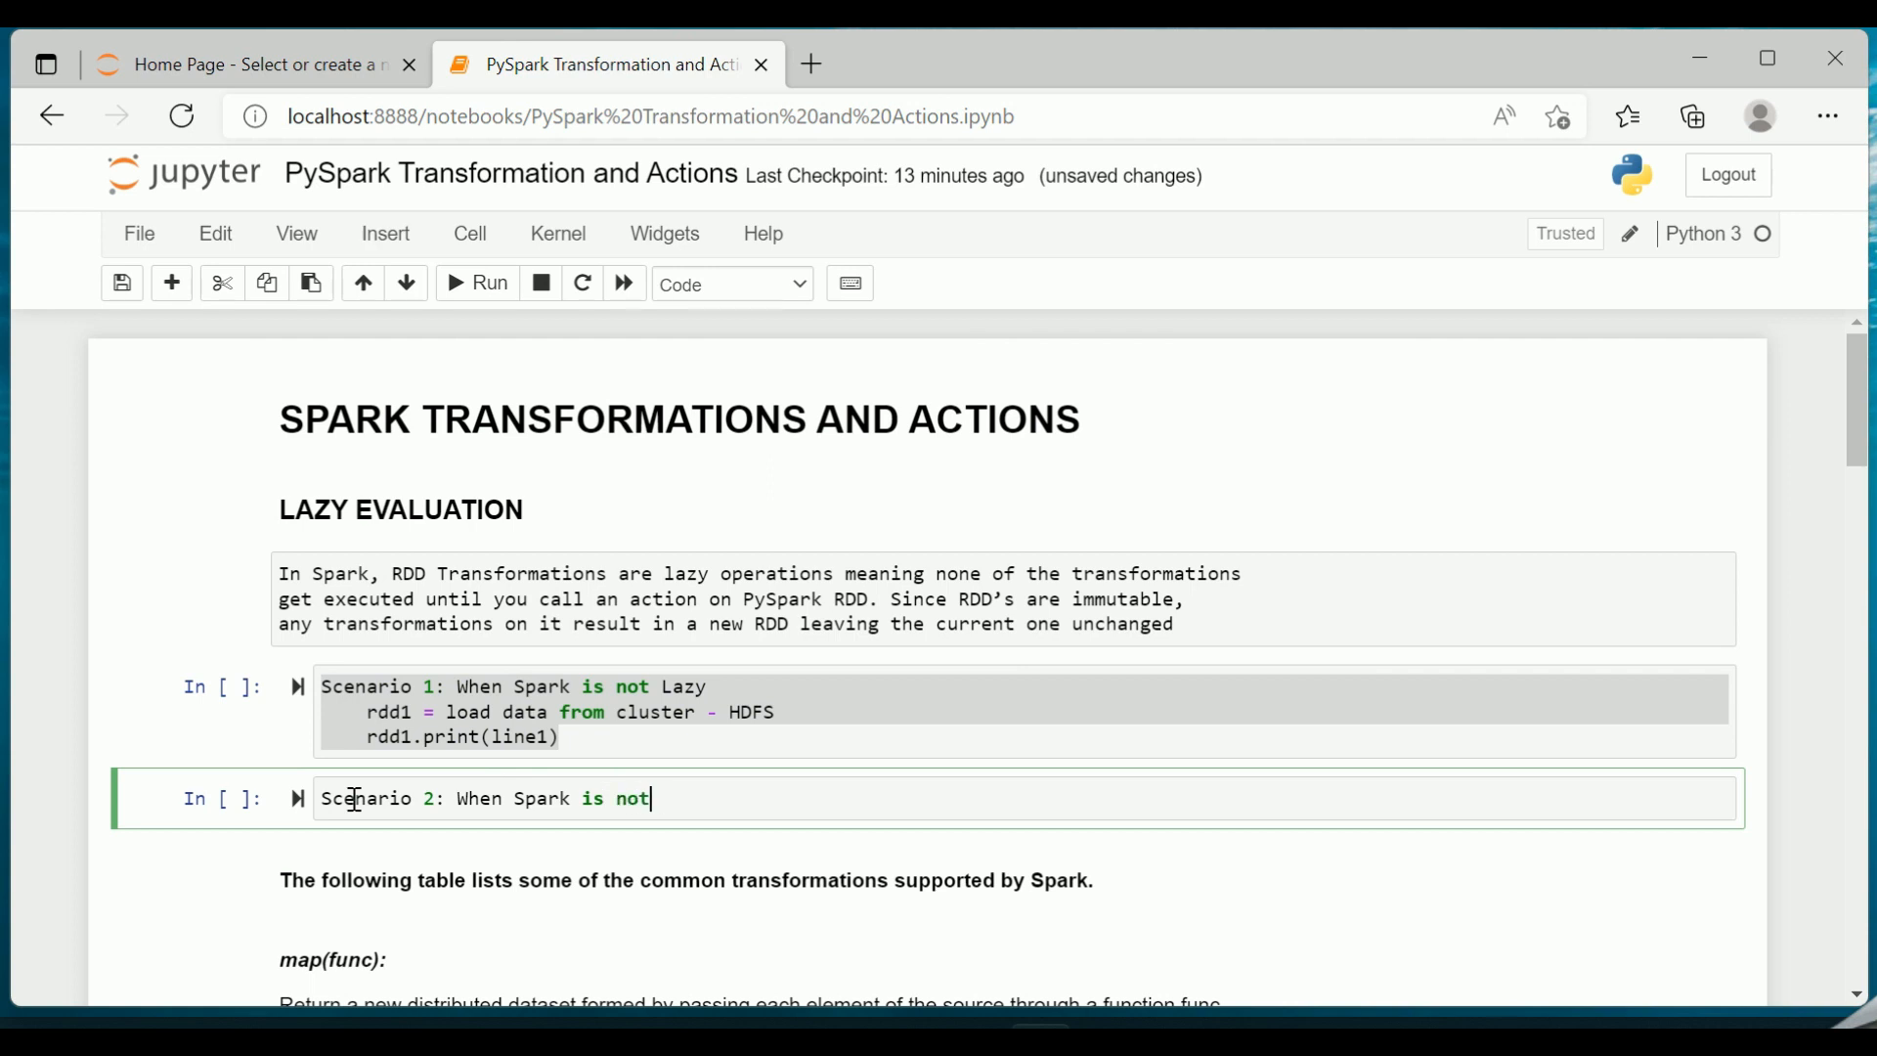
text(Lazy)
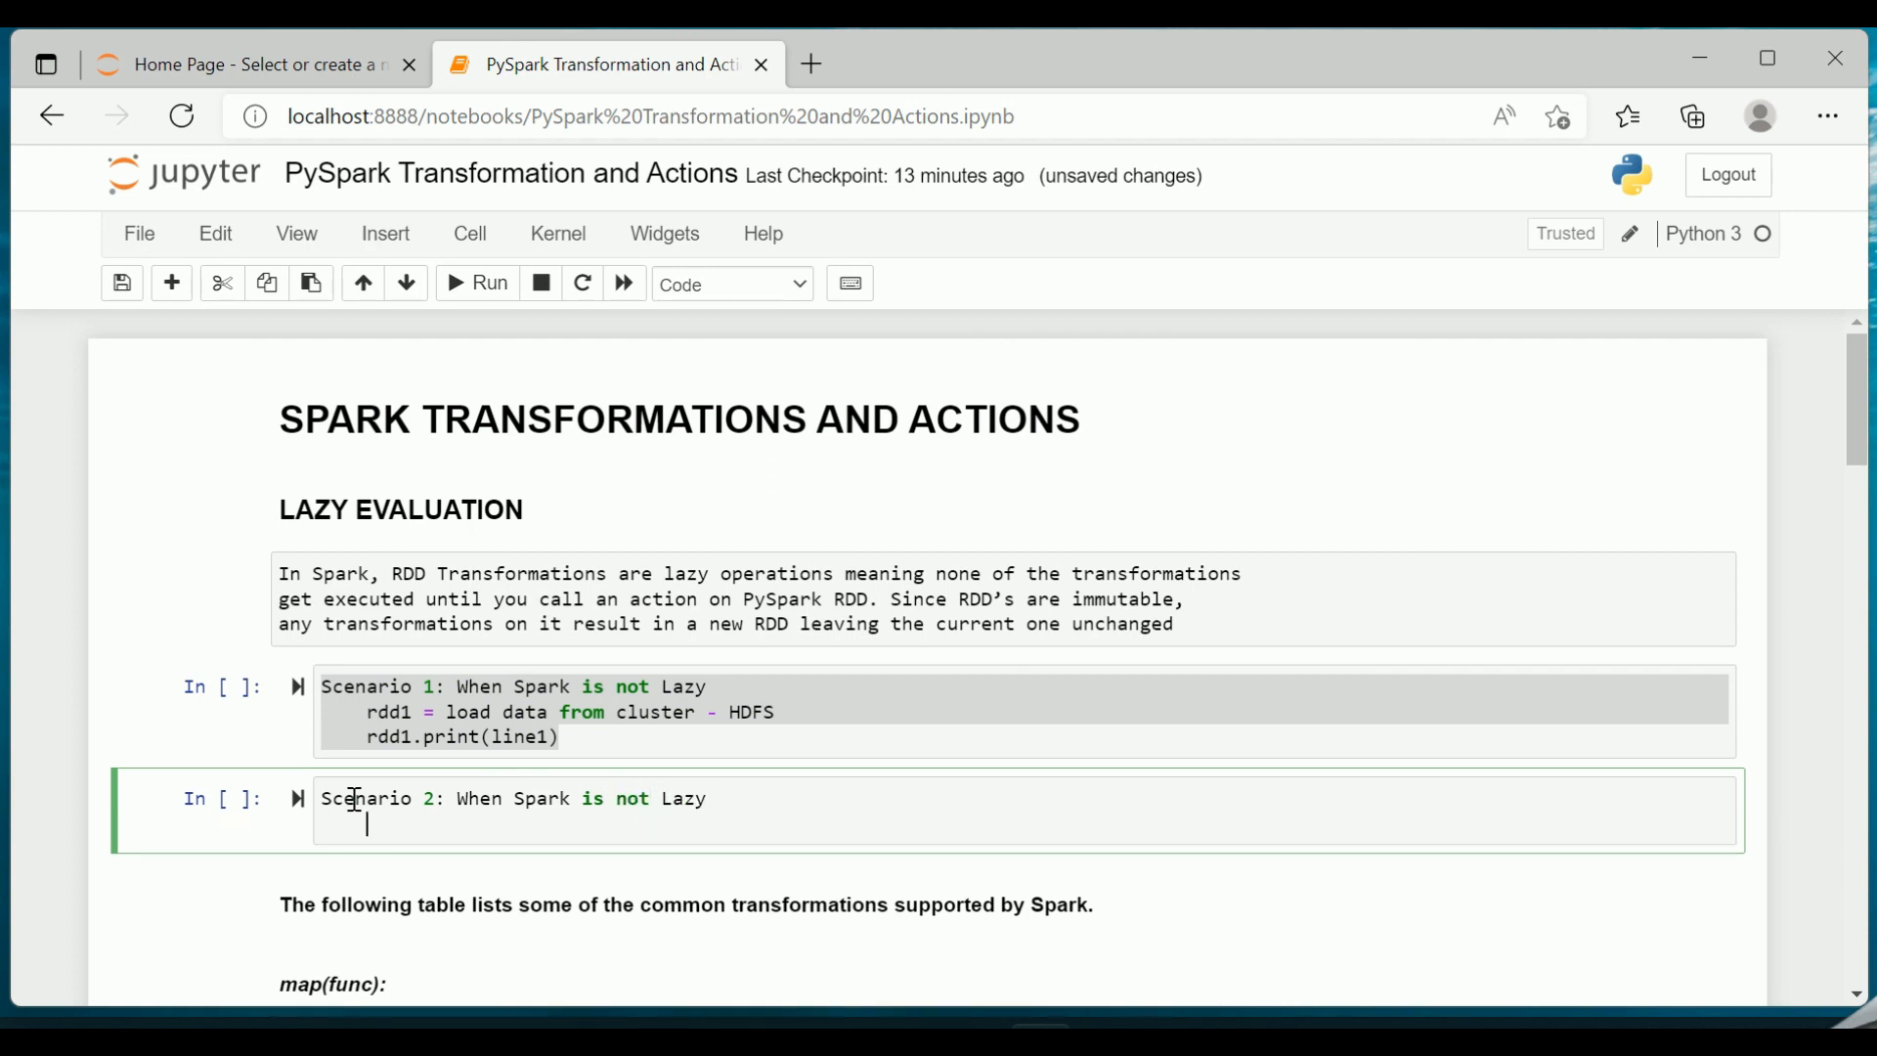
- Add the lines 'rdd1 = load data from cluster - HDFS' and 'rdd1.print(line1)' below the title
text(rdd1)
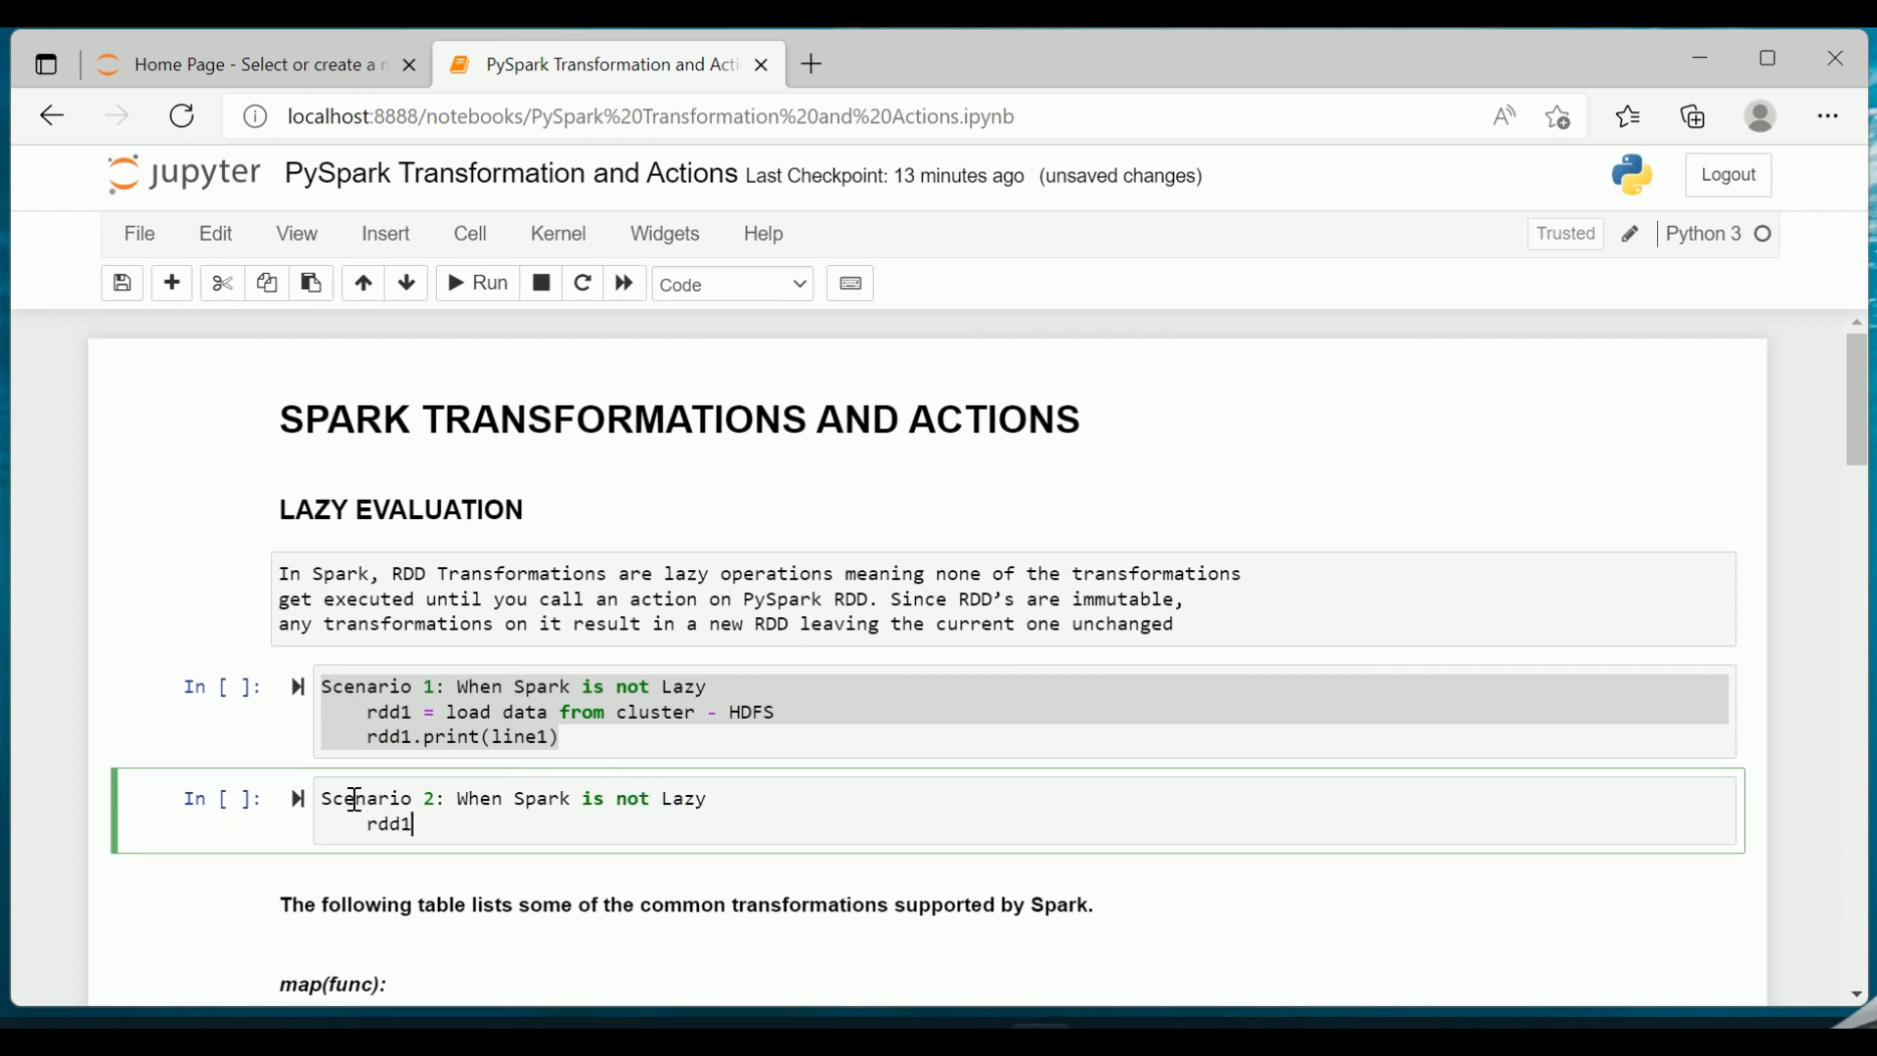
text(= load)
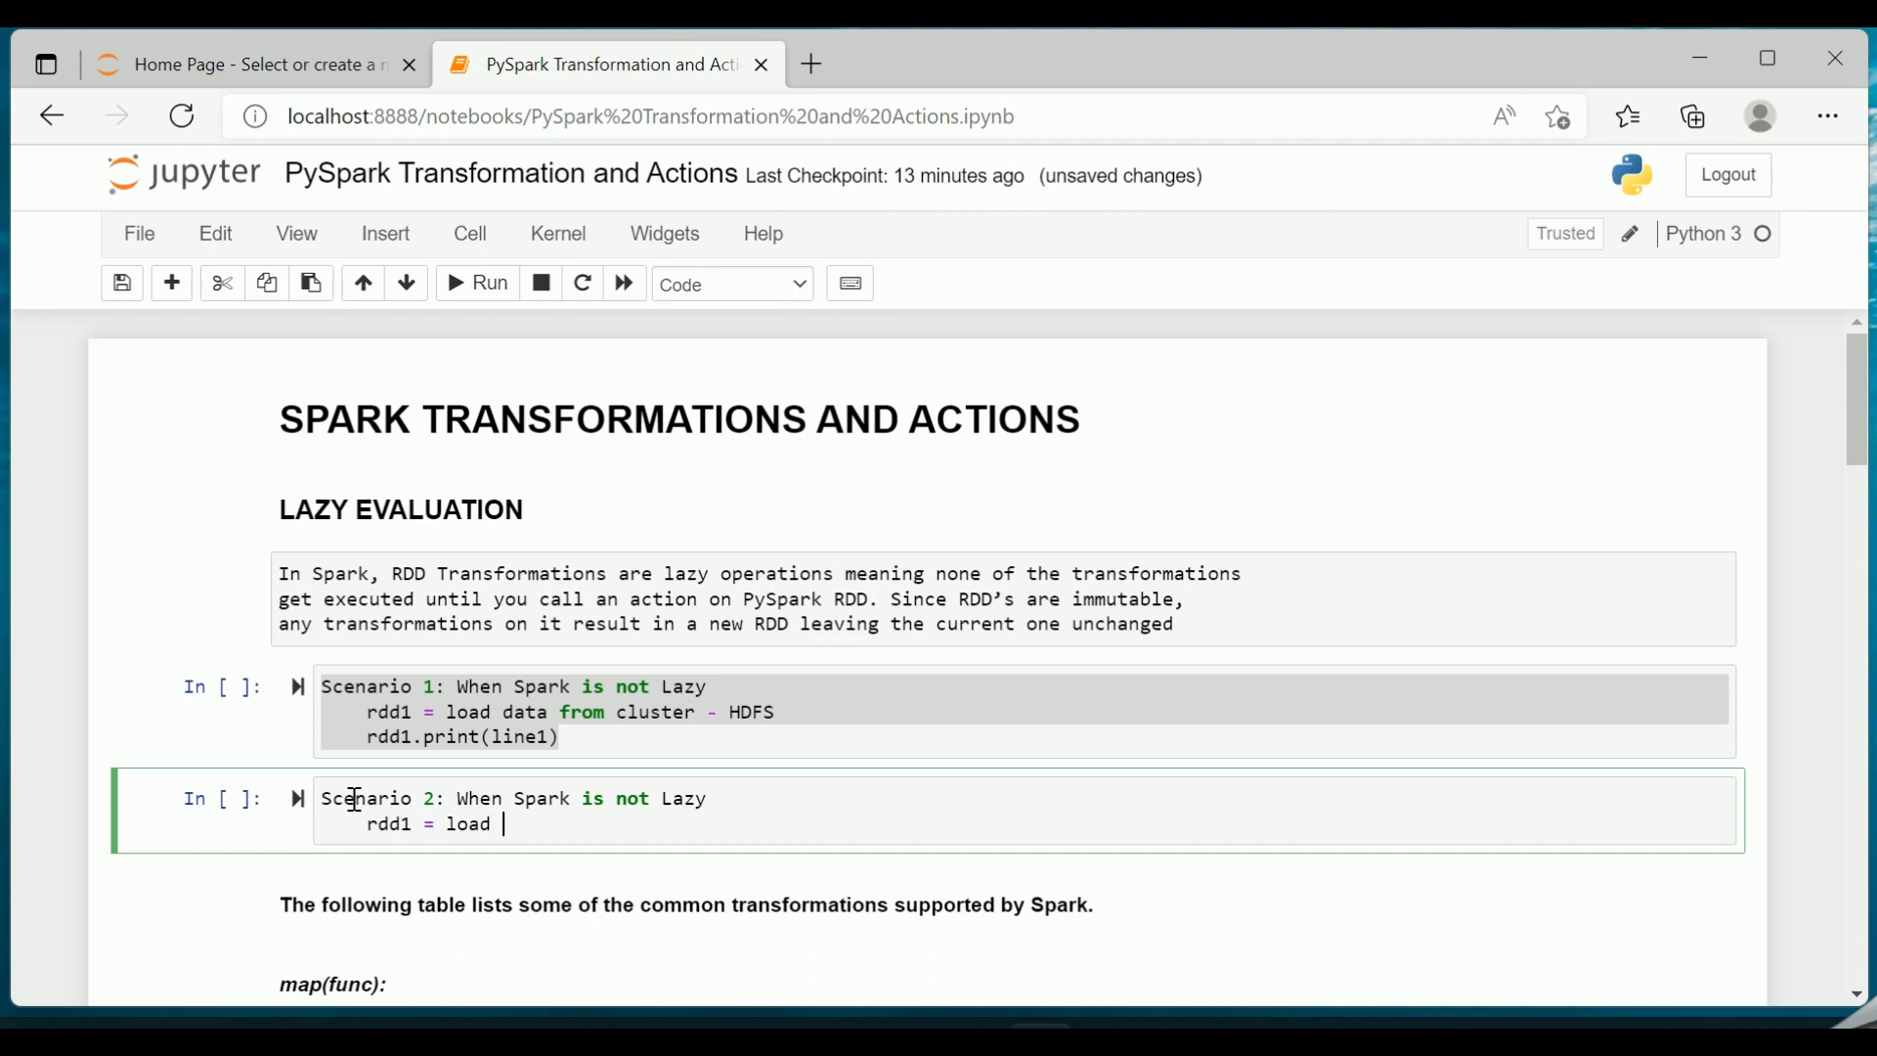
text(data from)
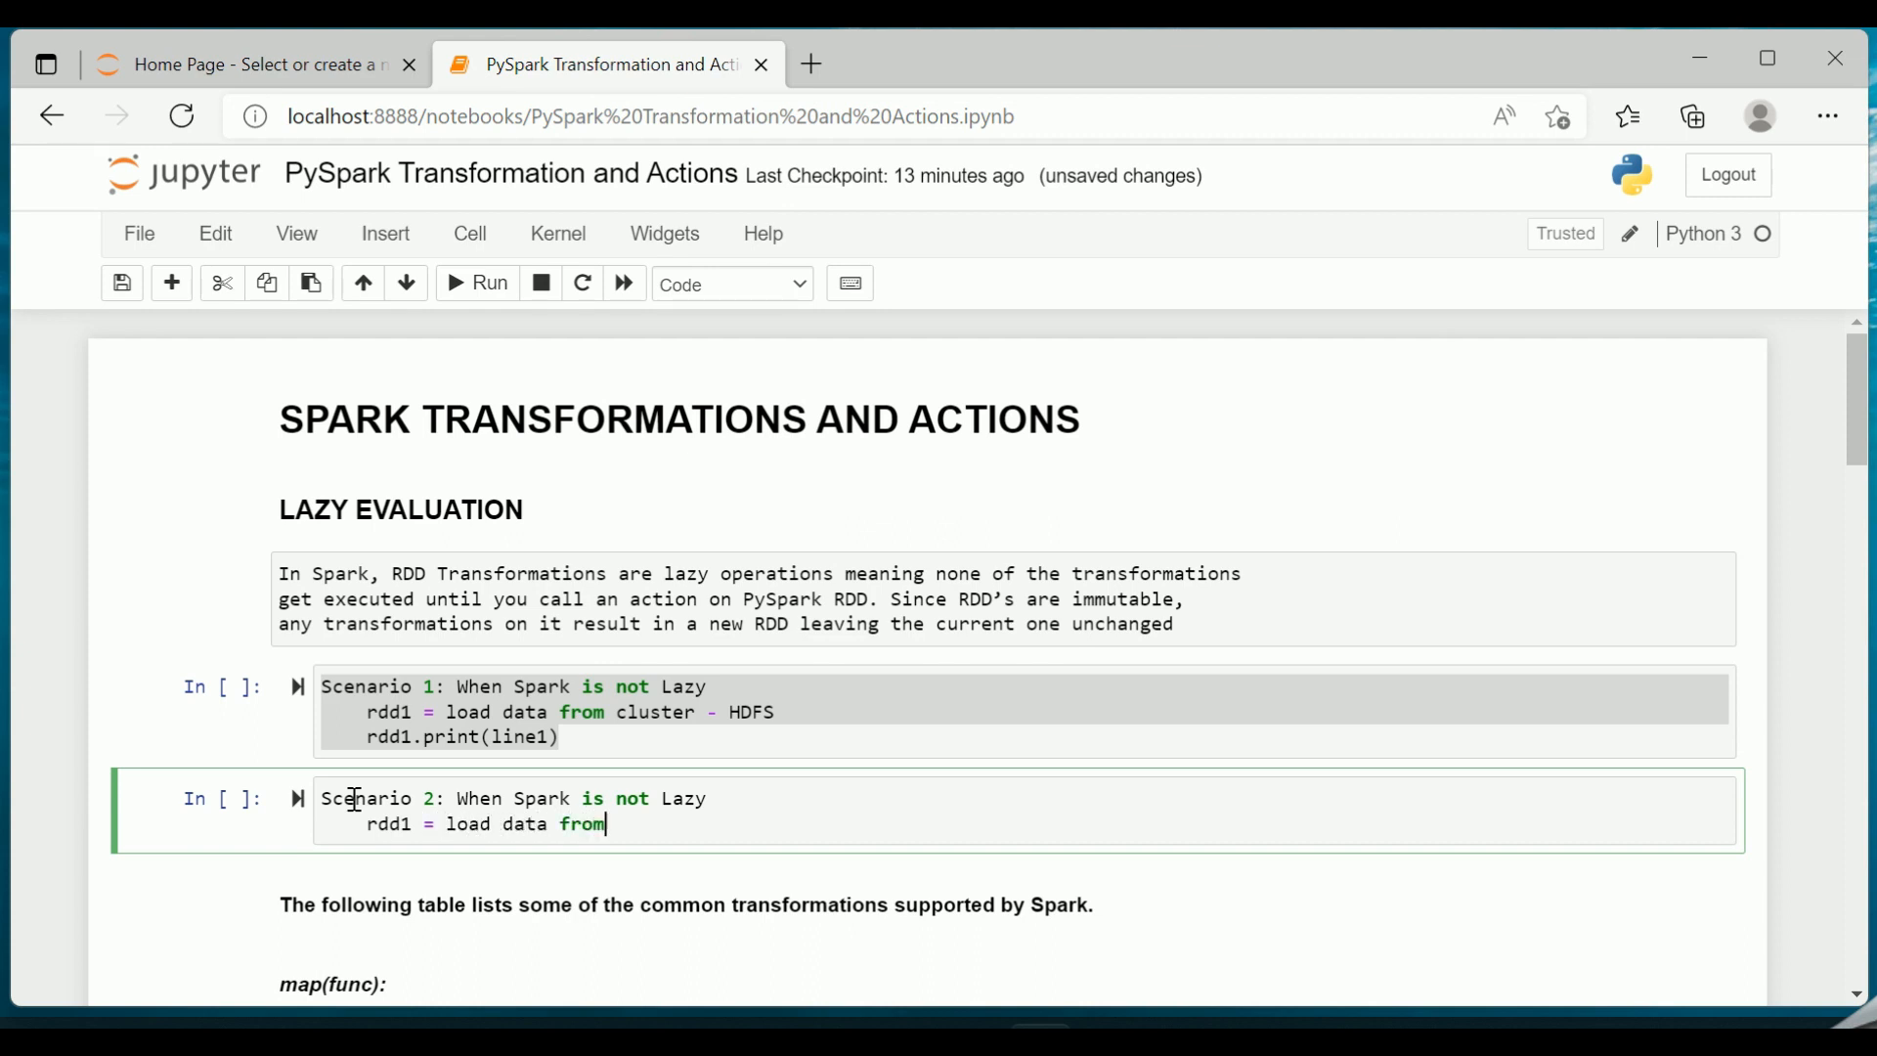
text(cluster -)
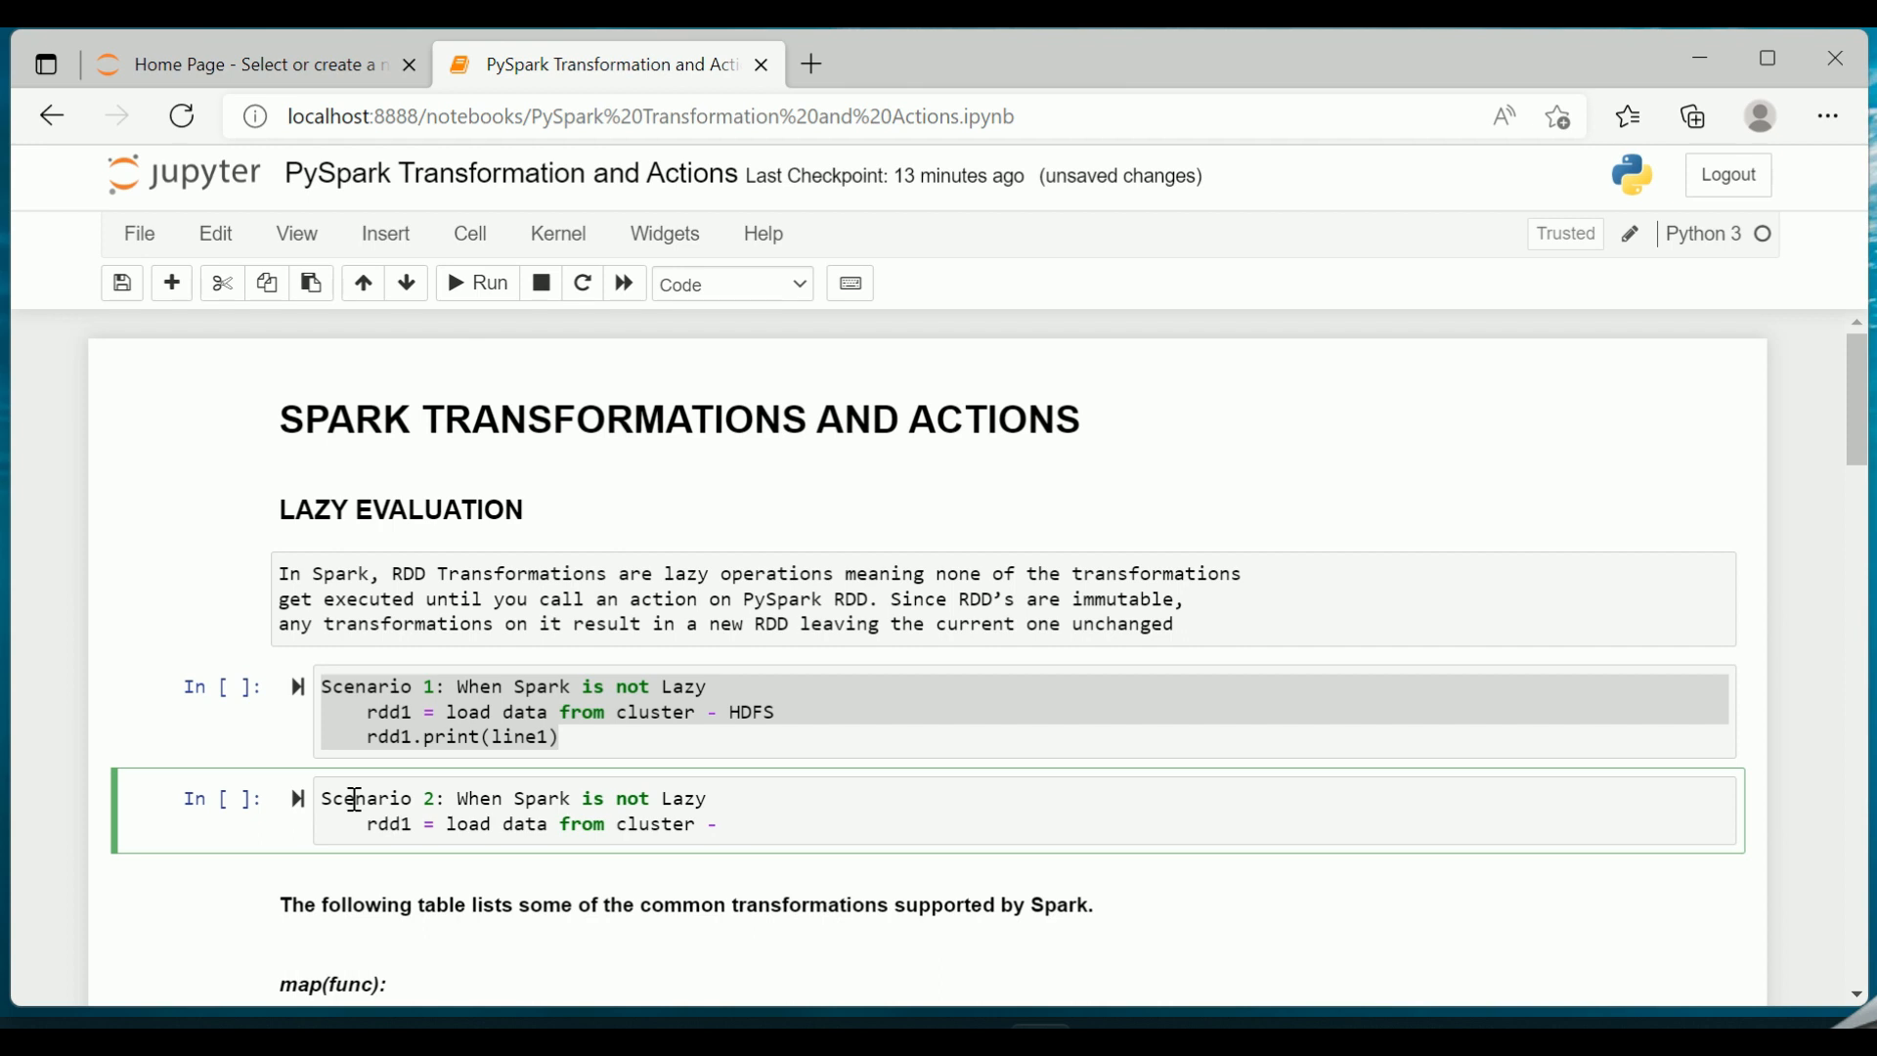
text(HDFS)
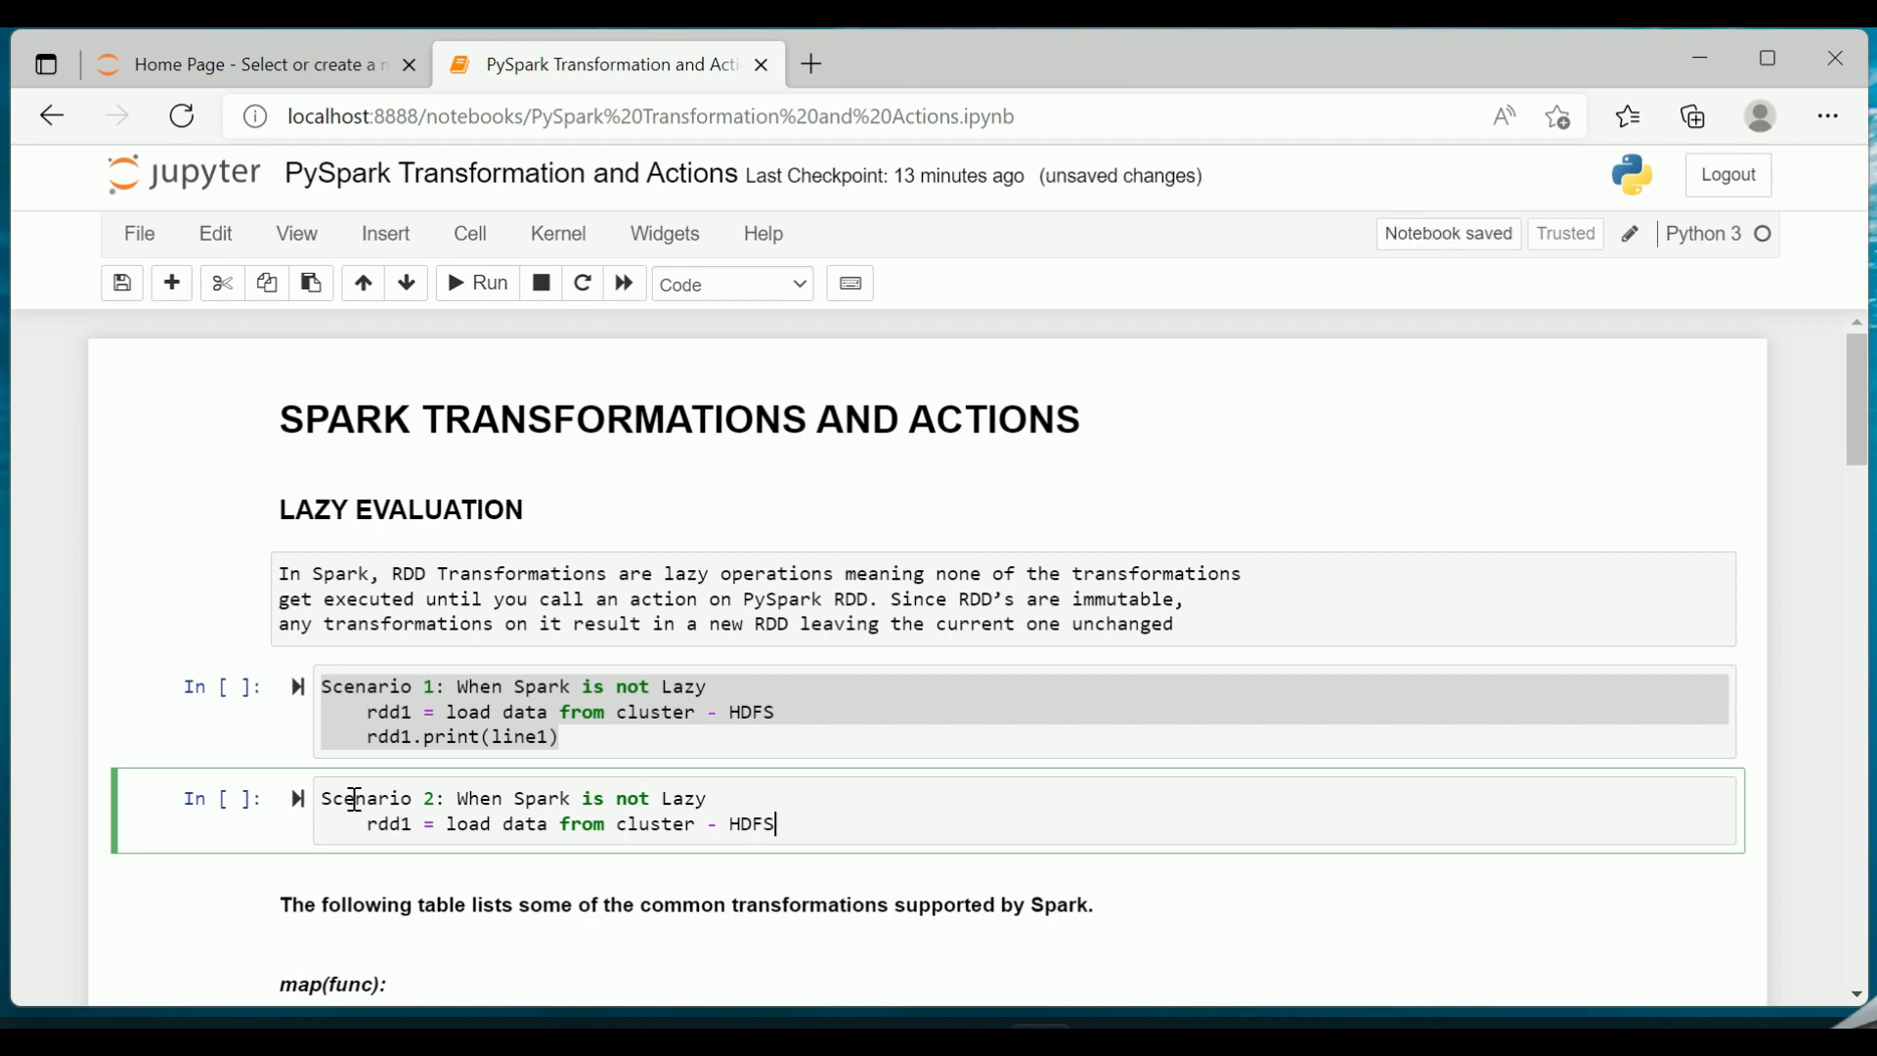
text(rdd)
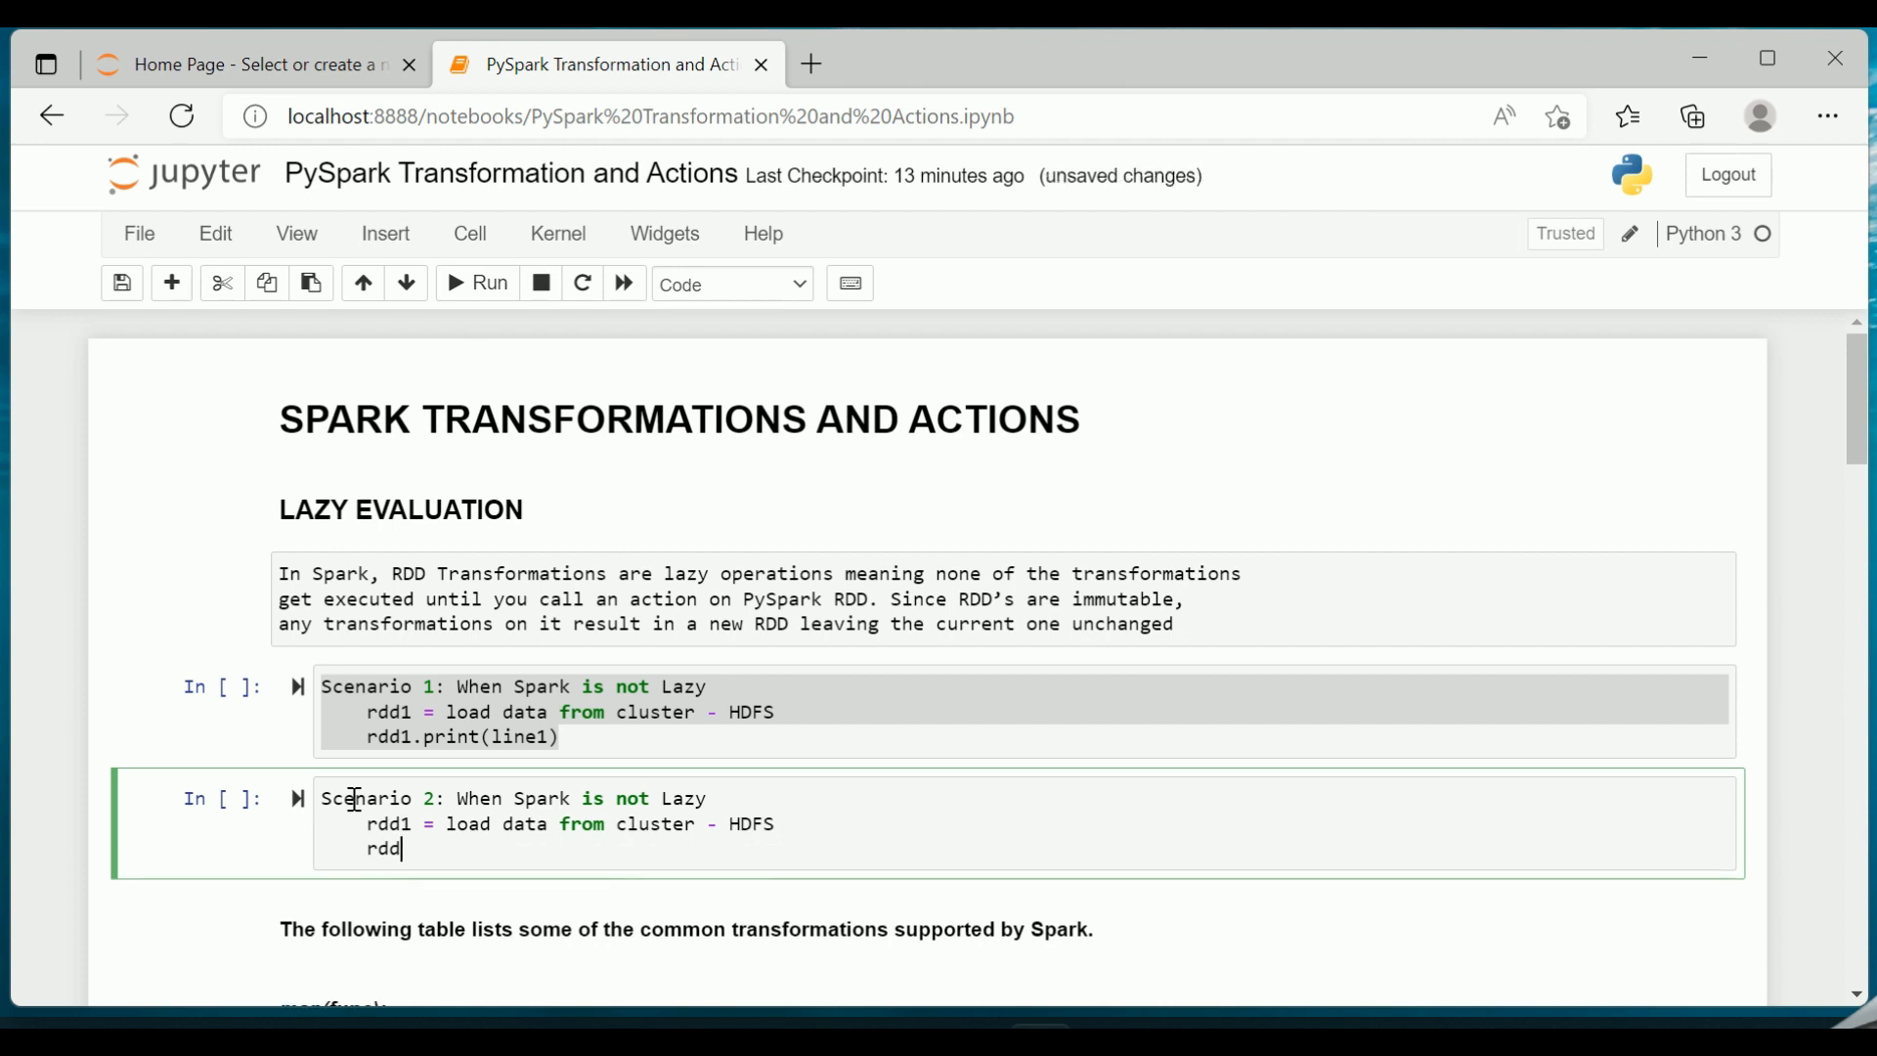
text(1.print)
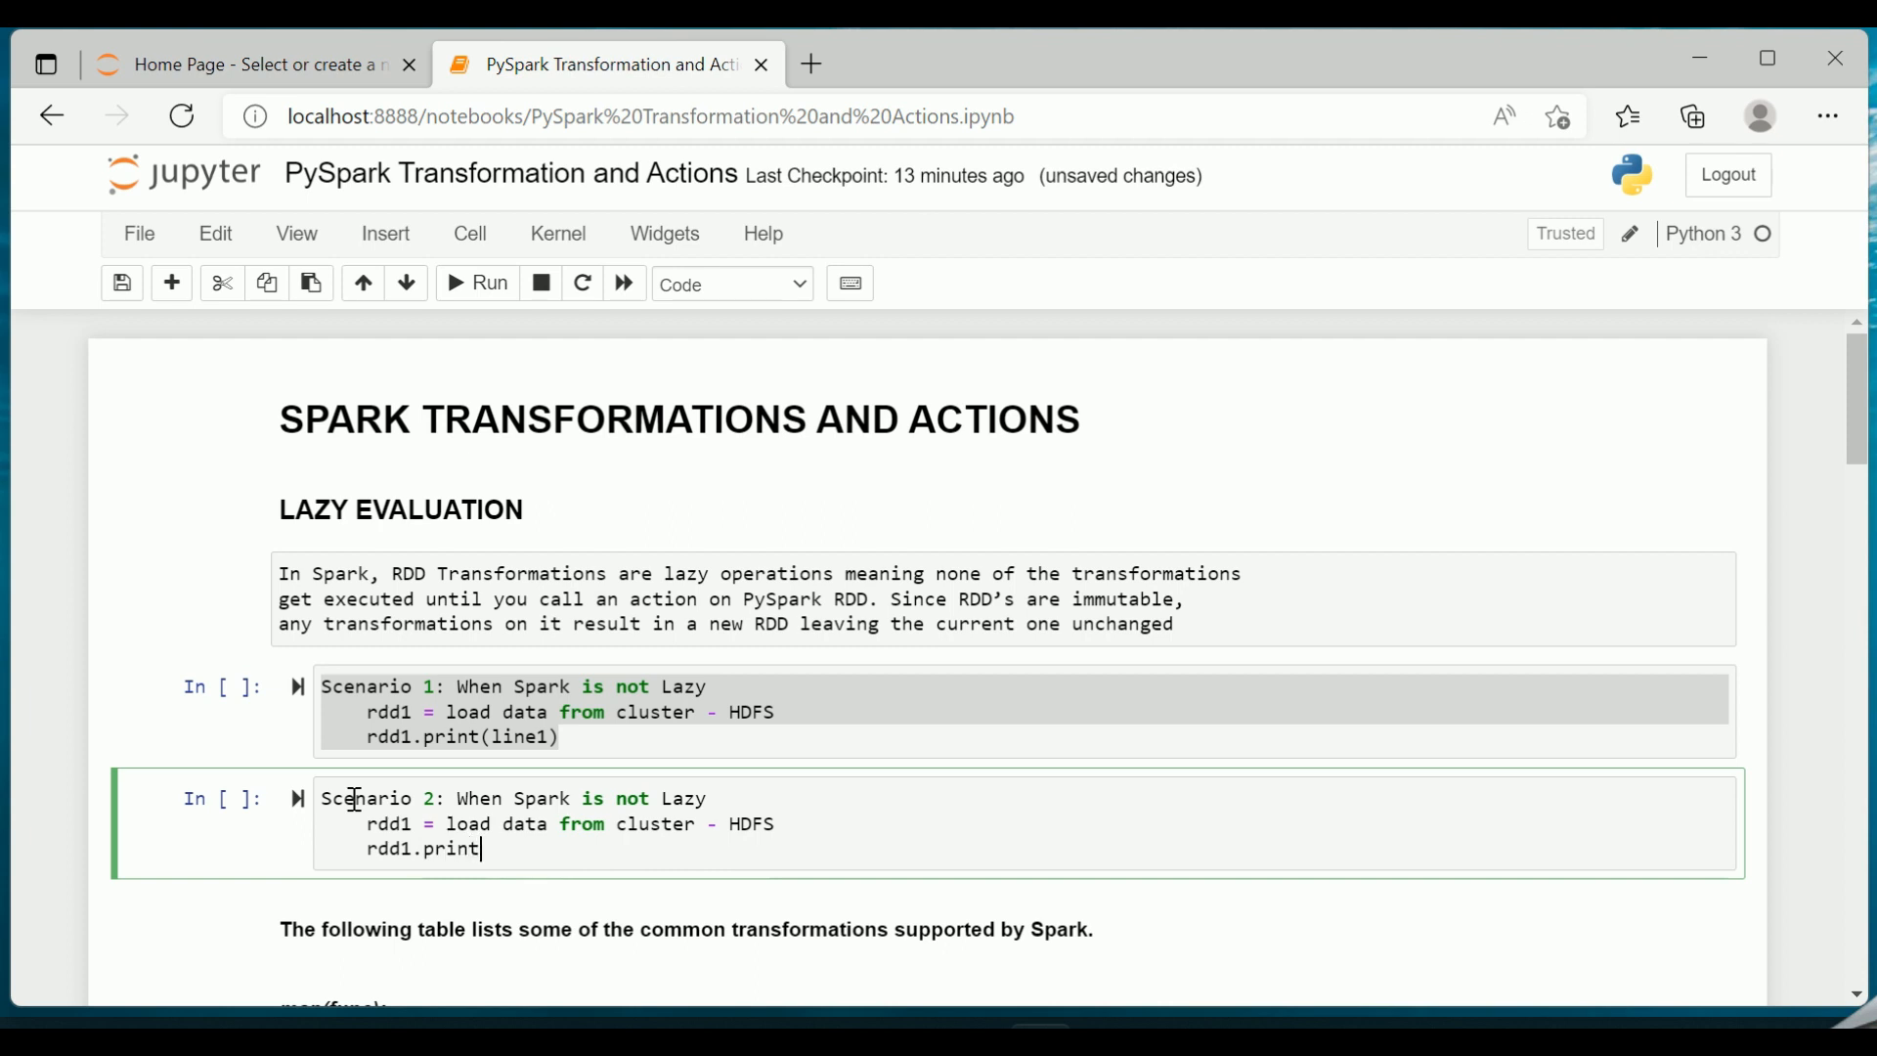
text((l))
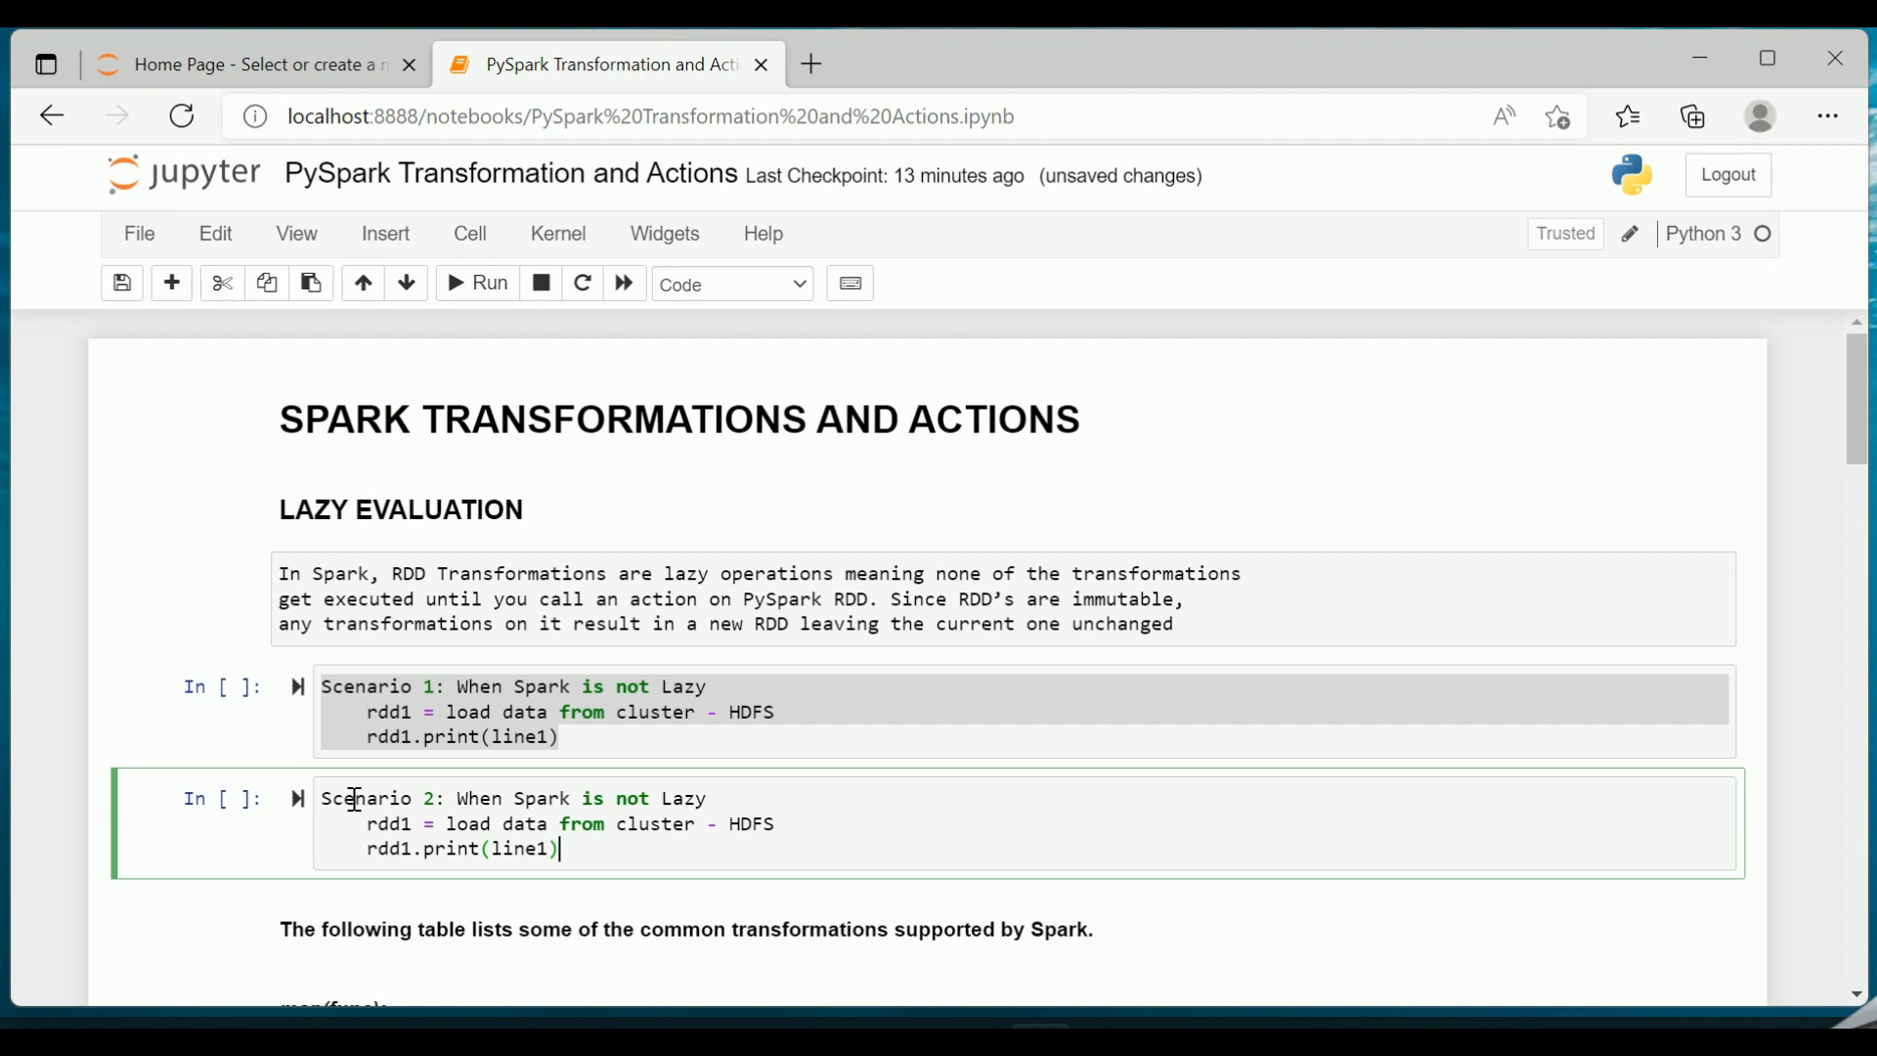
- Add a bold italic 'SPARK TRANSFORMATIONS:' Markdown heading below Scenario 2, run it, and let it autosave
click(369, 823)
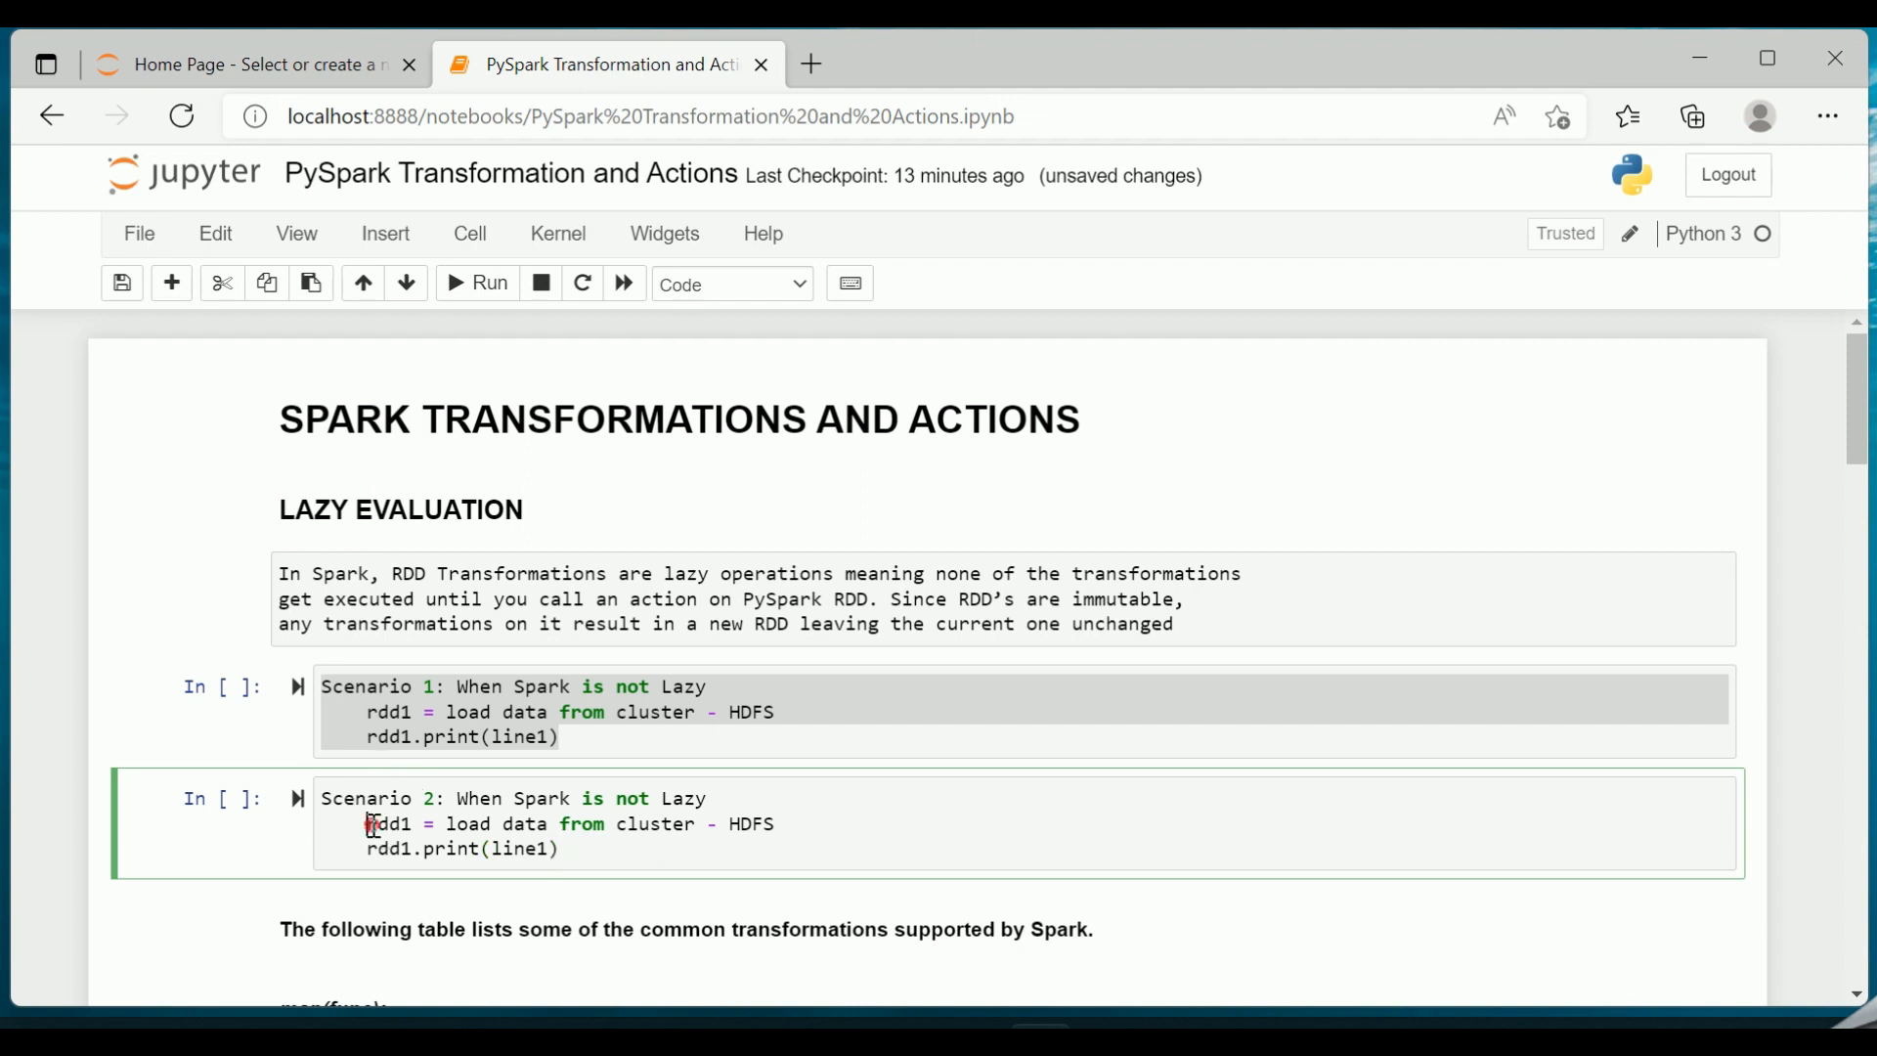
drag(367, 823, 775, 823)
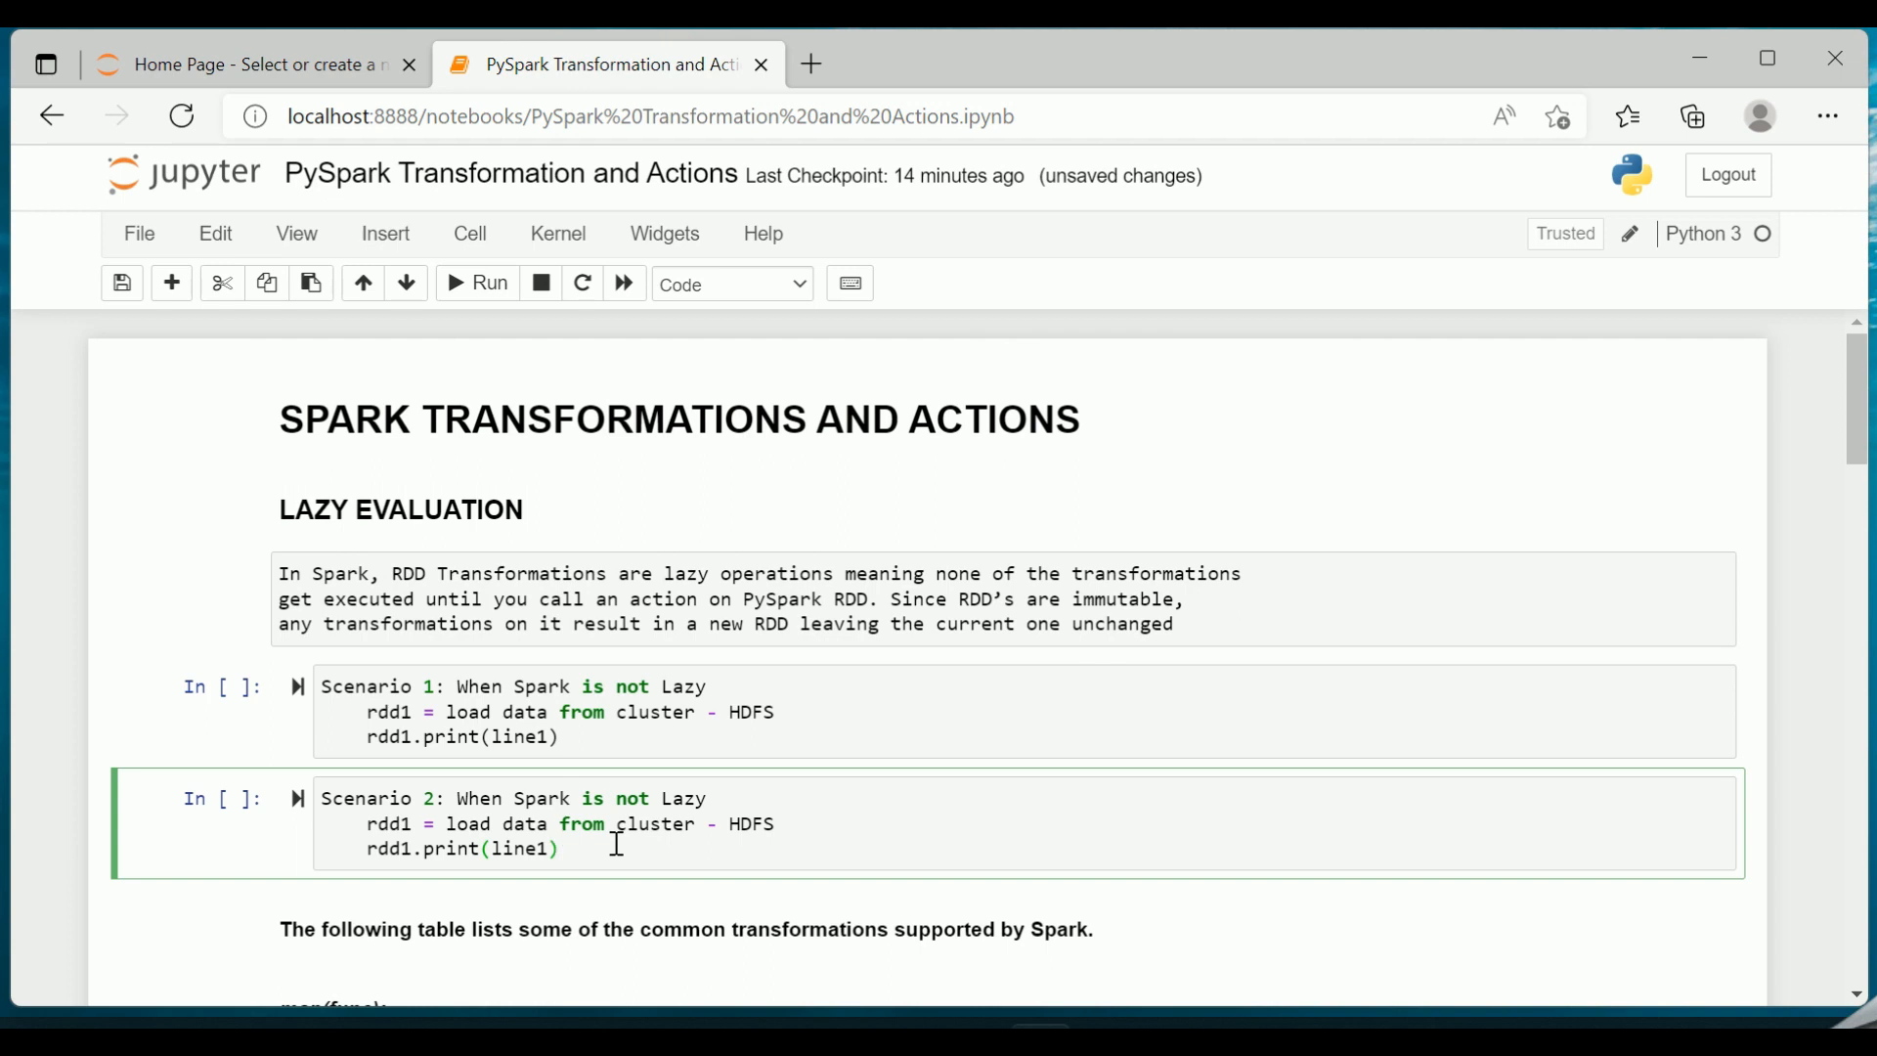
click(556, 849)
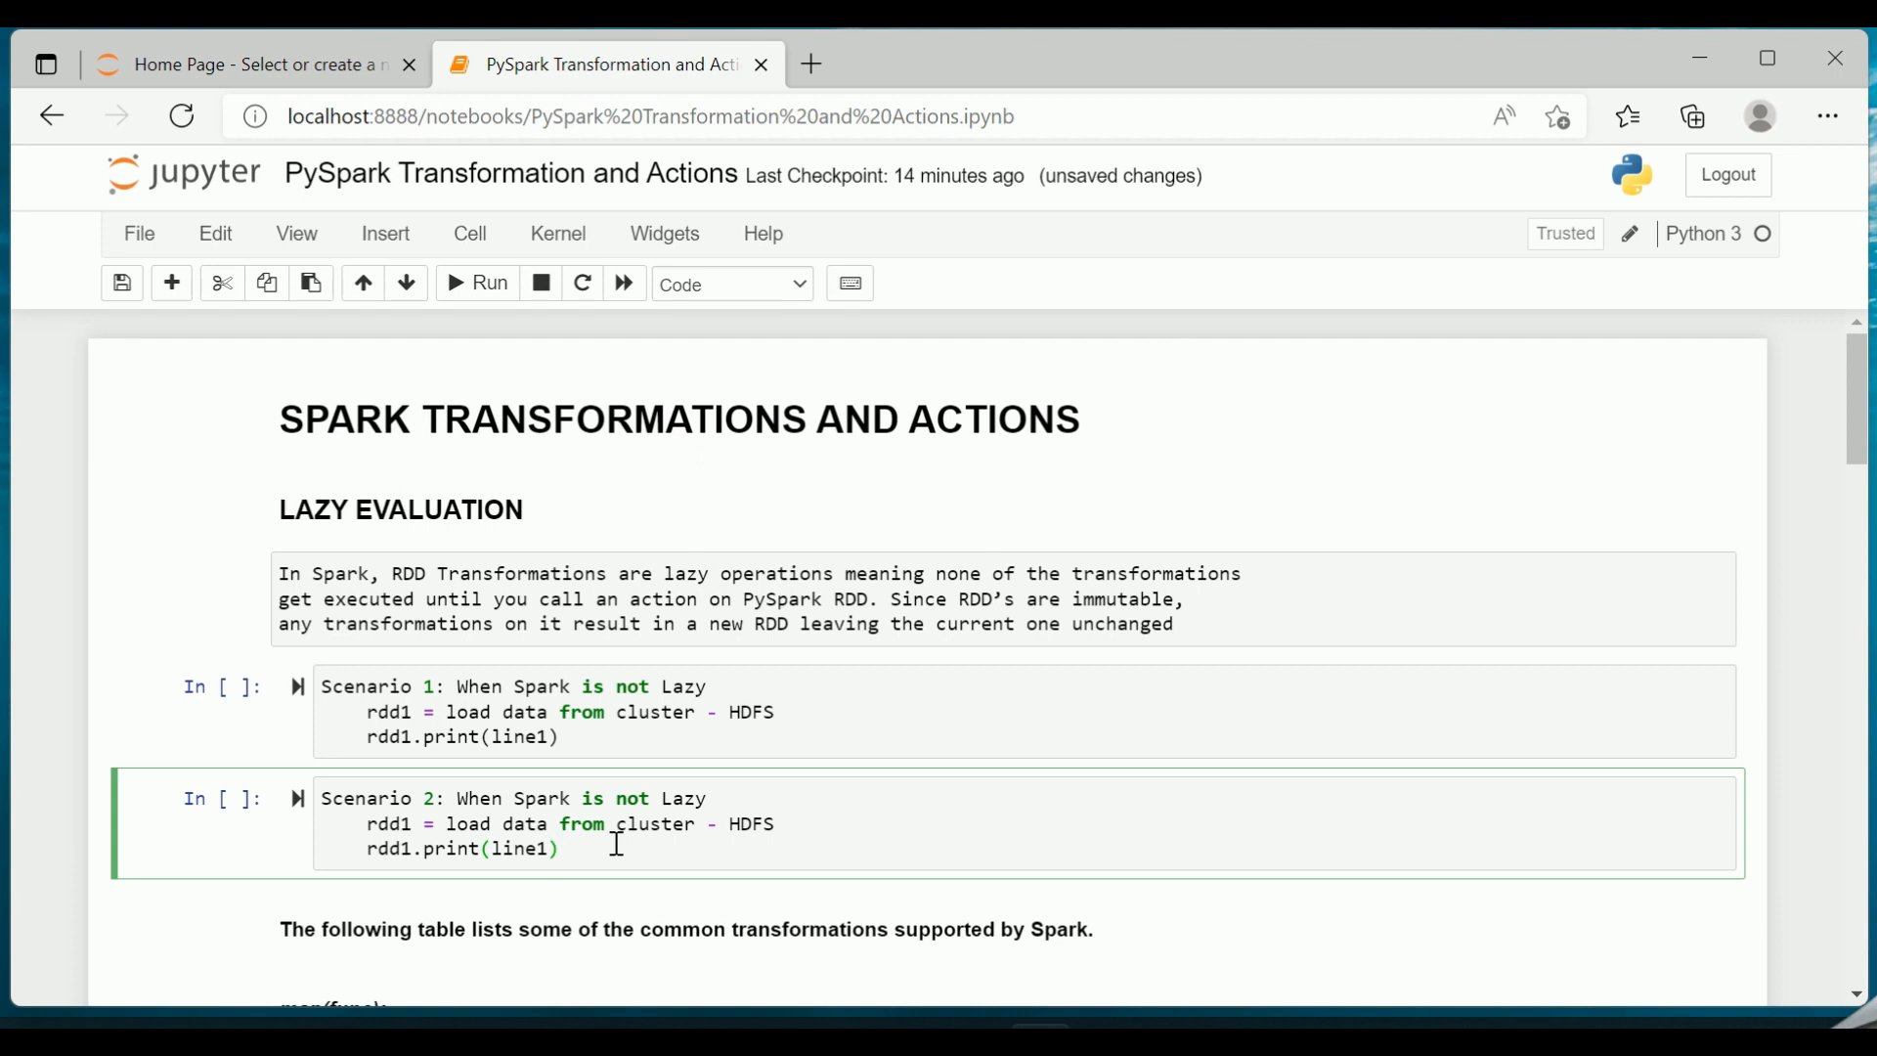
click(556, 848)
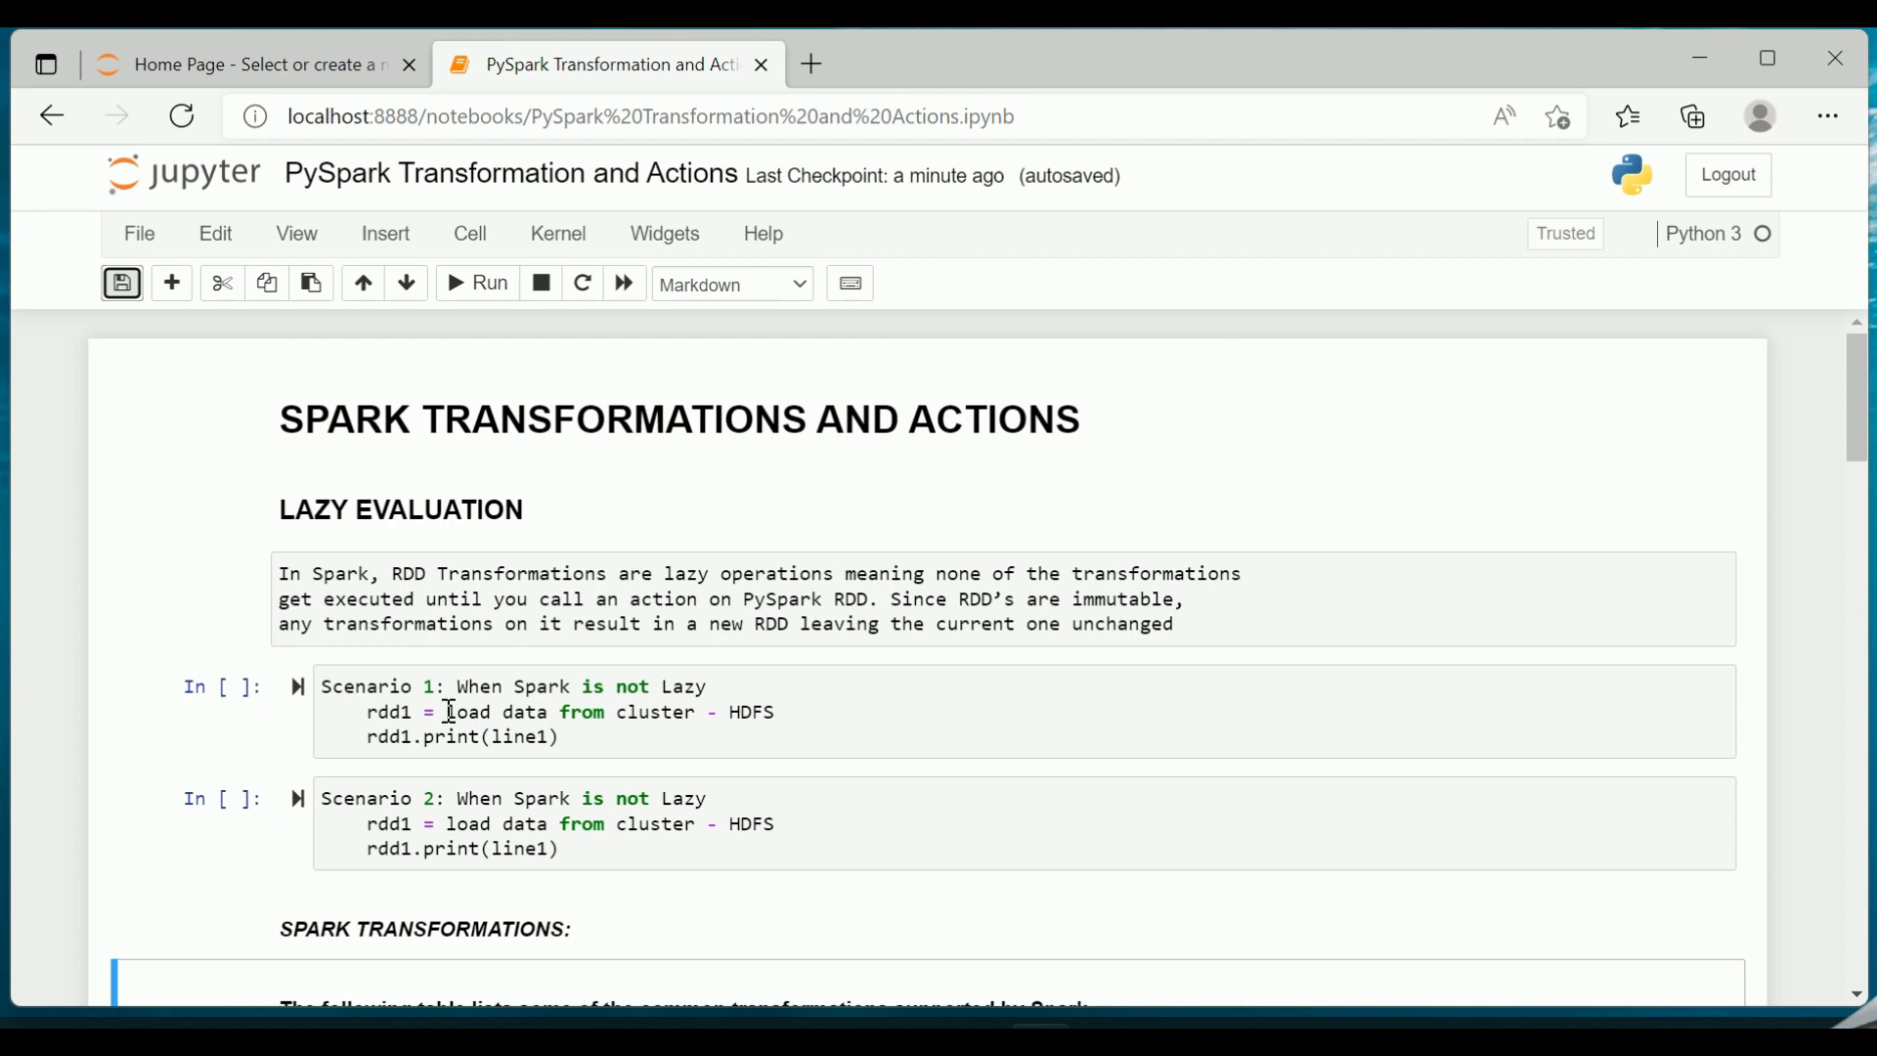
- Scroll down to the map, filter, flatMap and mapPartitions transformation entries
scroll(down, 3)
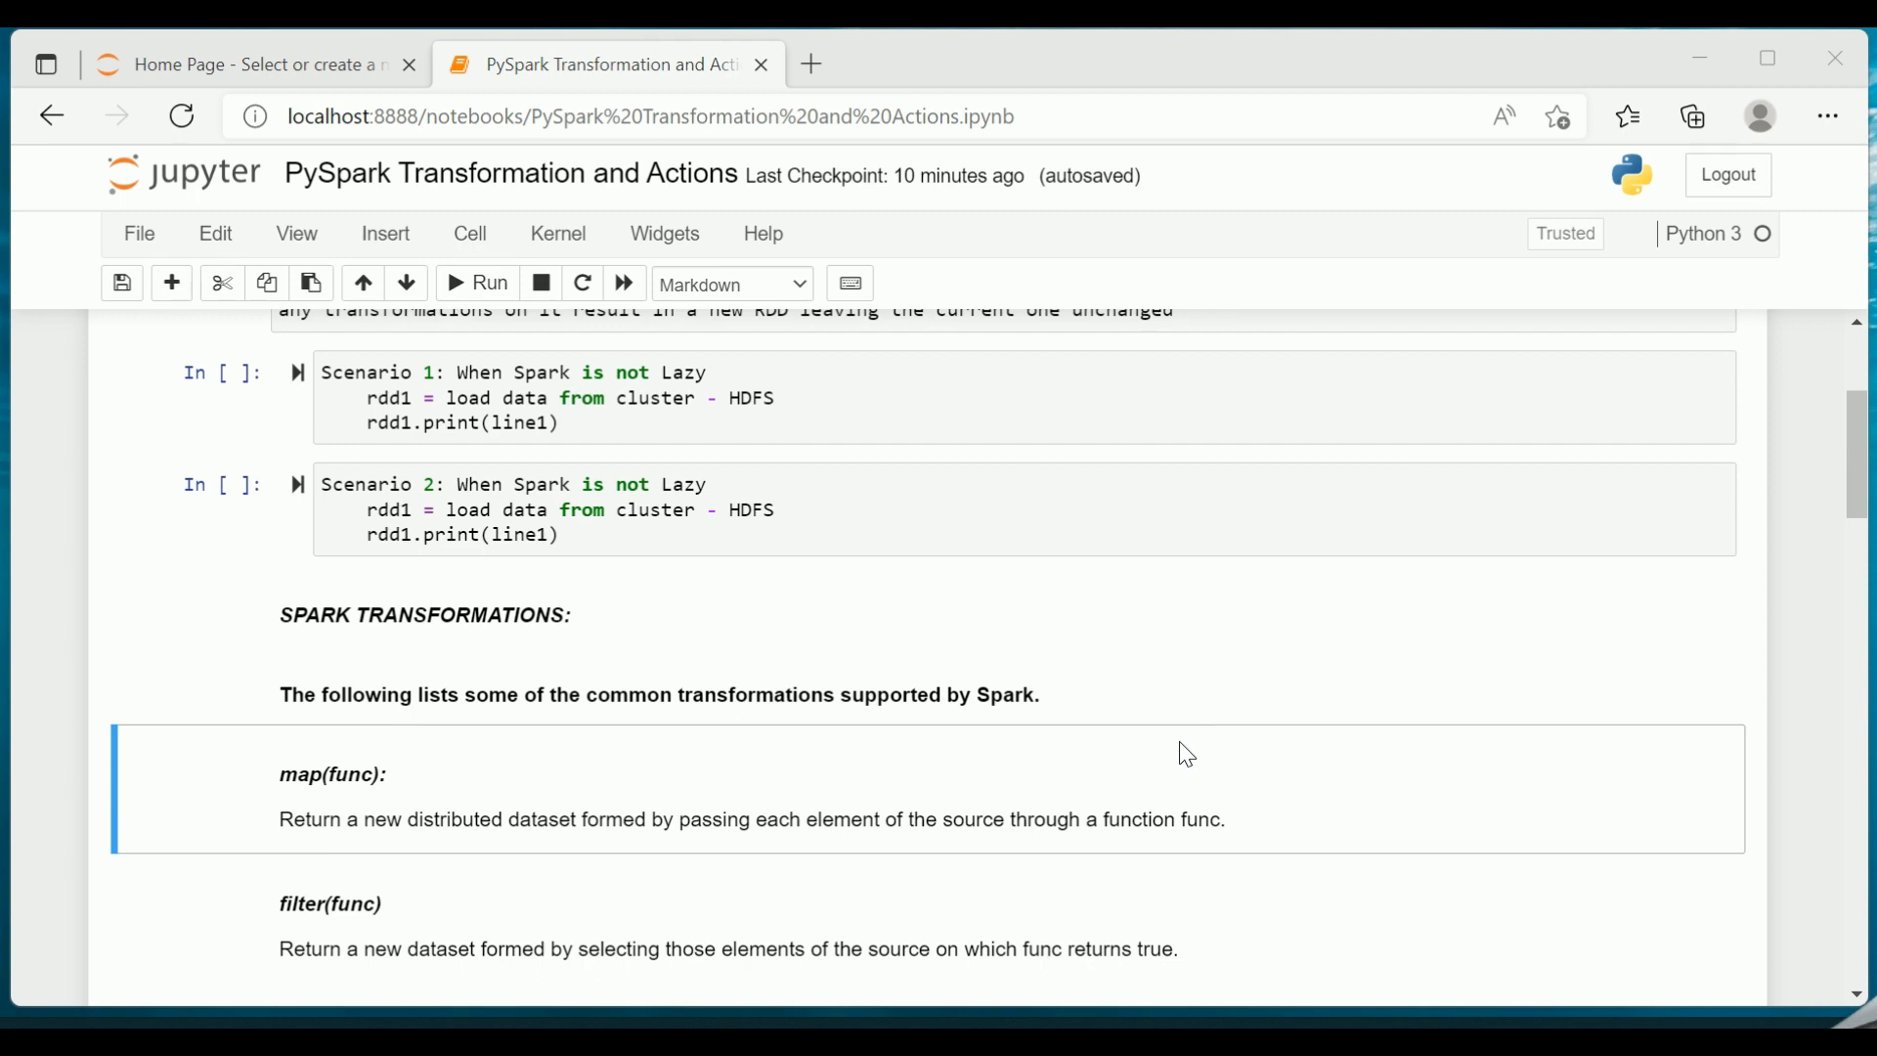
scroll(down, 3)
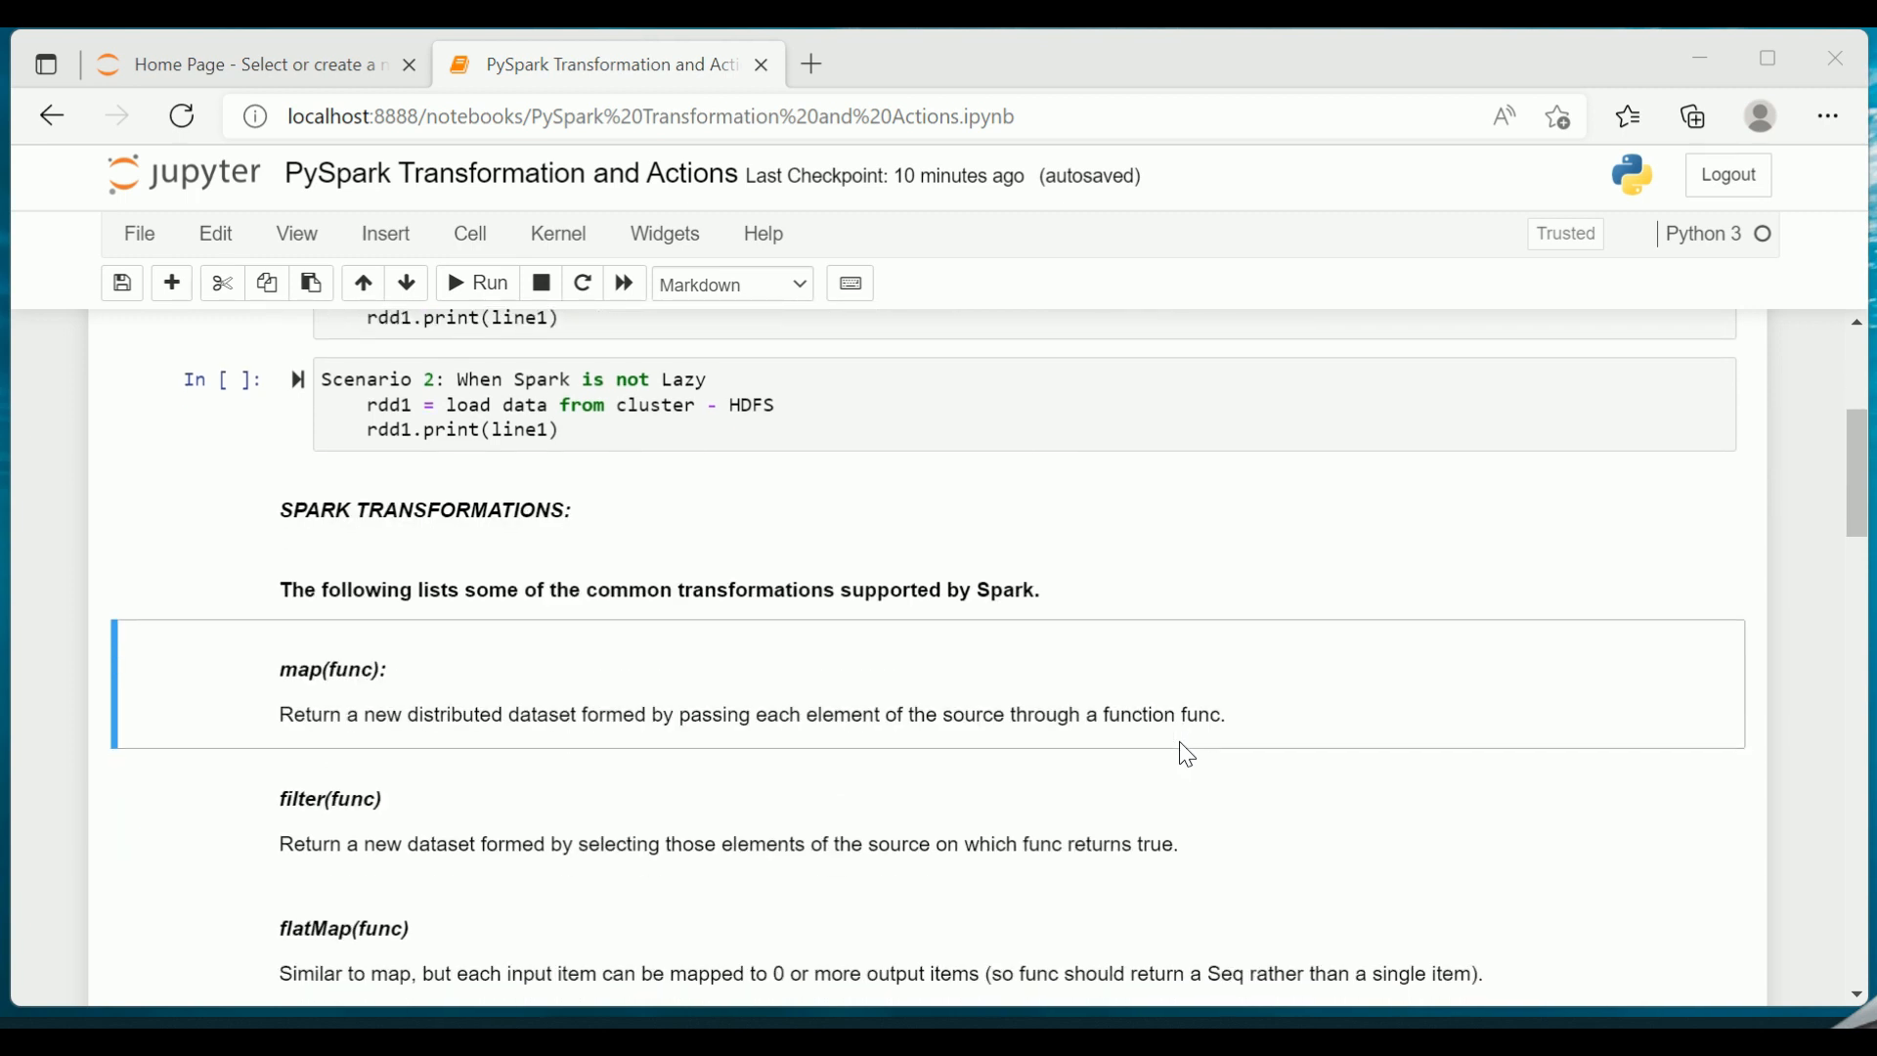
scroll(down, 3)
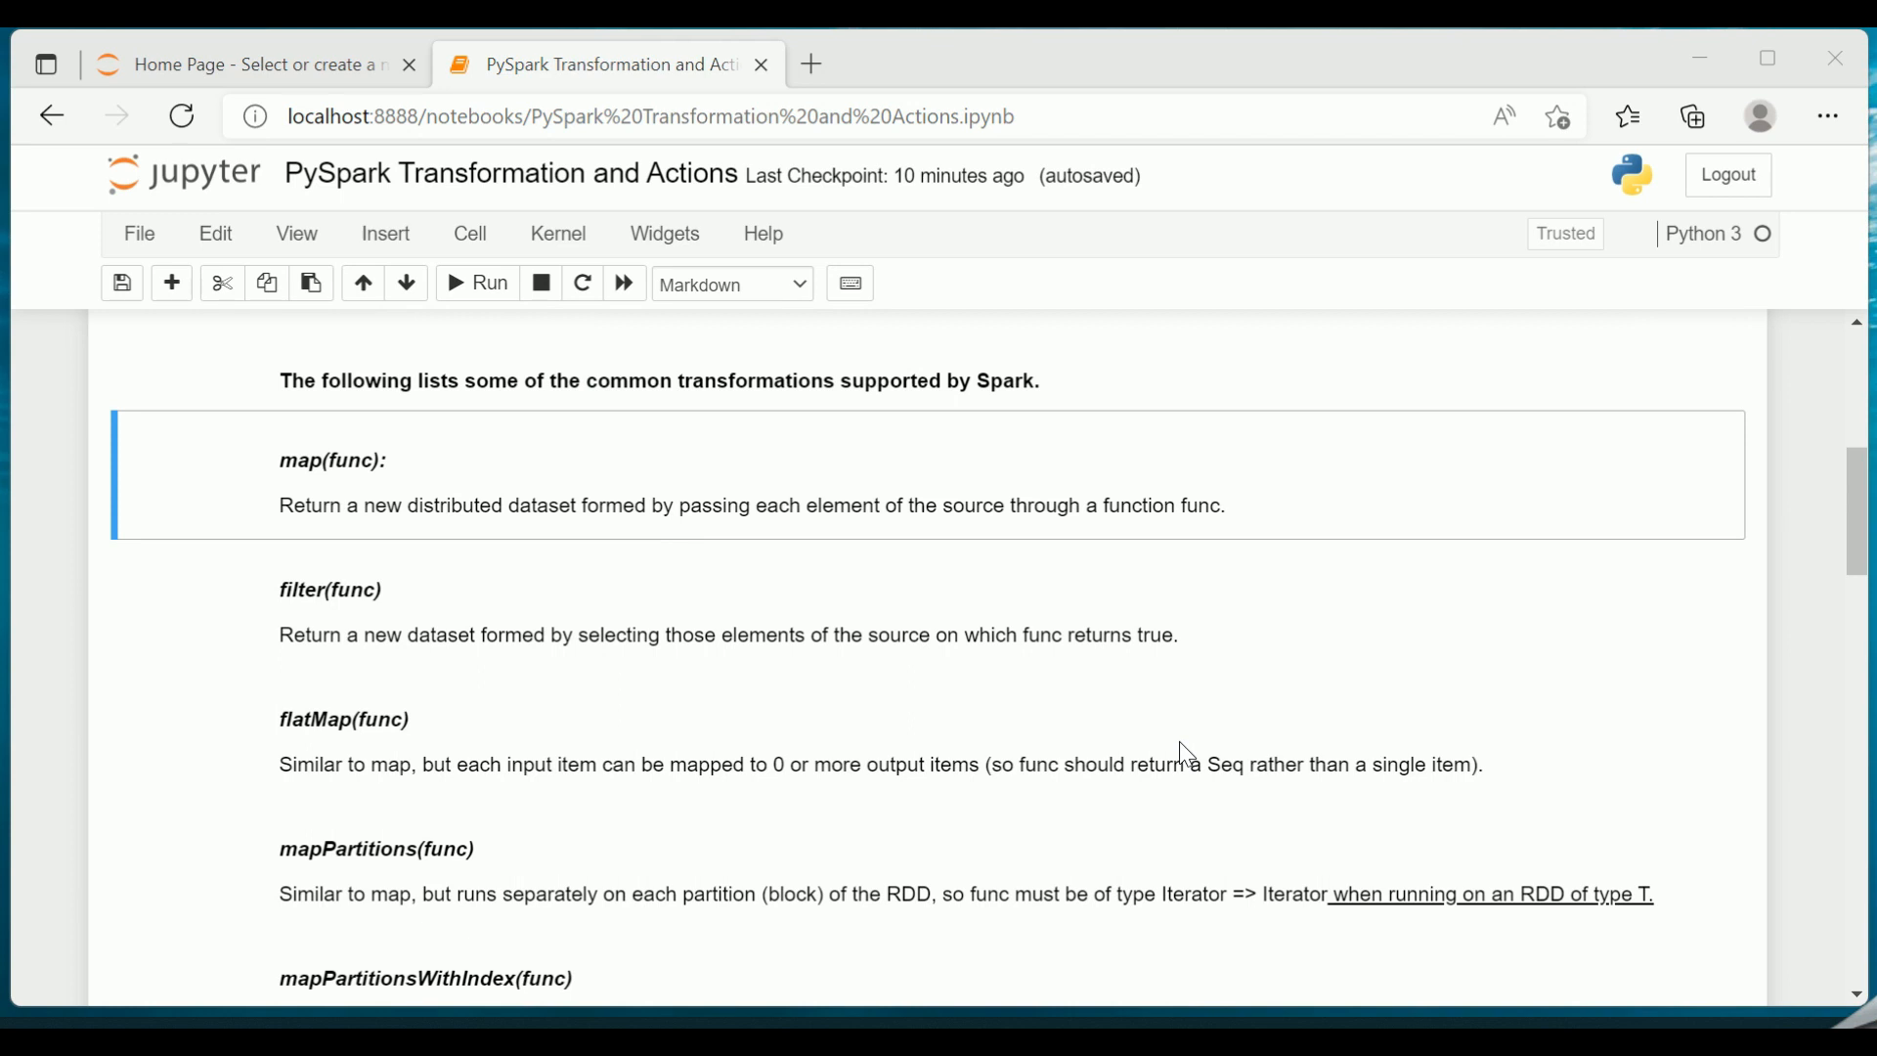